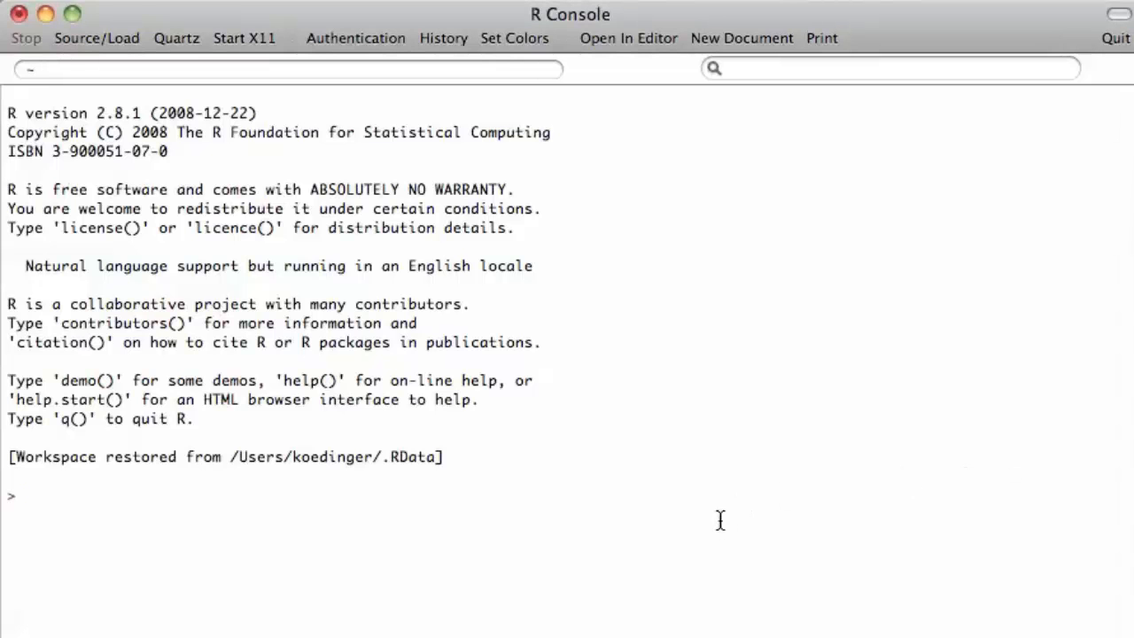
Read the ds76 student step .txt file into data frame df with read.delim(file.choose(), header=TRUE).
type("df <-")
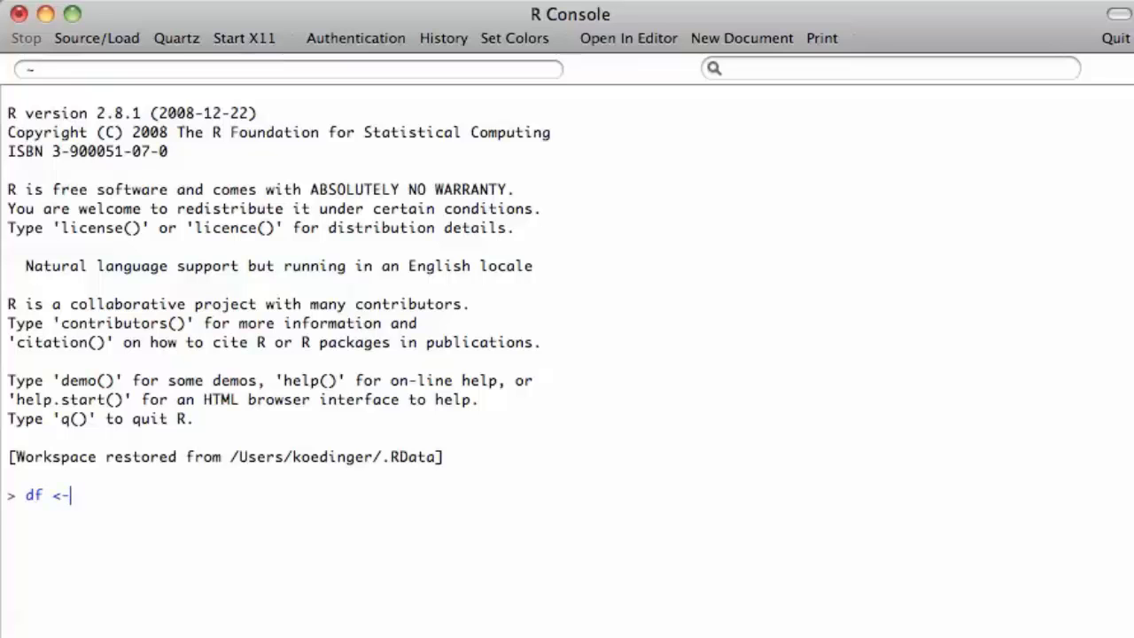
type("read.delim(file.choose(), header = TRUE, quote=\"\\\"\", dec=\".\", fill = TRUE, comment.char=\"\", skip = 1)")
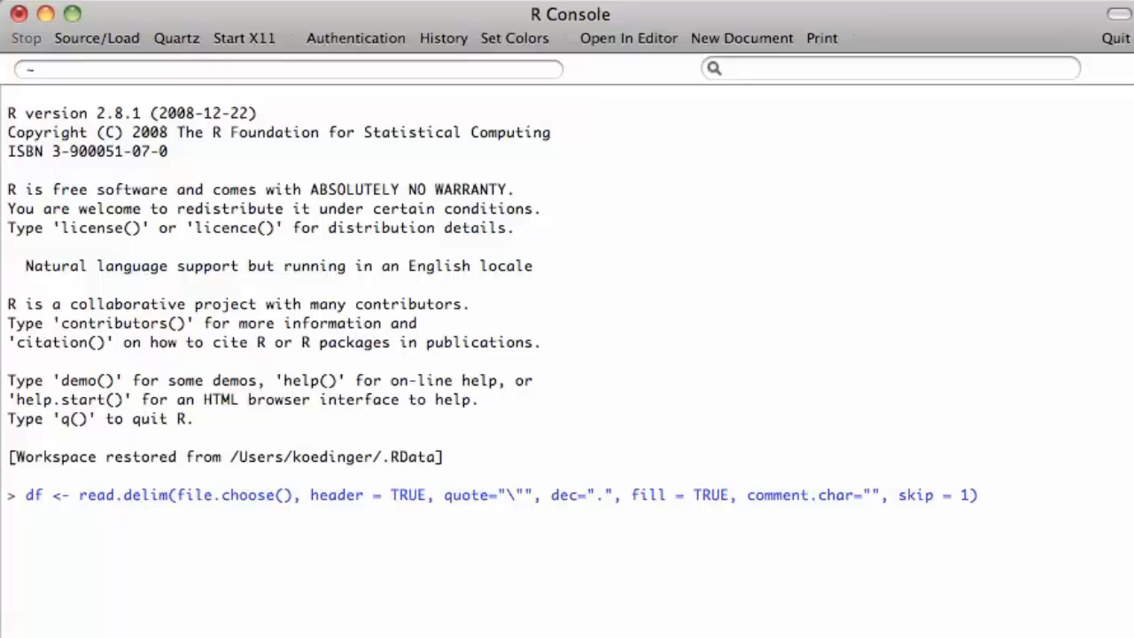
mouse_move(558, 553)
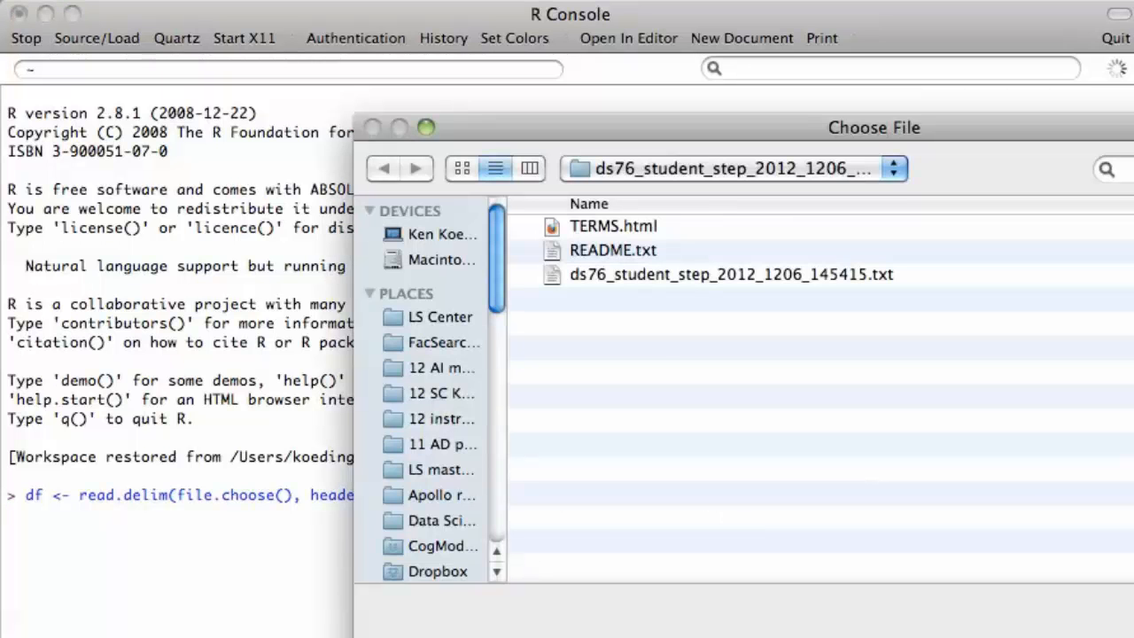
mouse_move(673, 281)
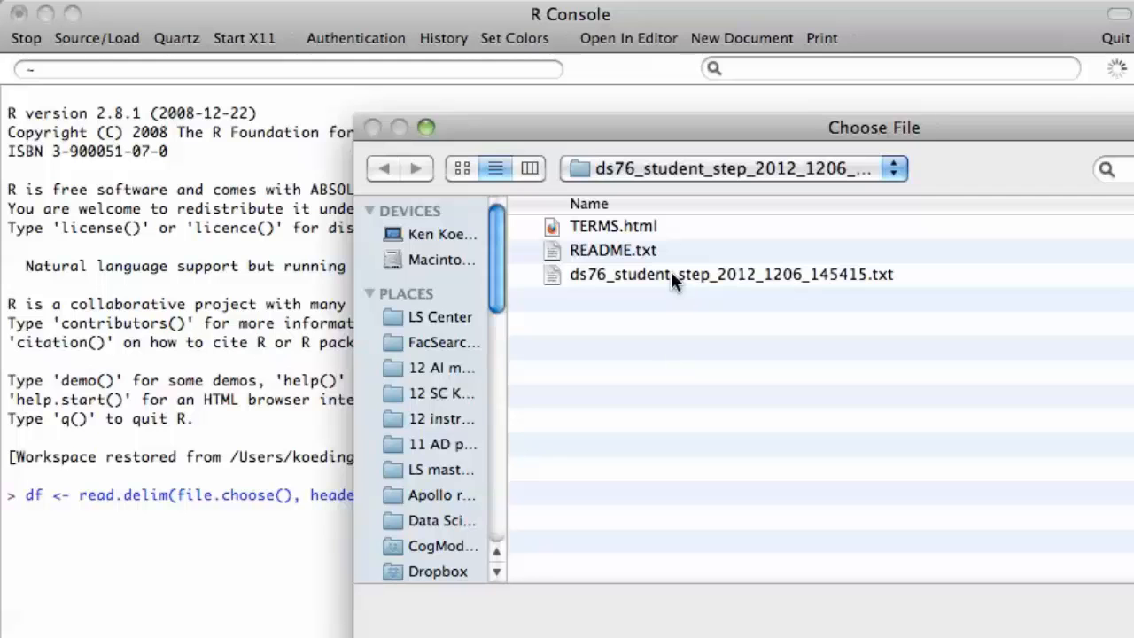
double_click(730, 273)
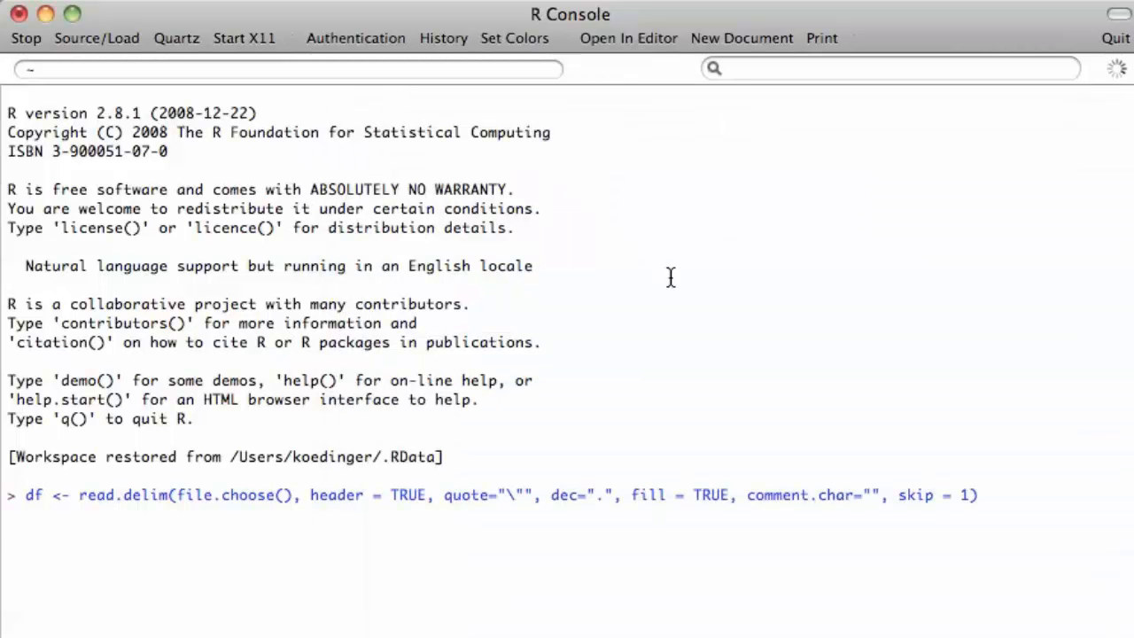
key("Return")
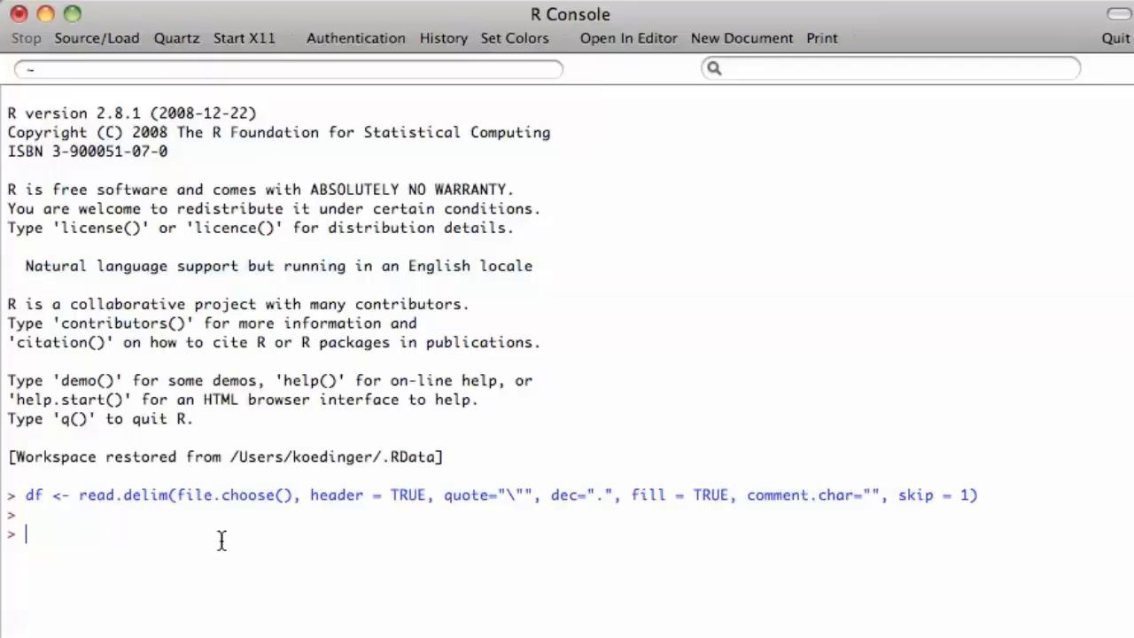
Display summary(df) showing summaries of every column.
type("summary()")
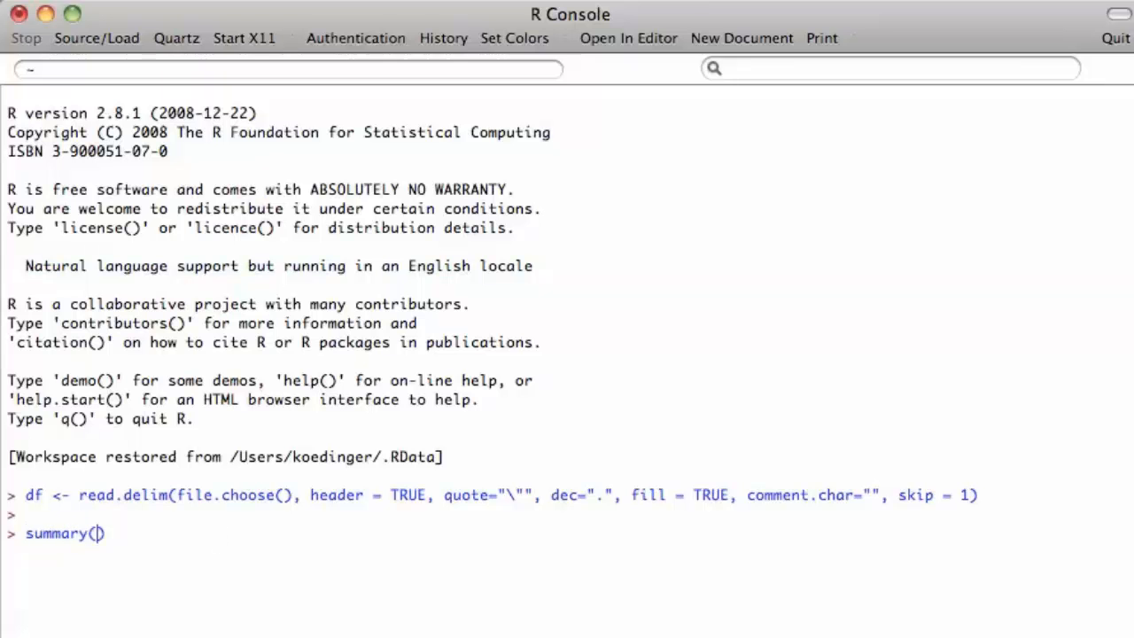
type("df")
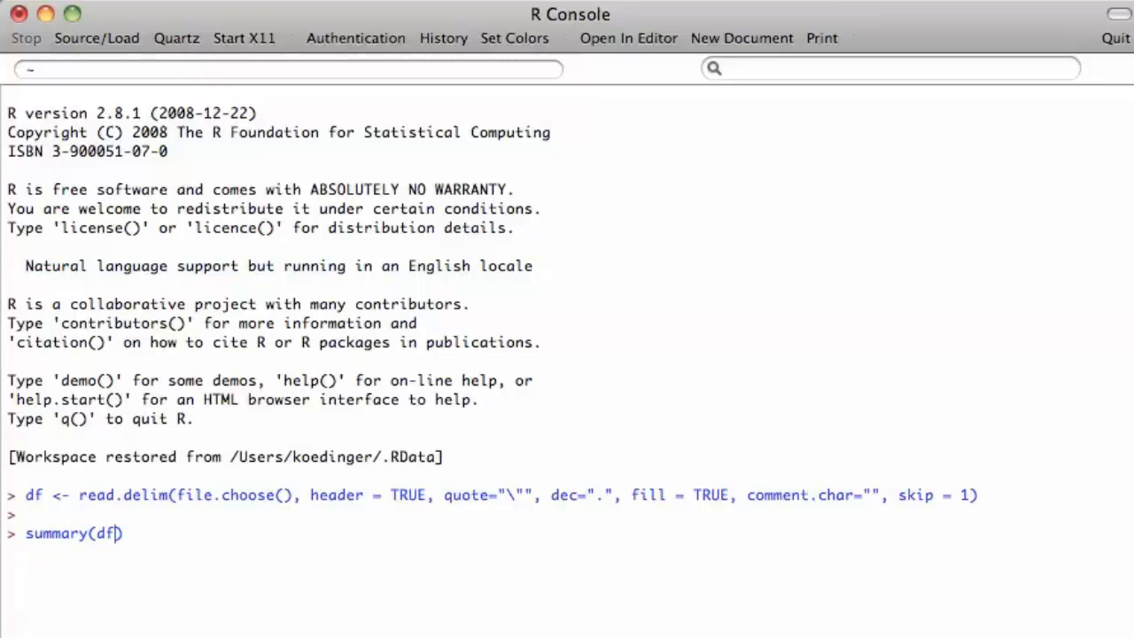
key("Return")
type("lengh")
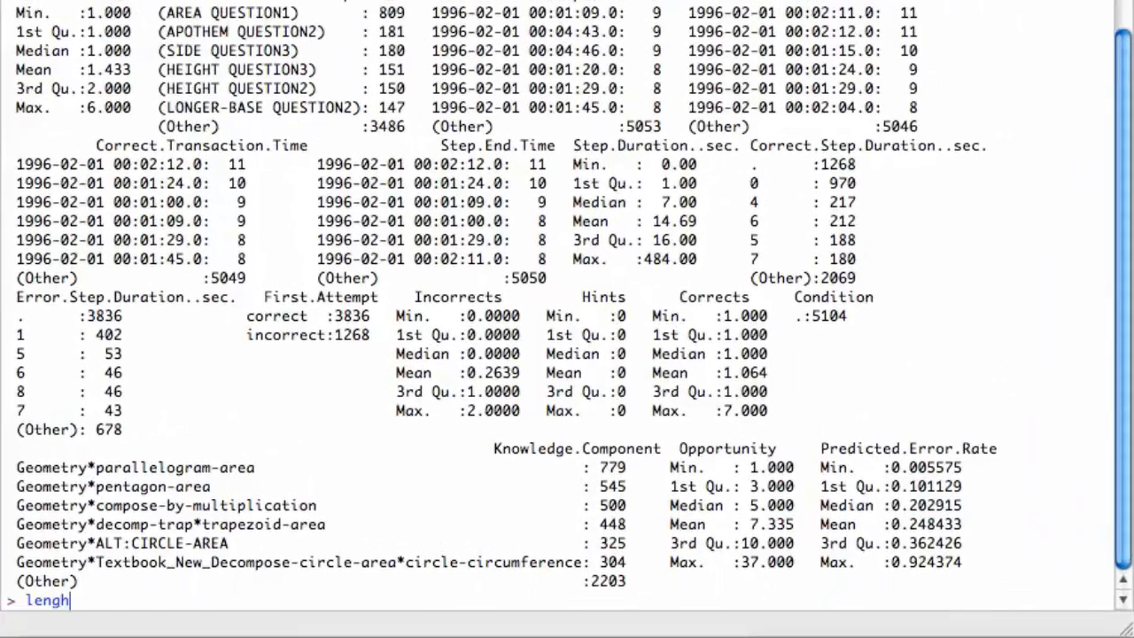
Run length(Anon.Student.Id), which fails with an object-not-found error.
type("t")
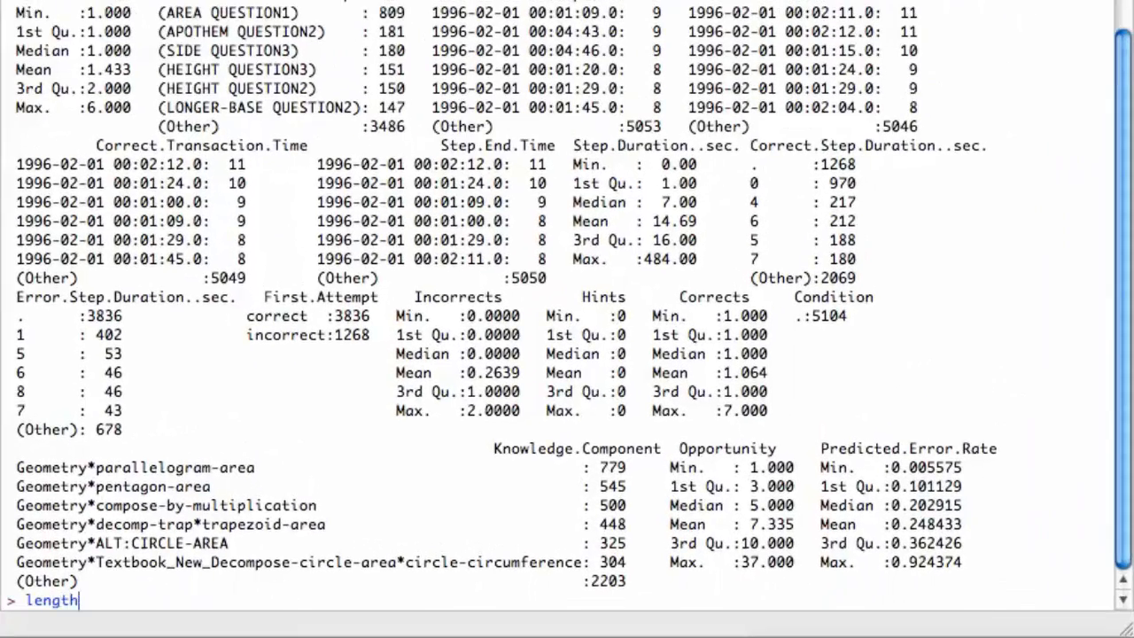
type("()")
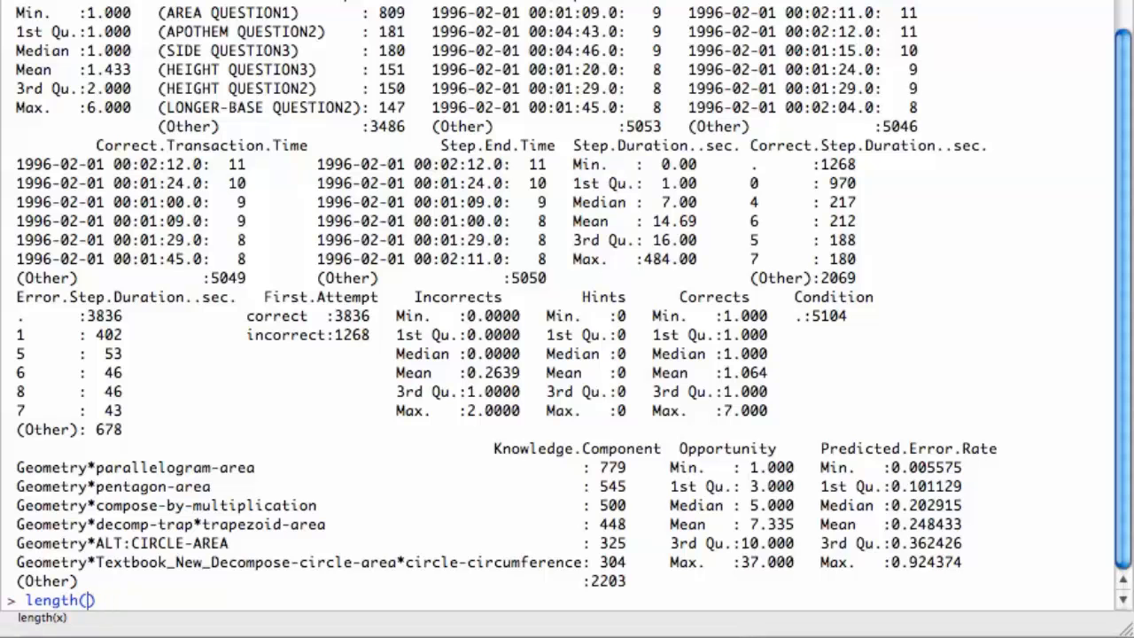
type("df")
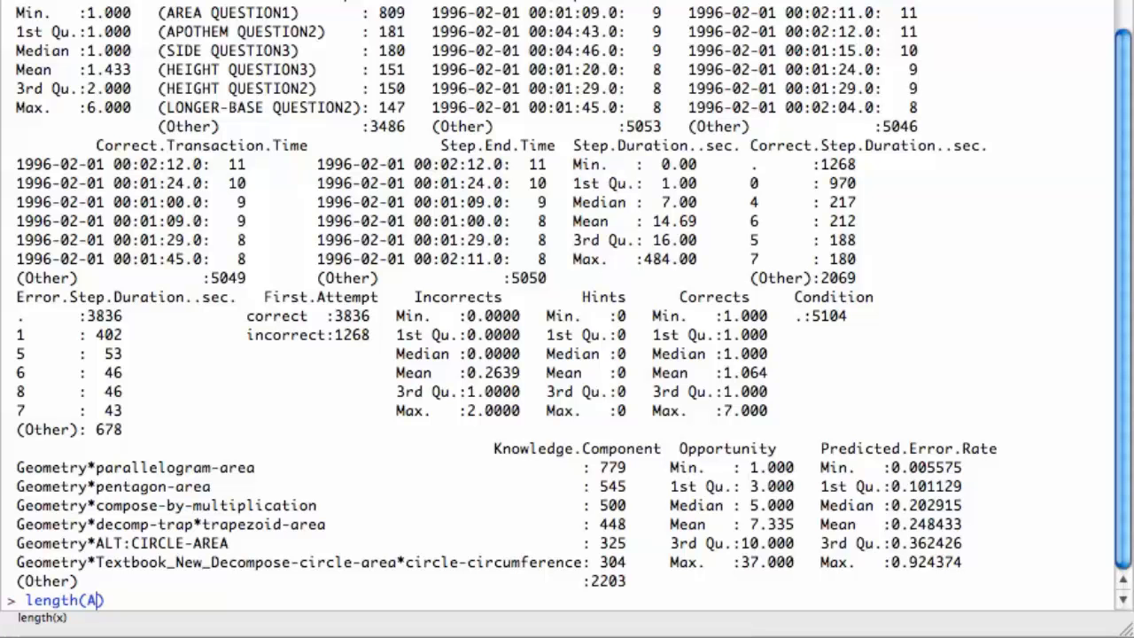
type("non")
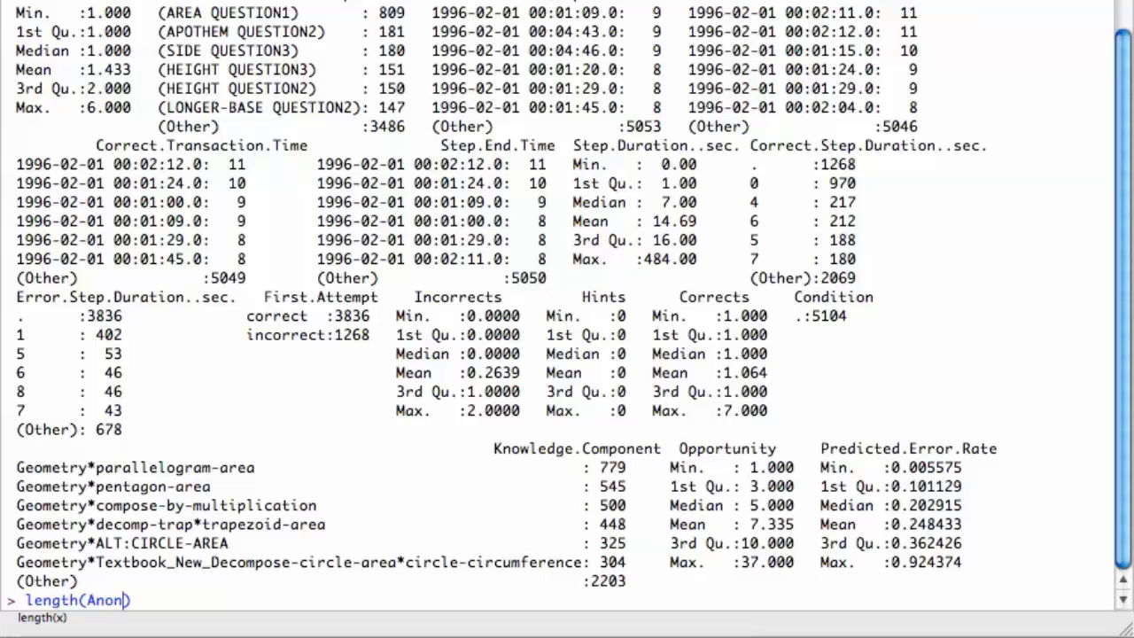
type(".Student.")
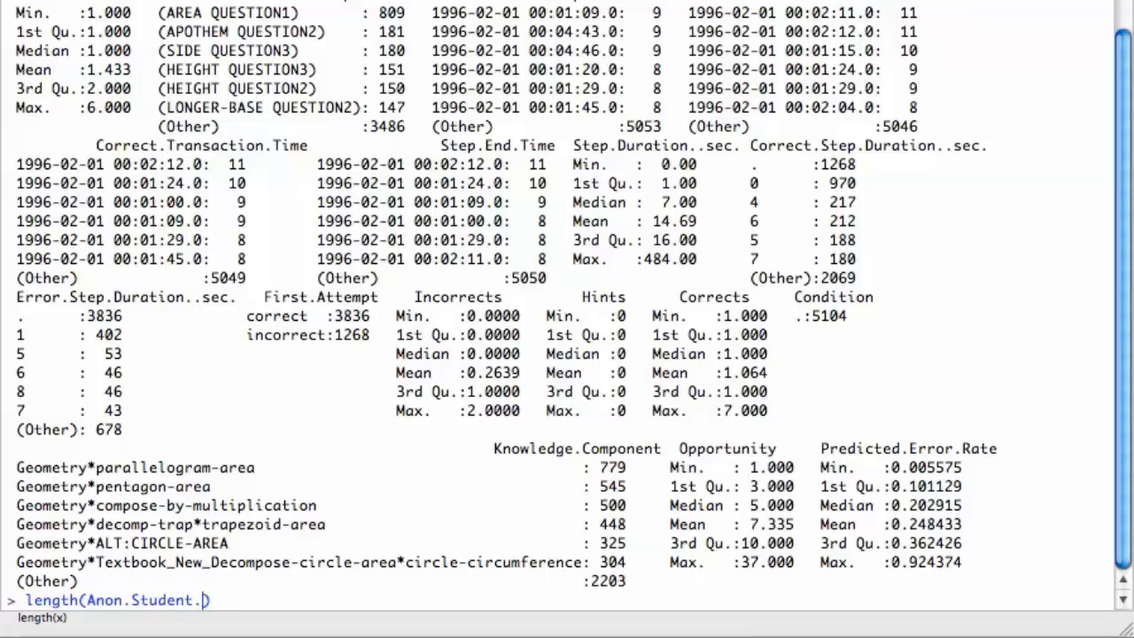
key("Return")
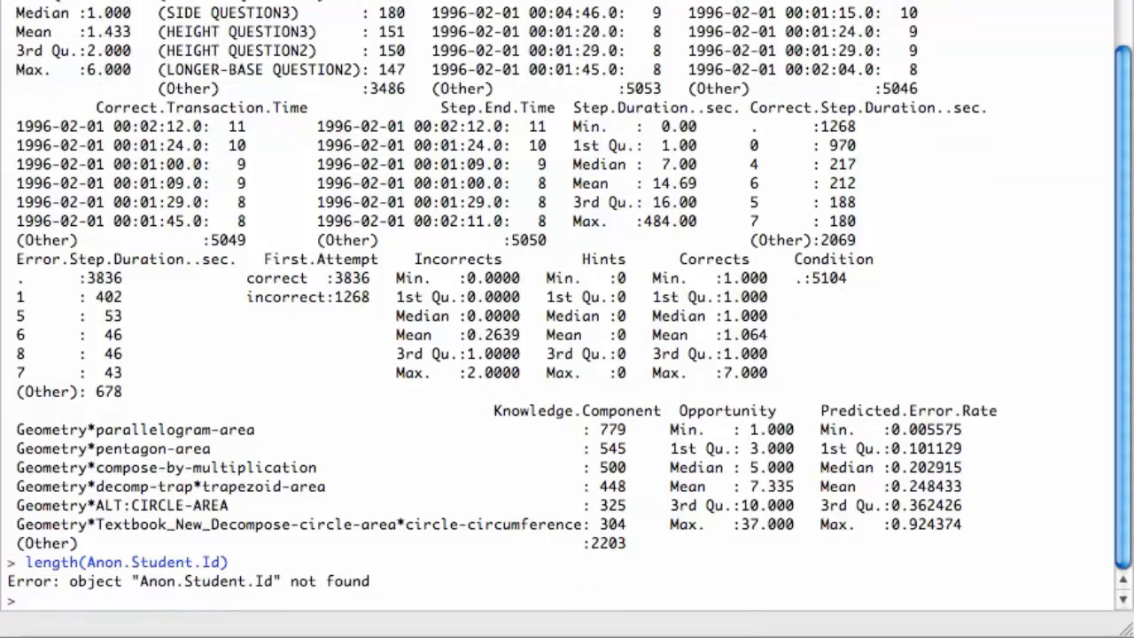
Run attach(df) so that length(Anon.Student.Id) now returns 5104.
type("attach(")
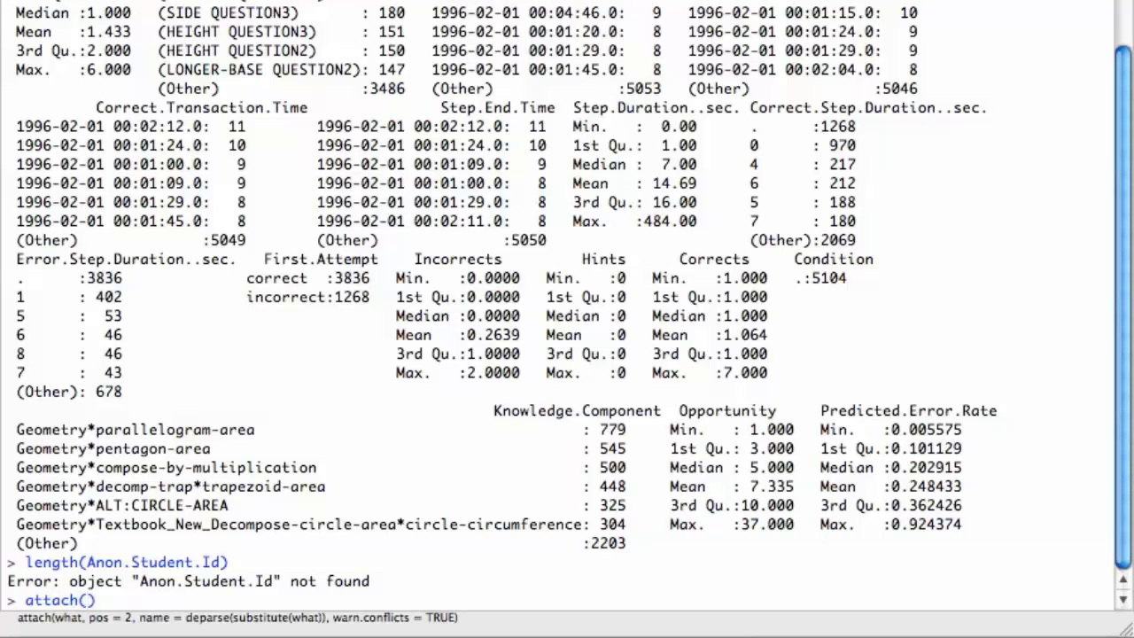
type("df")
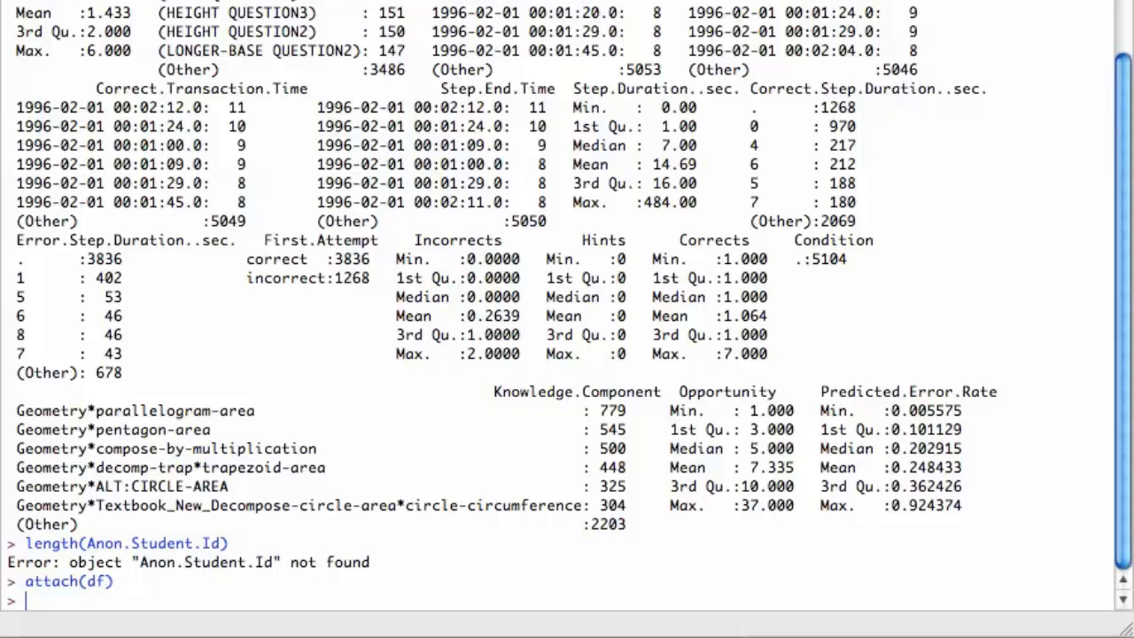
type("length(Anon.Student.Id)")
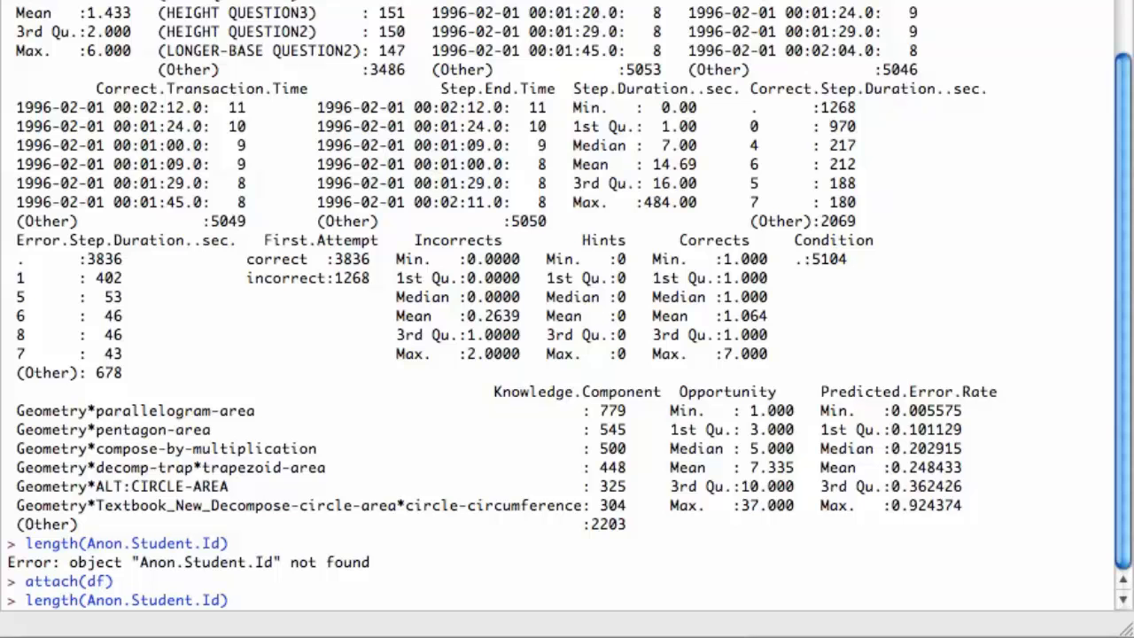
key("Return")
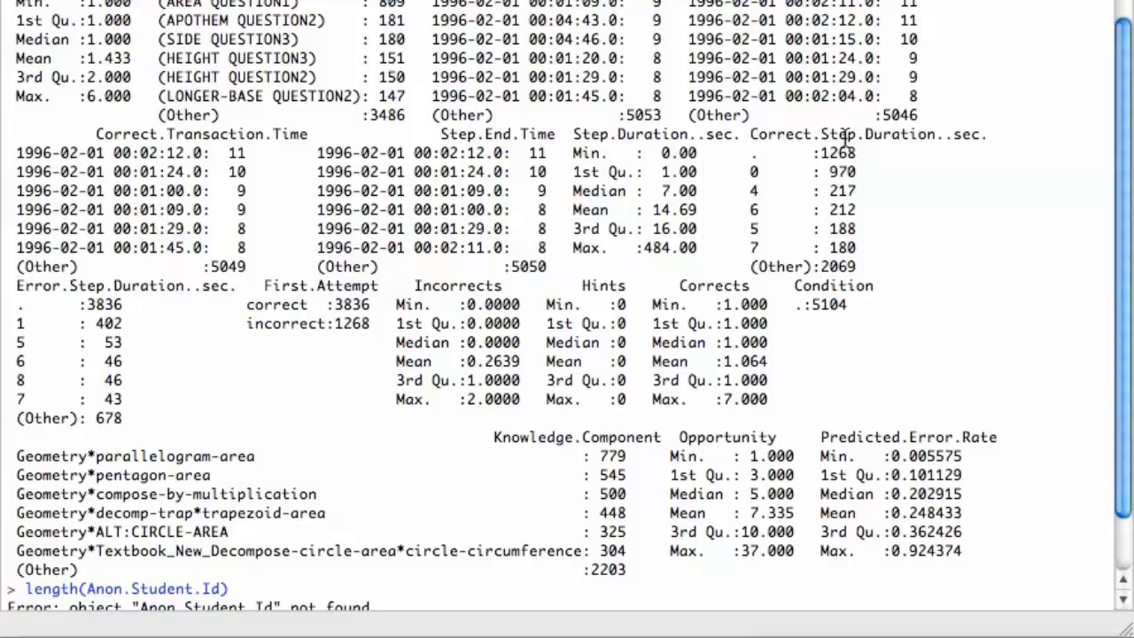
mouse_move(333, 372)
type("length(Anon.Student.Id)")
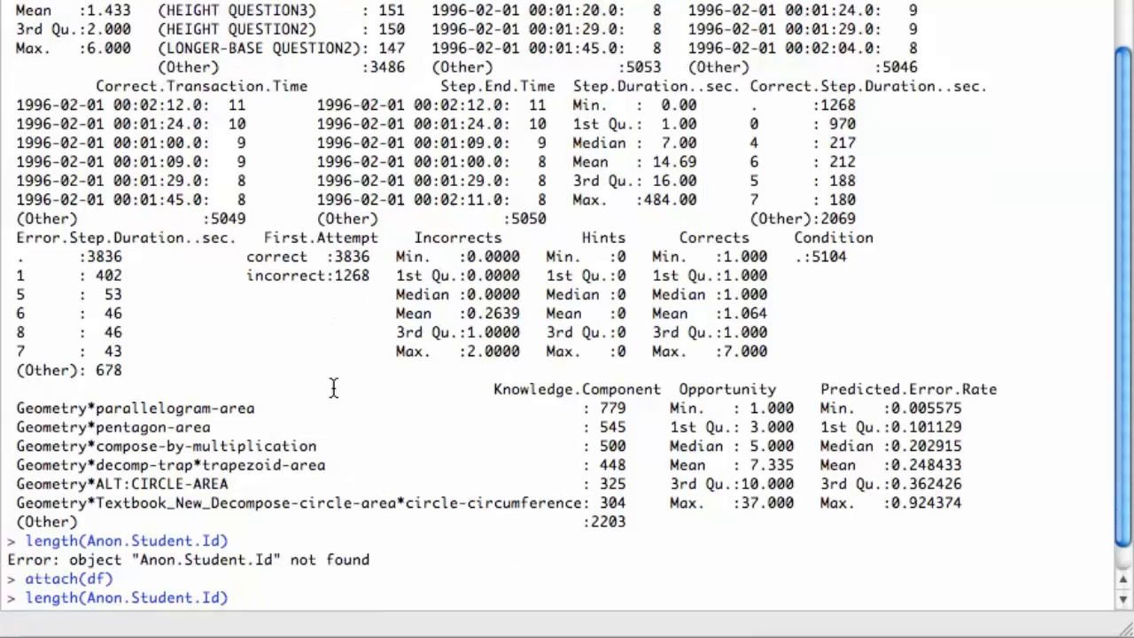
key("Return")
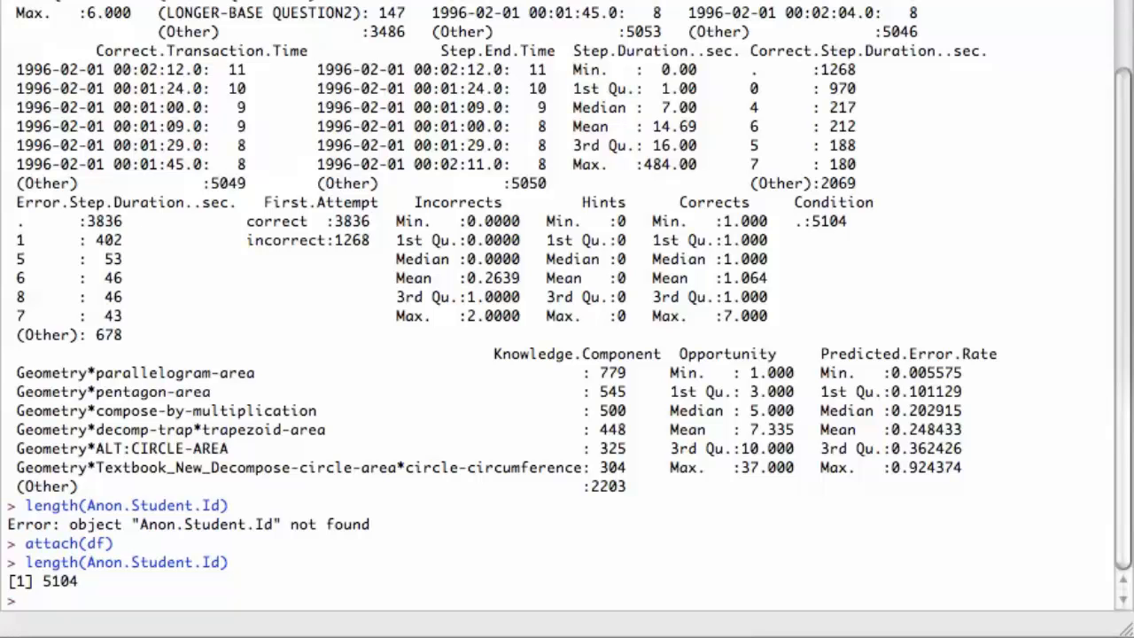
mouse_move(531, 599)
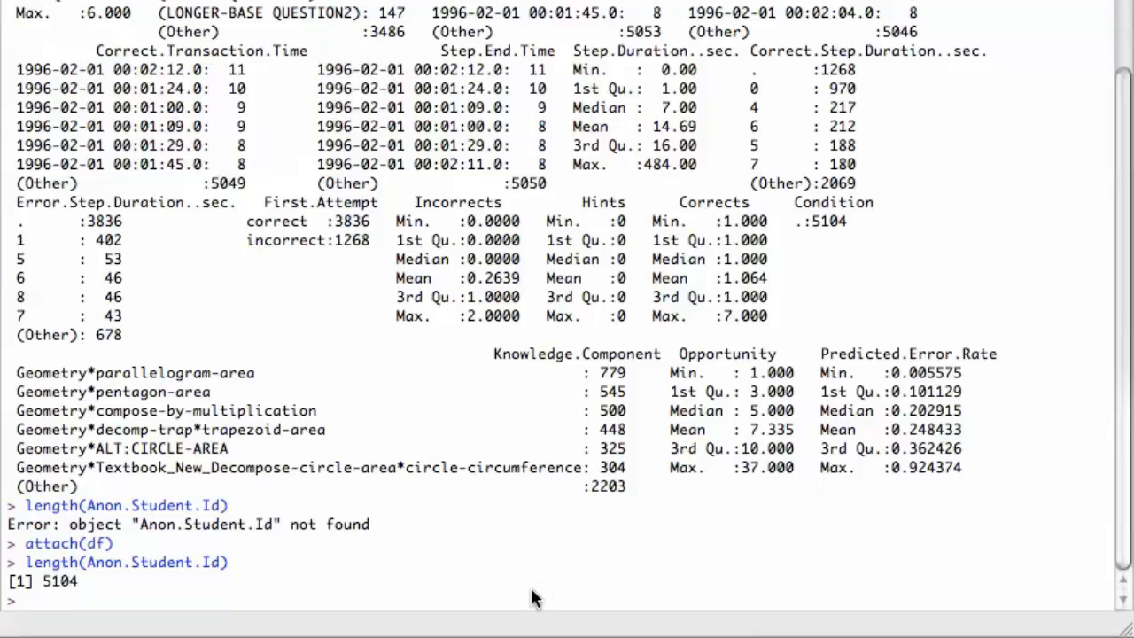
mouse_move(496, 610)
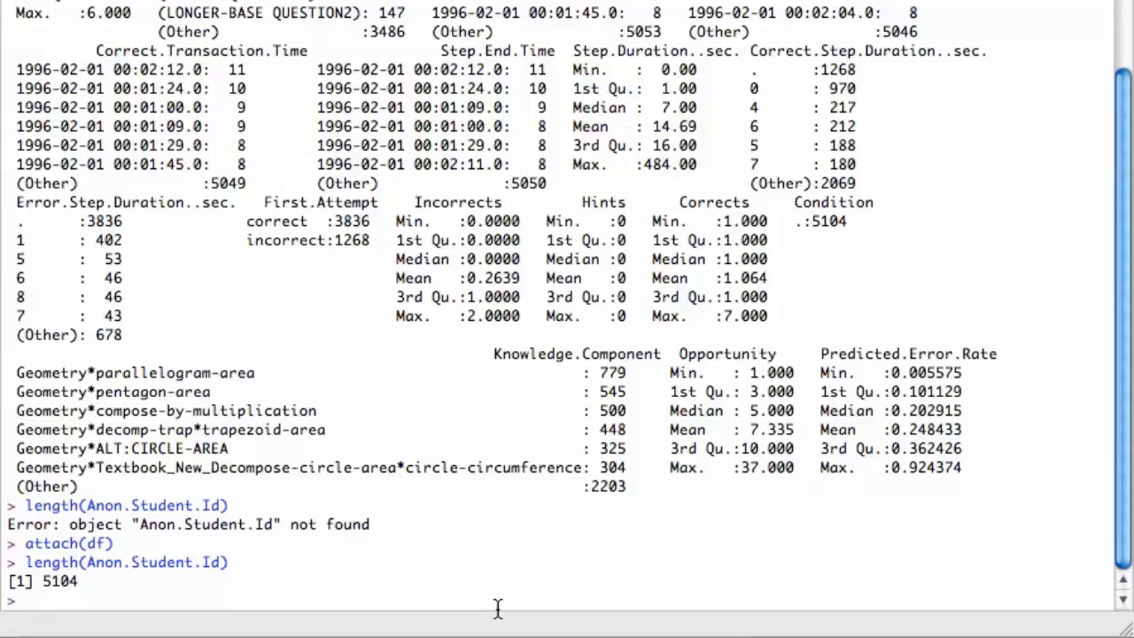
Create Success as a numeric vector of length(Anon.Student.Id).
type("Success=vector(mode=\"numeric\", length=N)")
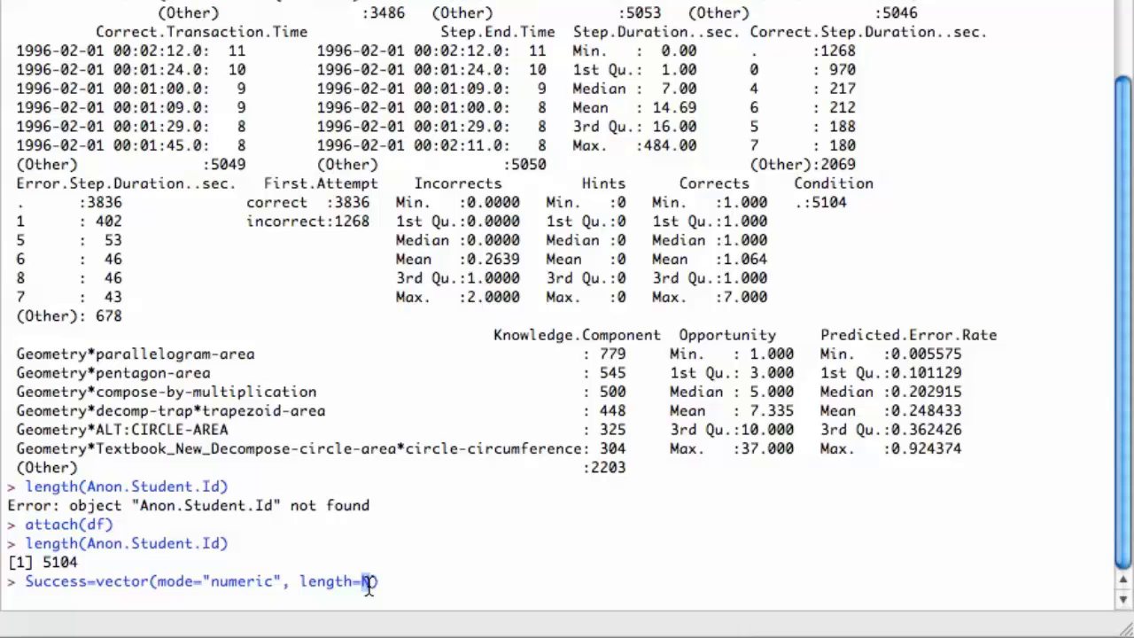
type("length()")
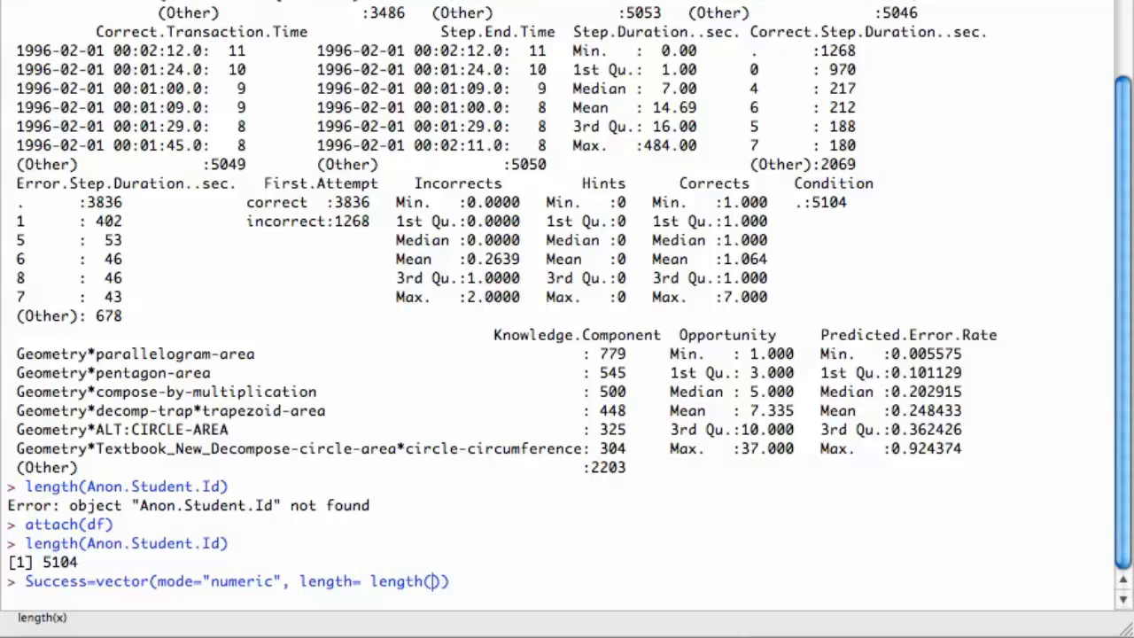
type("Anon.Student")
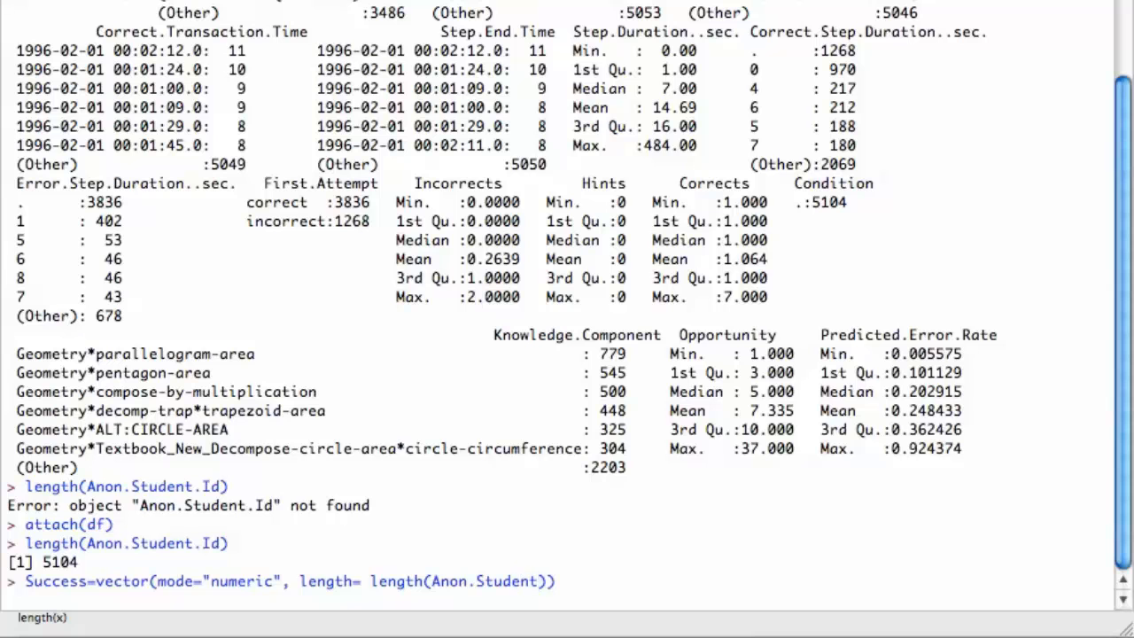
type(".Id")
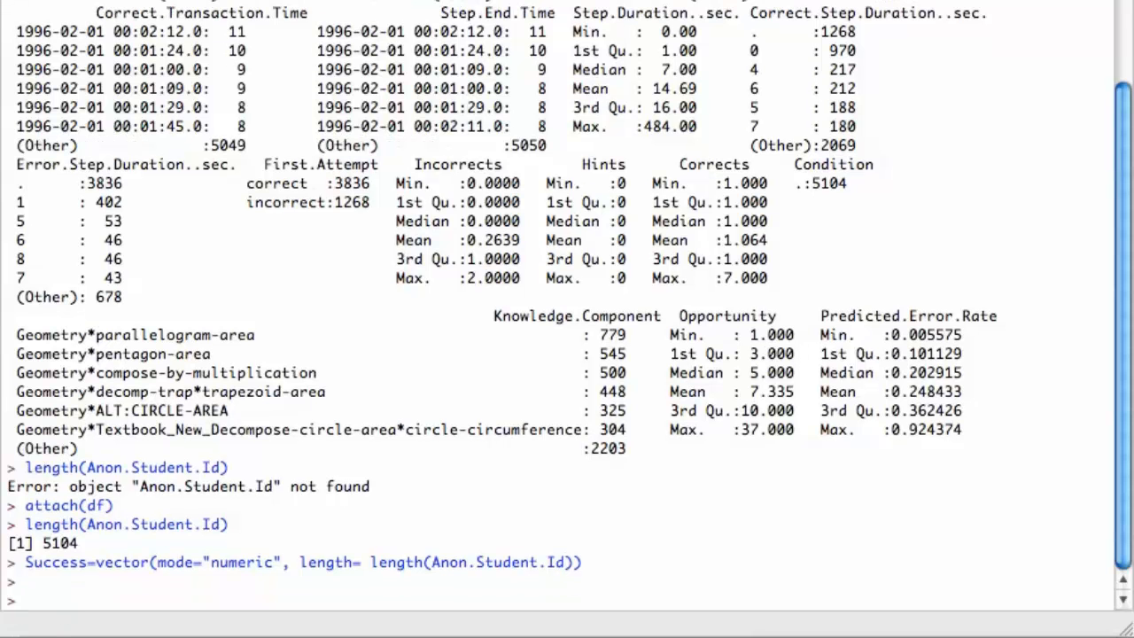
Write Success[First.Attempt=="correct"] = 1, fixing the capital in "correct".
type("S")
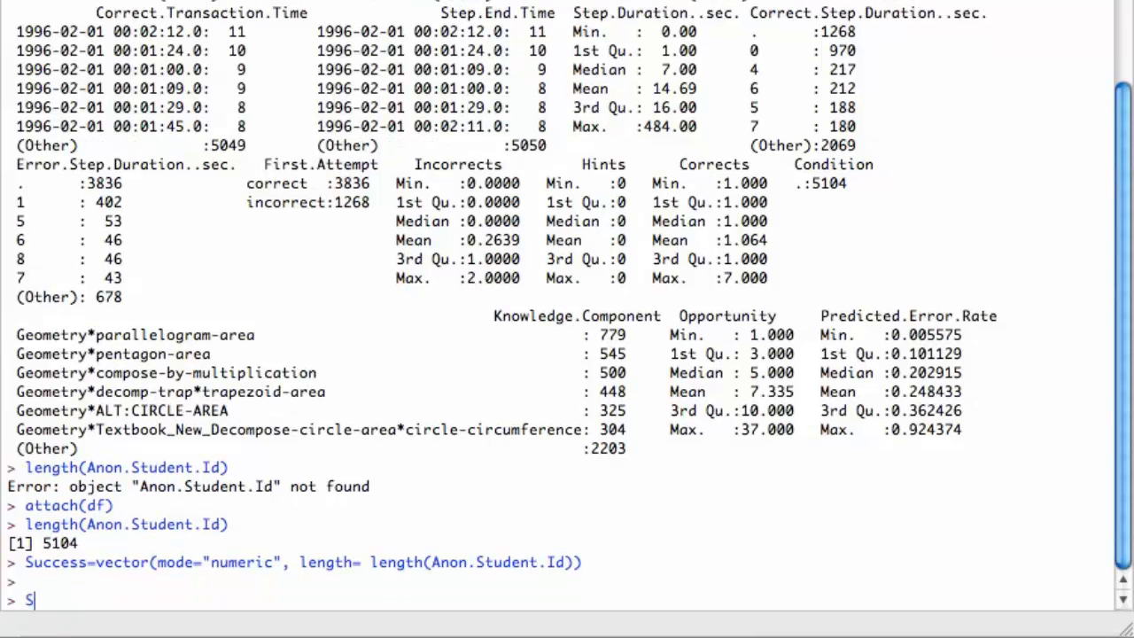
type("uccess")
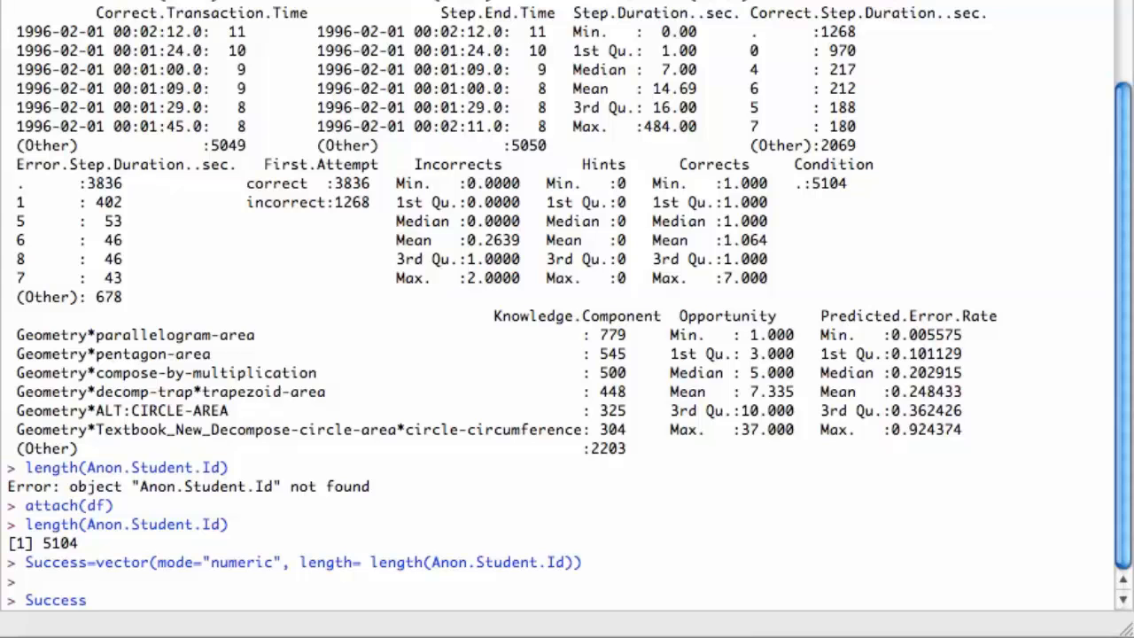
type("[First]")
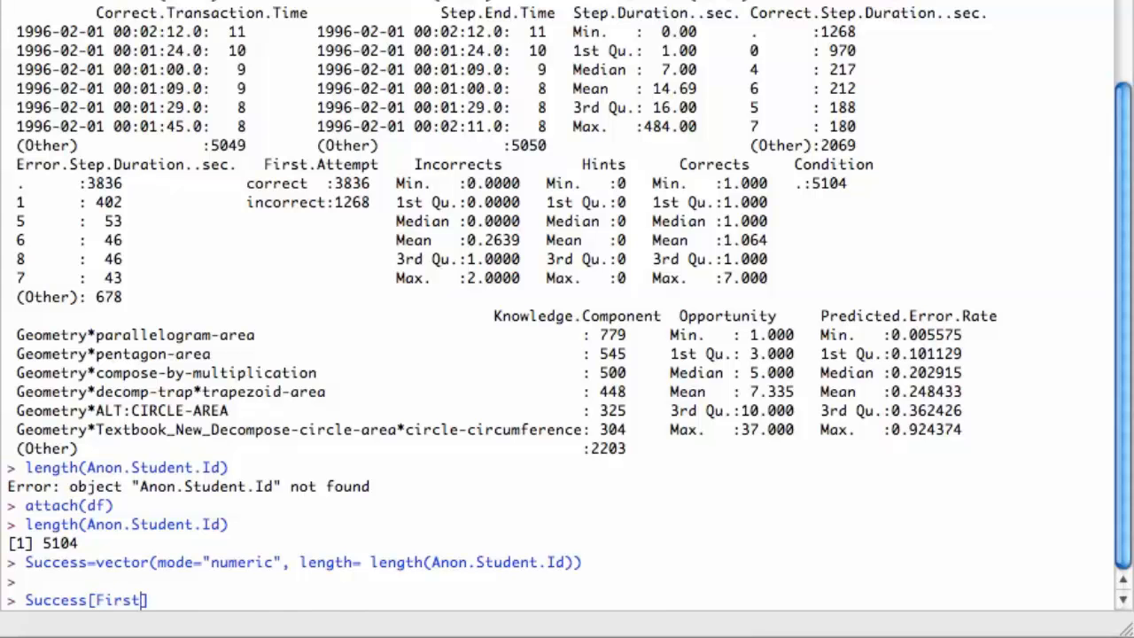
type("A")
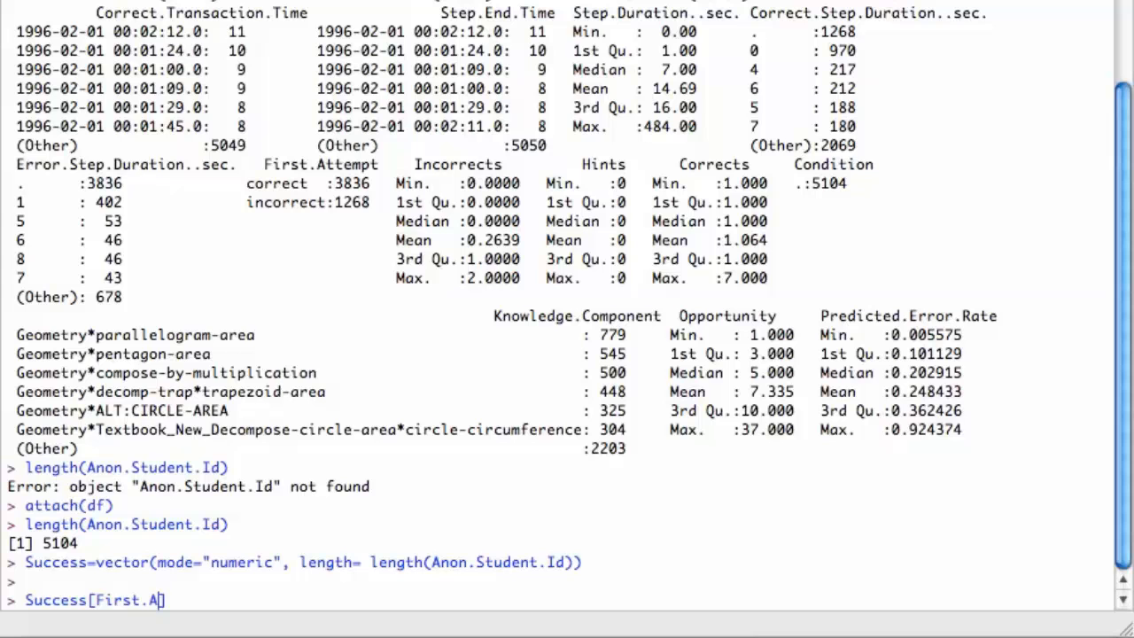
type("ttempt")
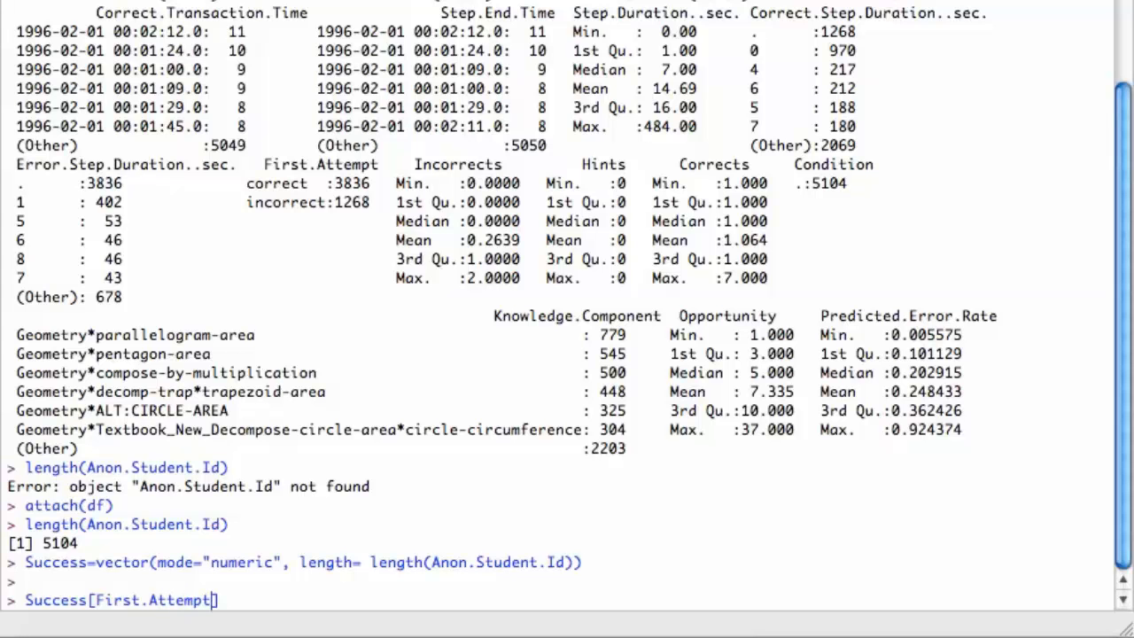
type("==")
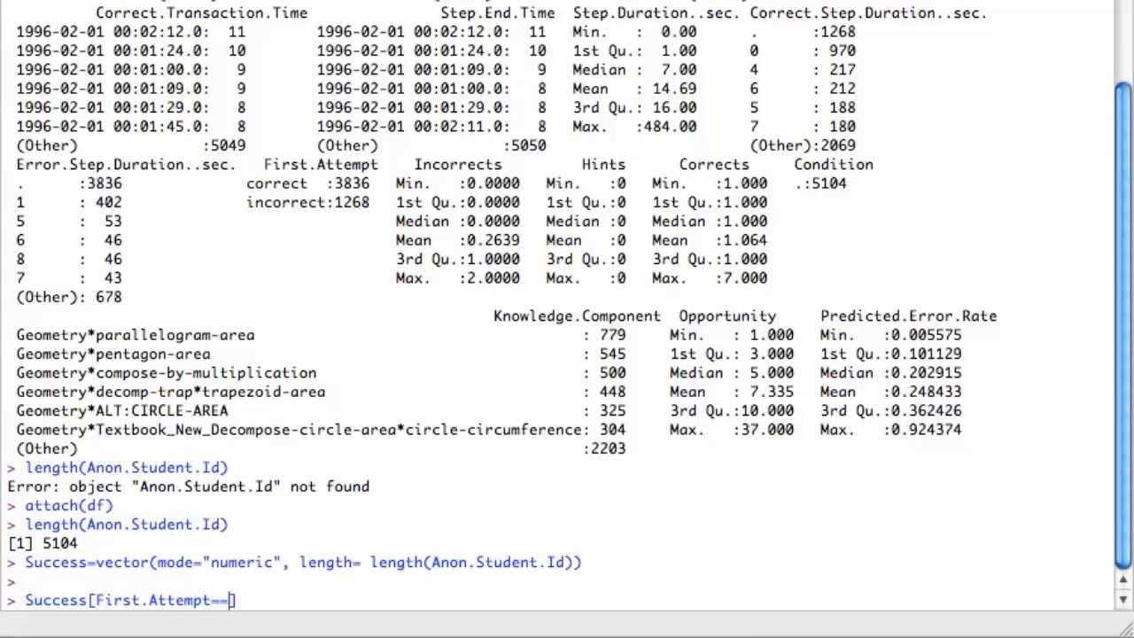
type("\"Corr\"")
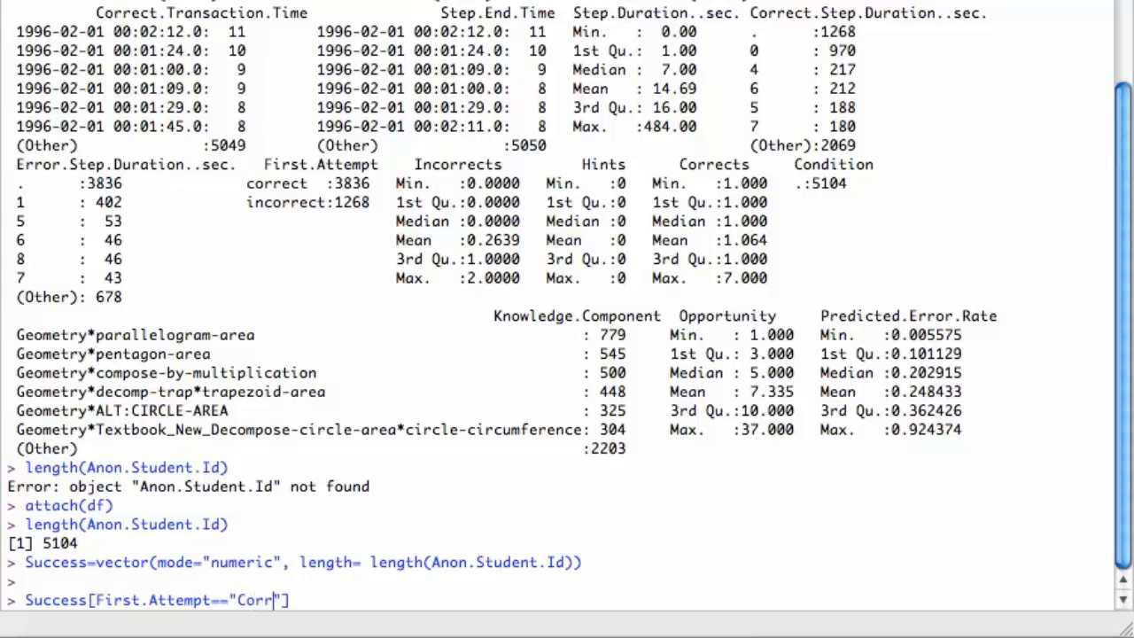
key("Backspace")
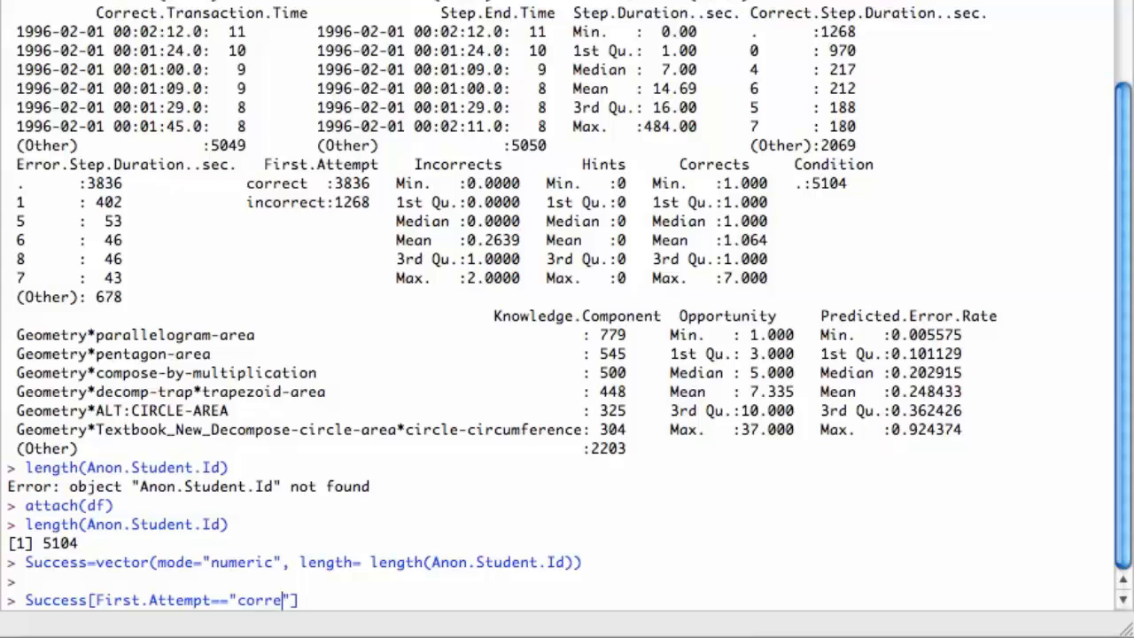
type("ct")
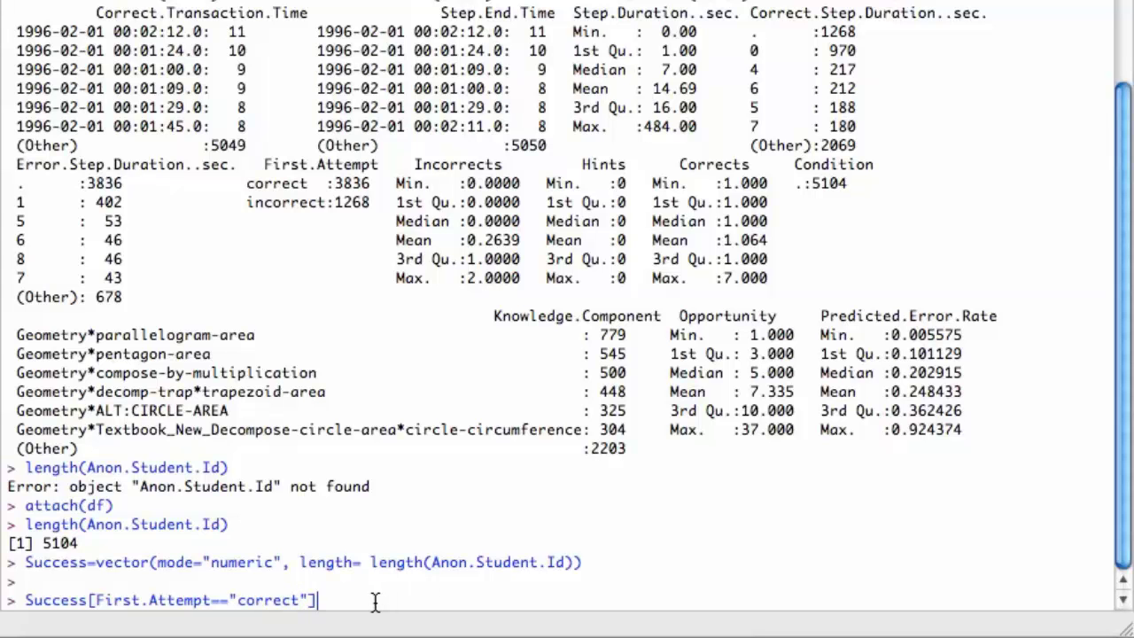
type("= 1")
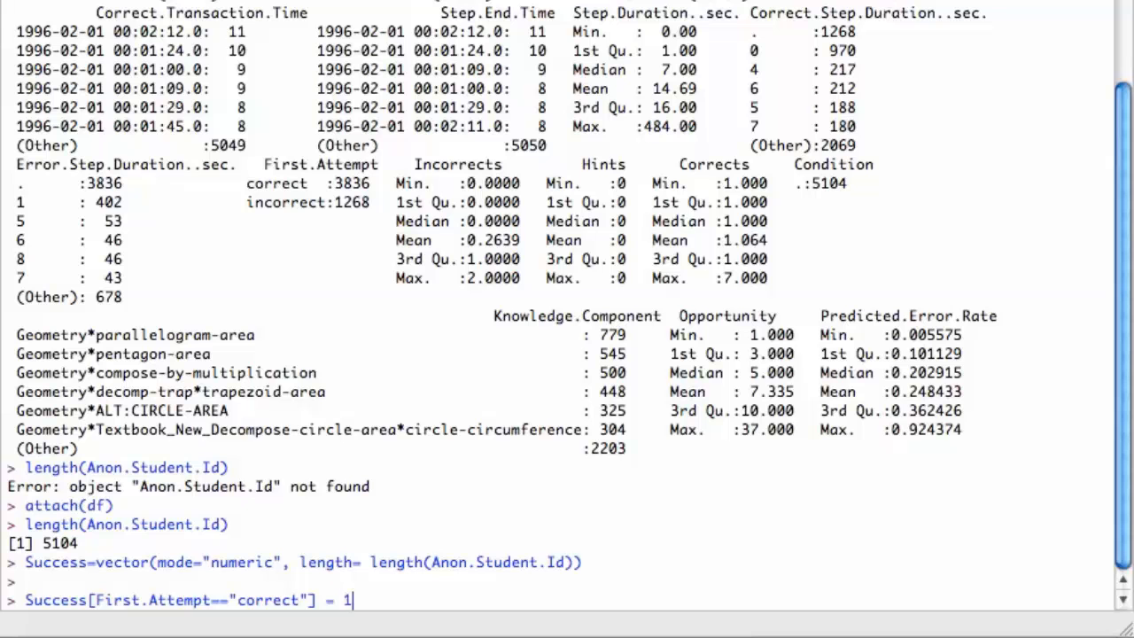
Run the Success assignment and summary(Success), showing values 0 to 1 with mean 0.7516.
key("Return")
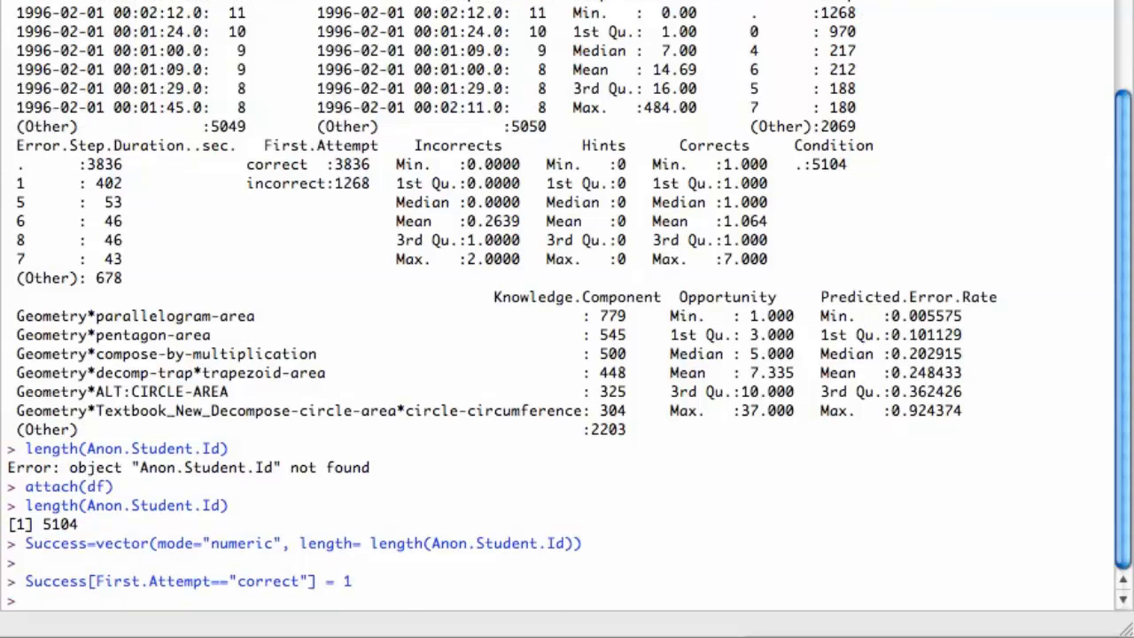
type("su")
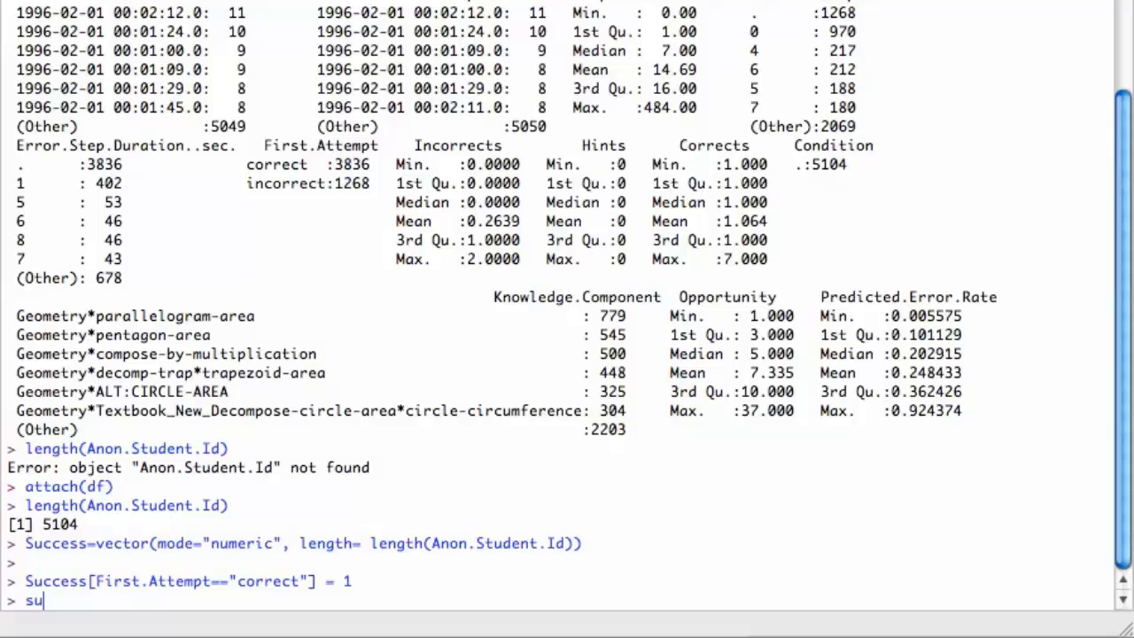
type("mmary(Success")
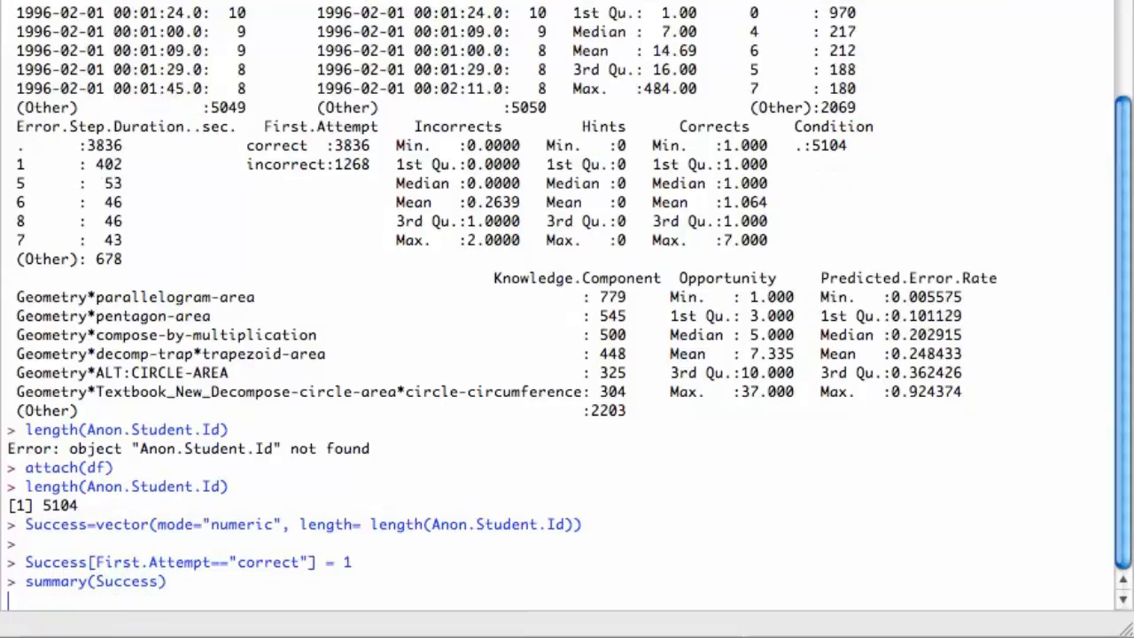
key("Return")
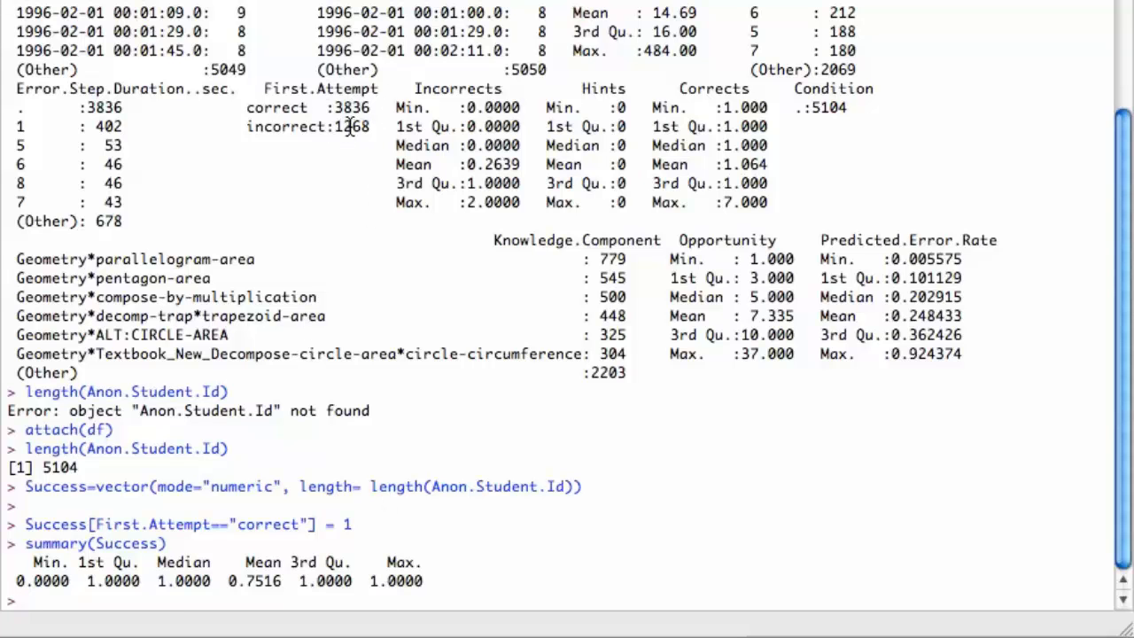
mouse_move(334, 138)
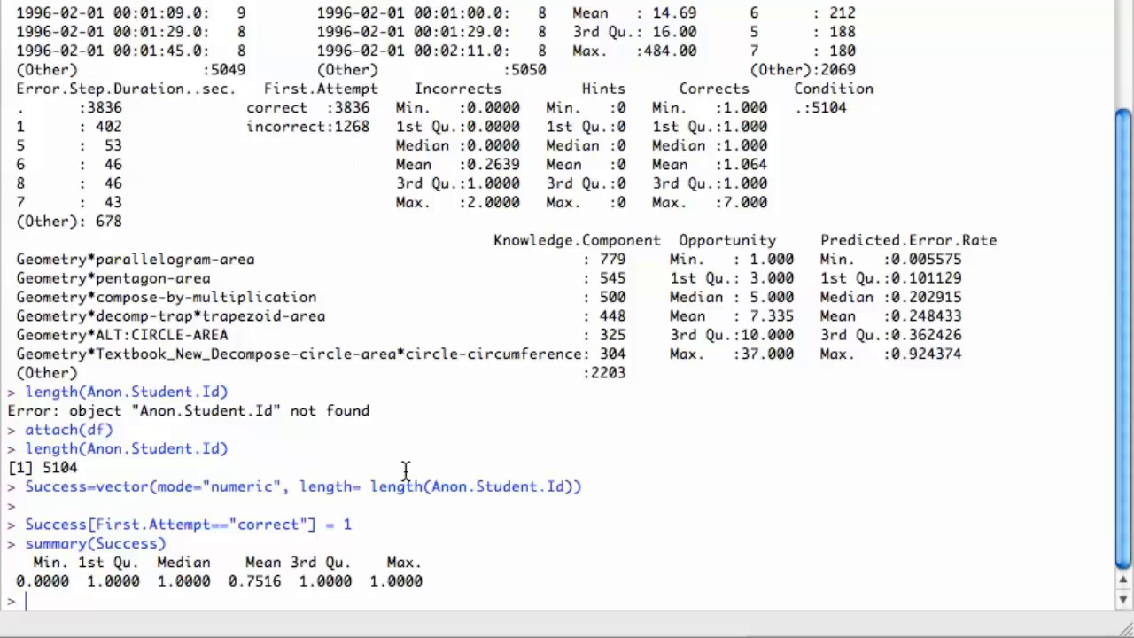
mouse_move(464, 522)
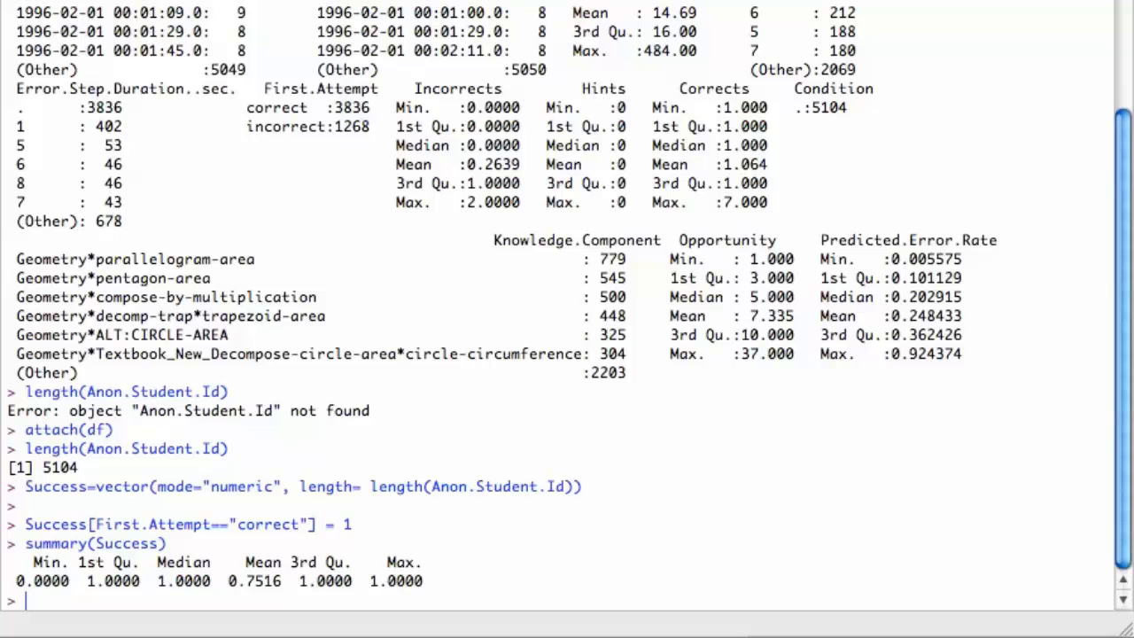
mouse_move(602, 512)
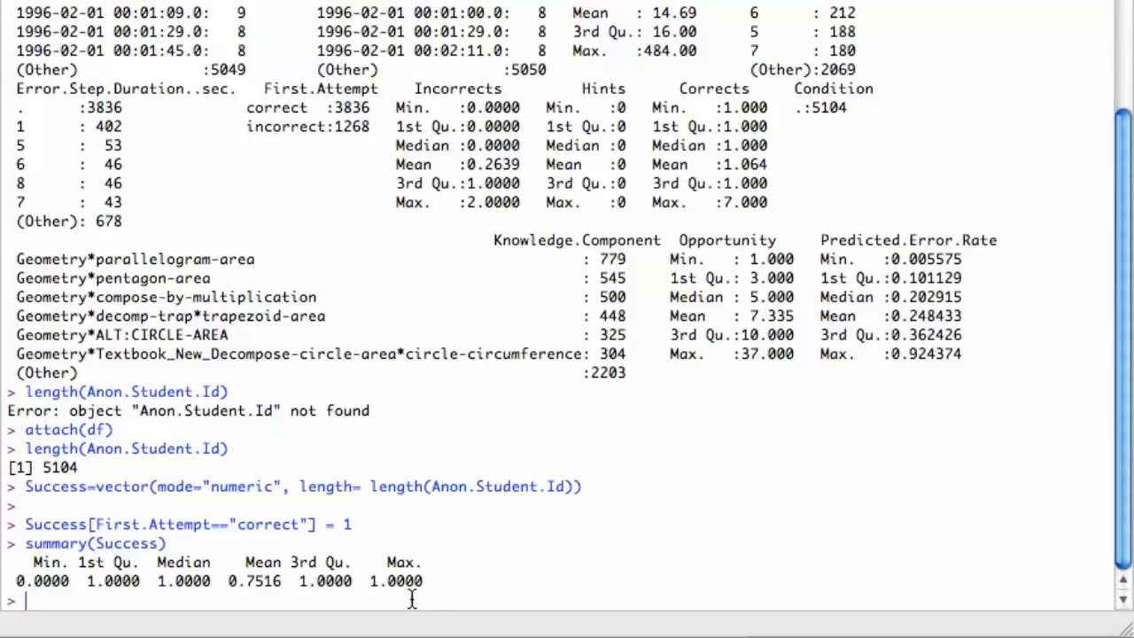
Create Area=data.frame(Success, Anon.Student.Id, Knowledge.Component, Opportunity) without Condition.
type("Area=data.frame(Success, Anon.Student.Id, Knowledge.Component, Opportunity, Condition)")
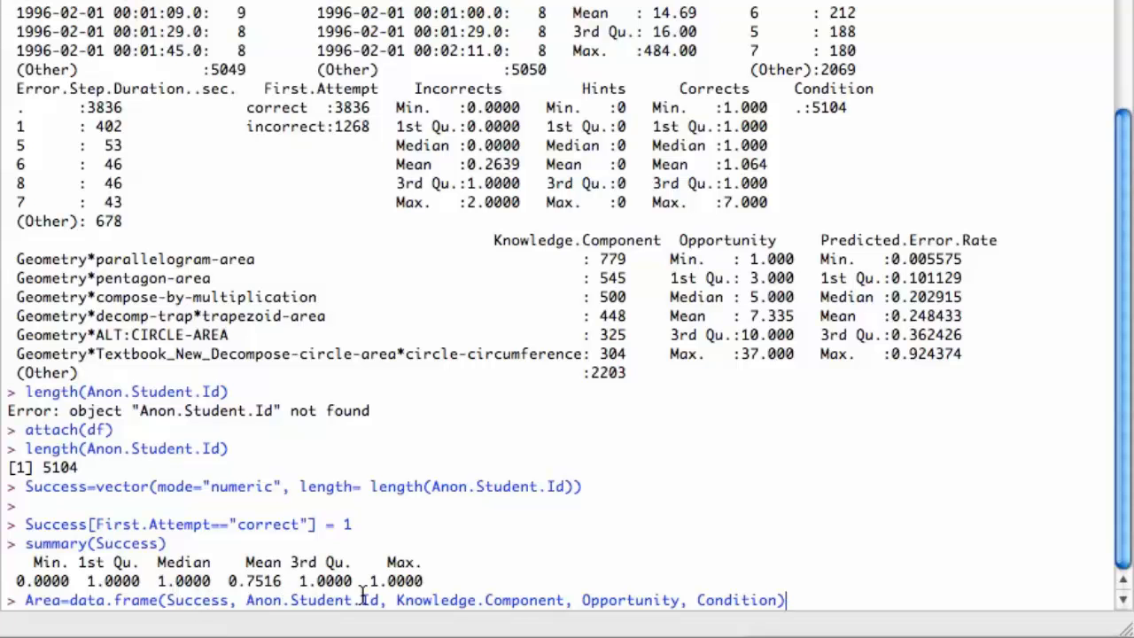
mouse_move(829, 602)
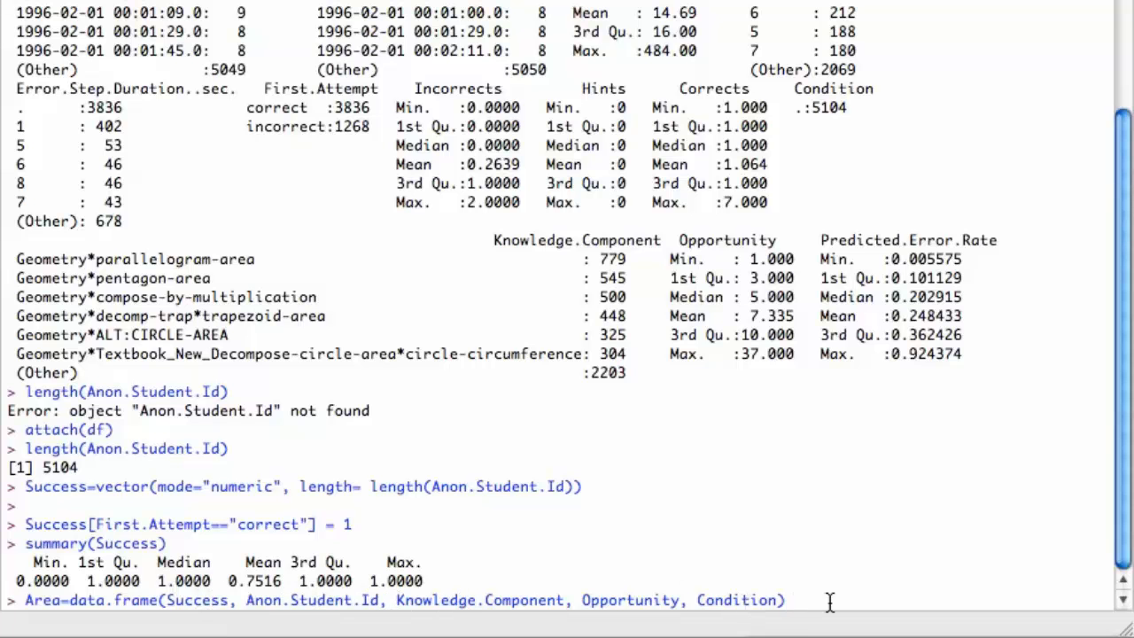
mouse_move(730, 616)
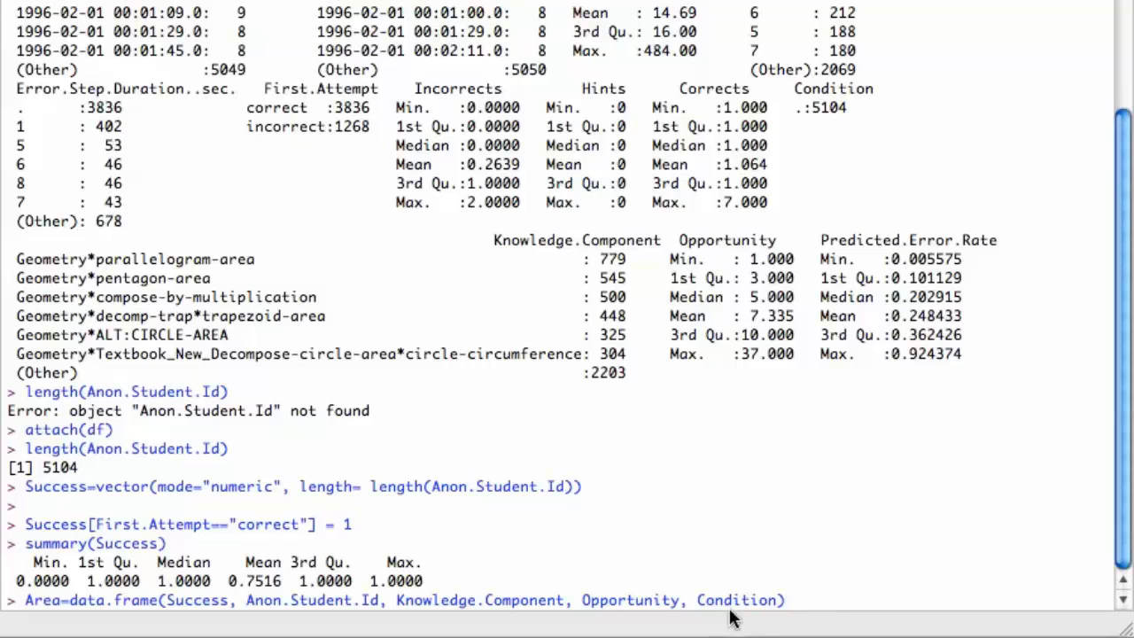
key("Backspace")
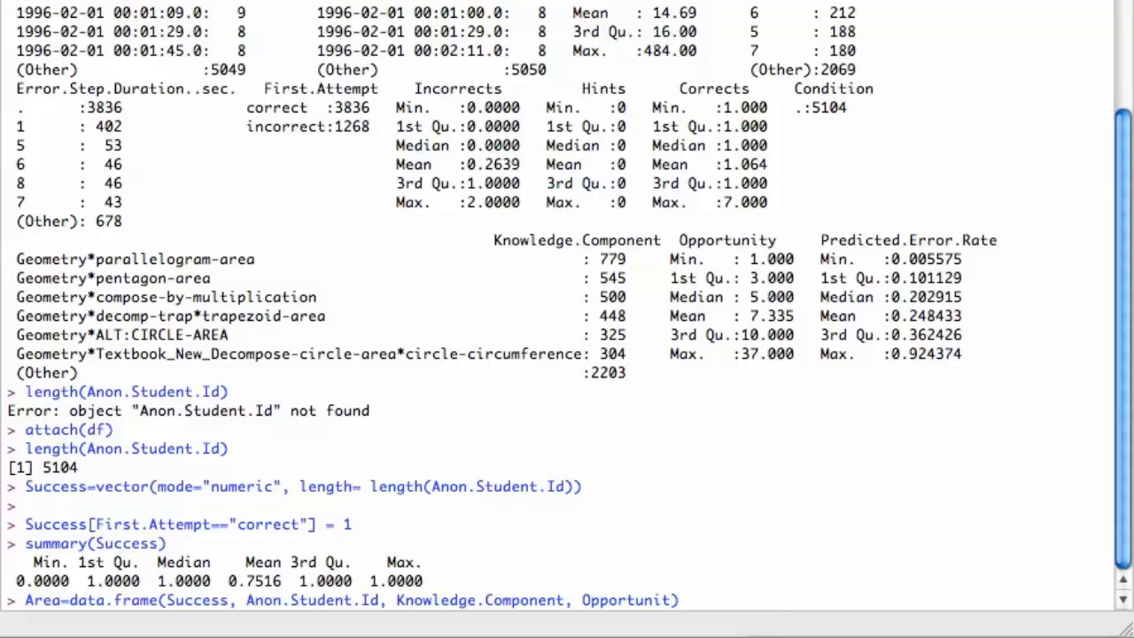
type("y")
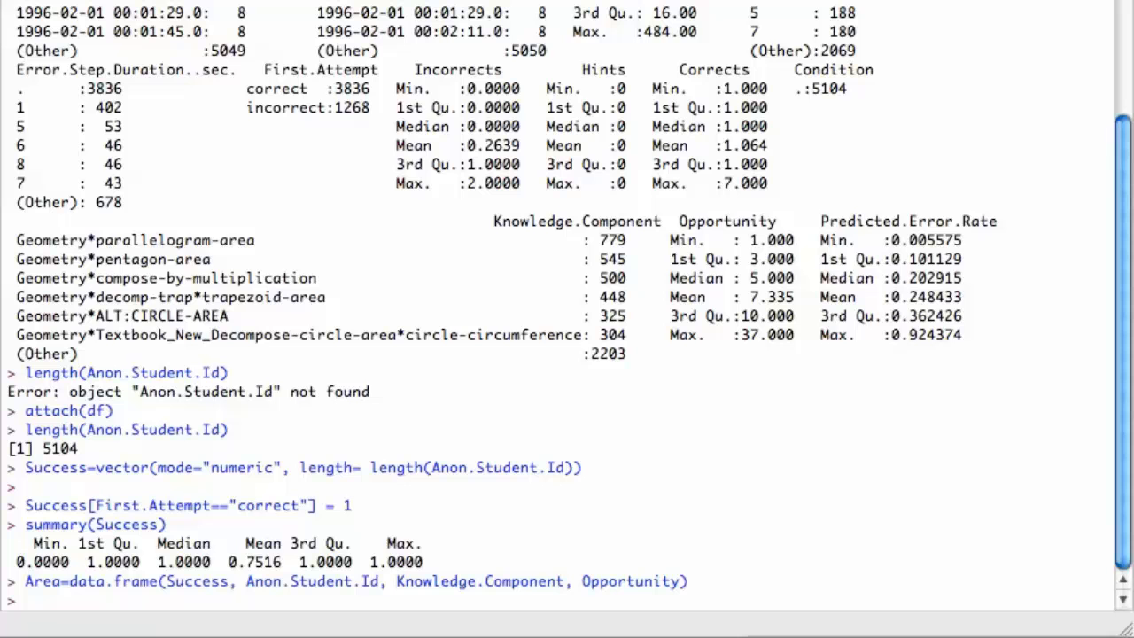
Run detach(df) then attach(Area), noting Success is masked by the global environment.
type("a")
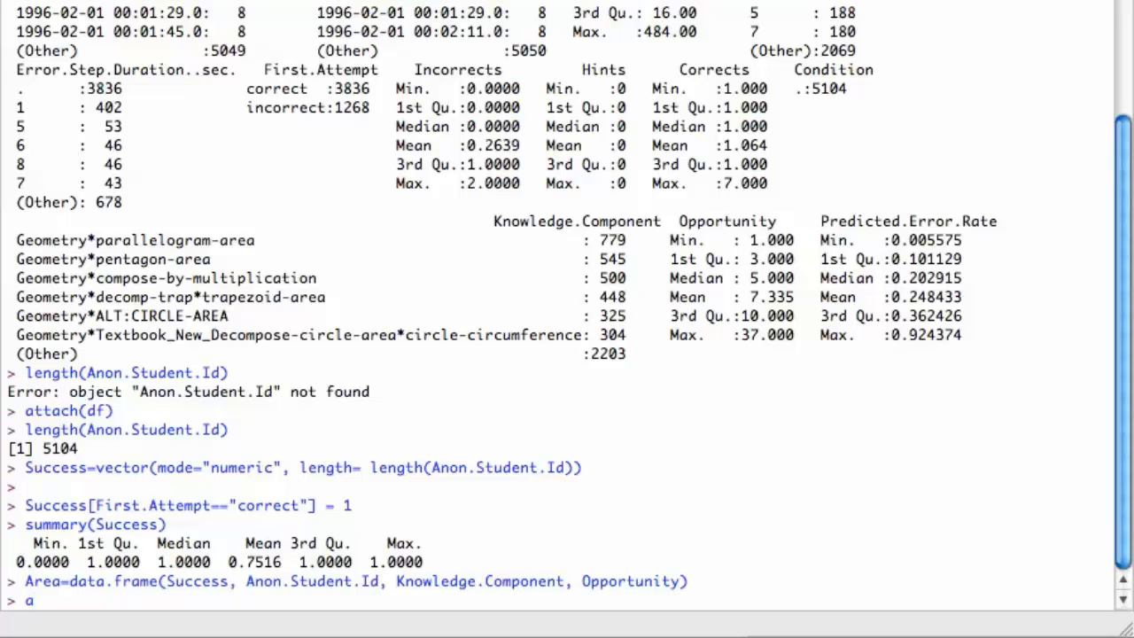
type("detach(df")
type("attach(A)")
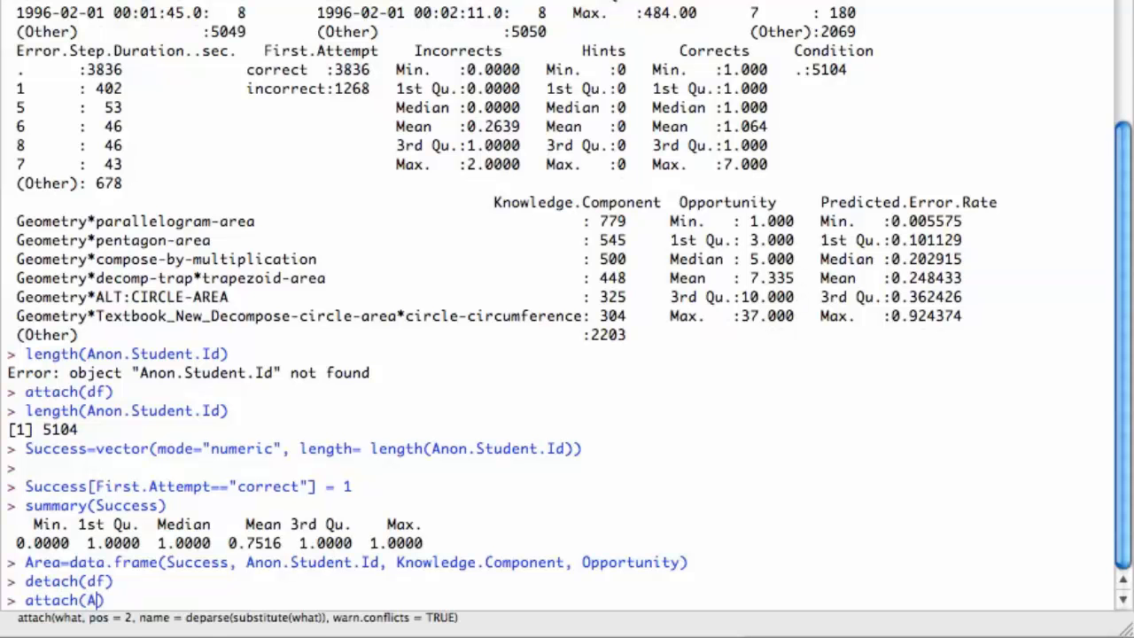
type("rea")
key("Return")
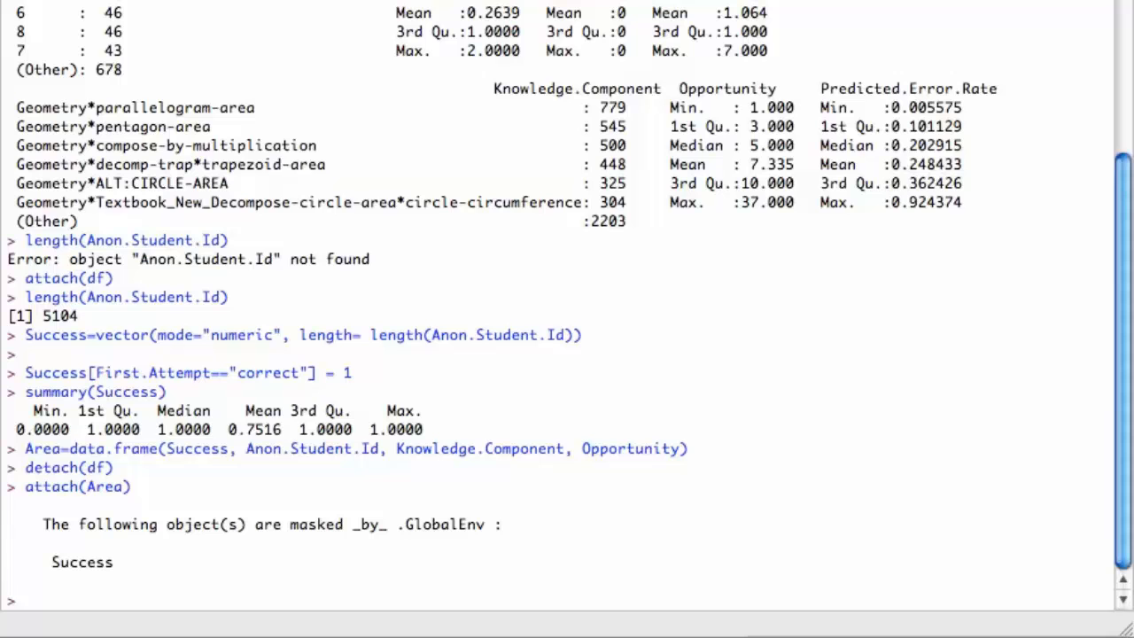
Write m1 = glm(Success~Anon.Student.Id+Knowledge.Component, correcting the Component typo.
type("m1")
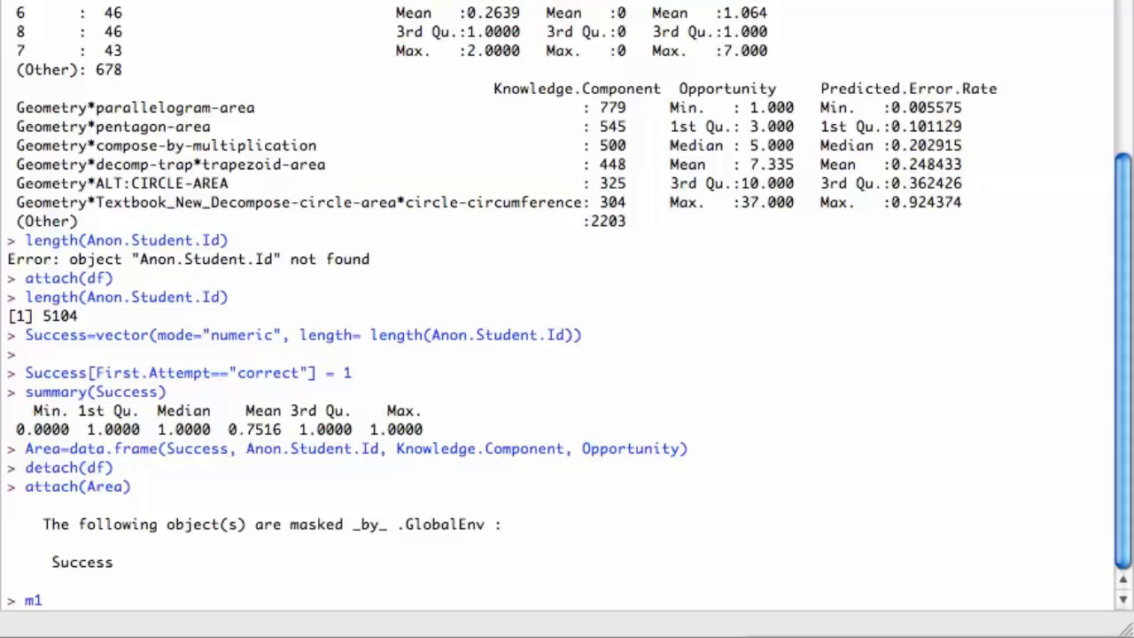
type("= glm")
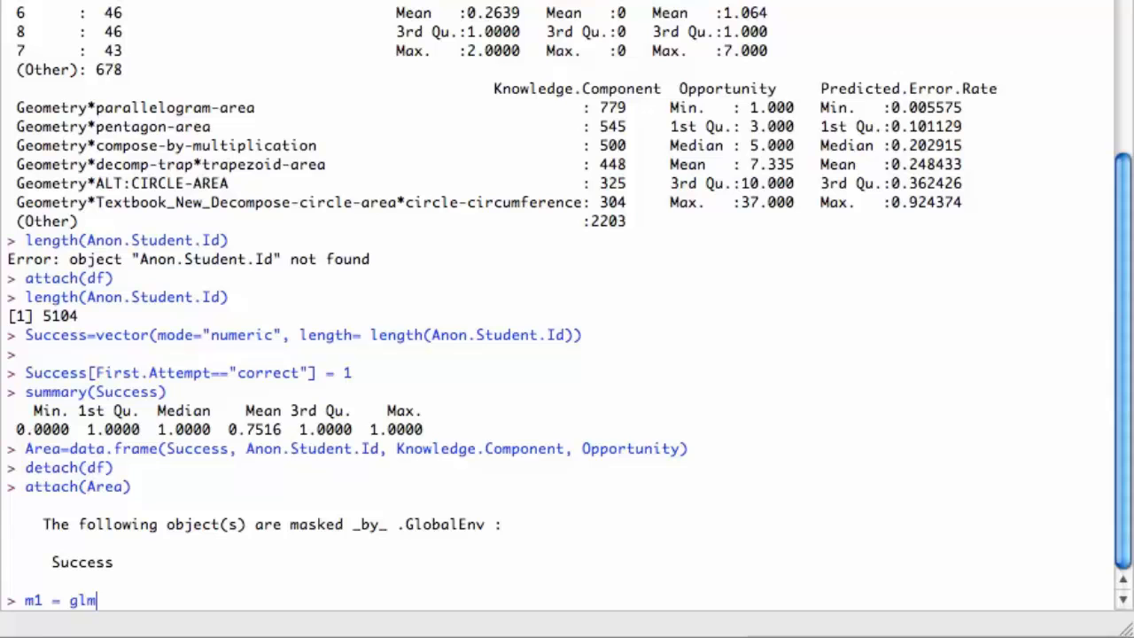
type("(")
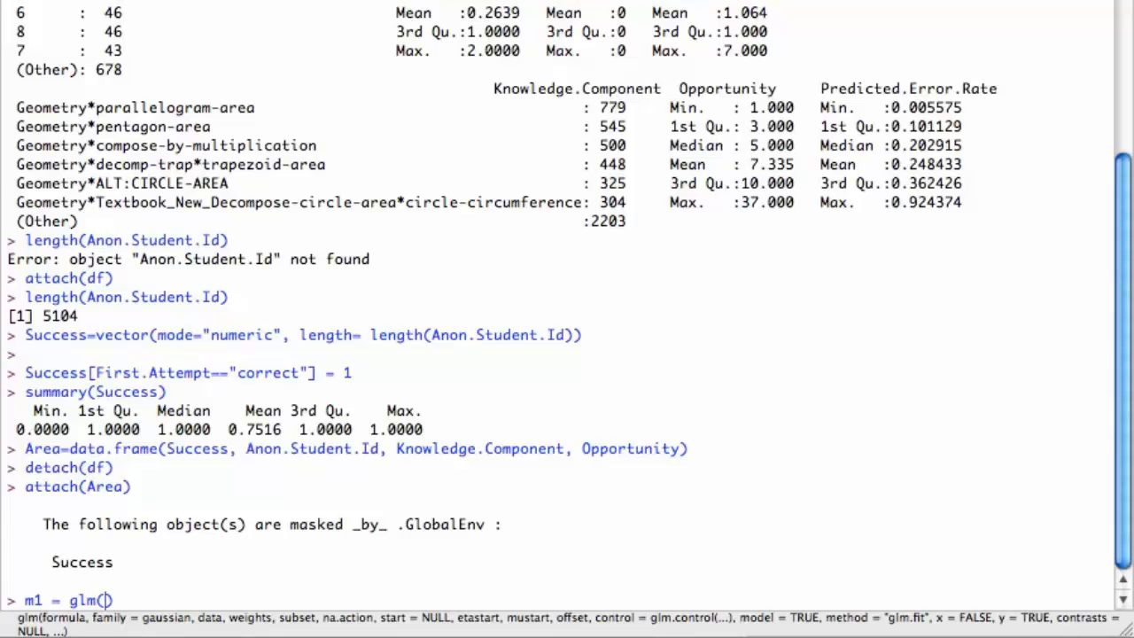
type("Suc")
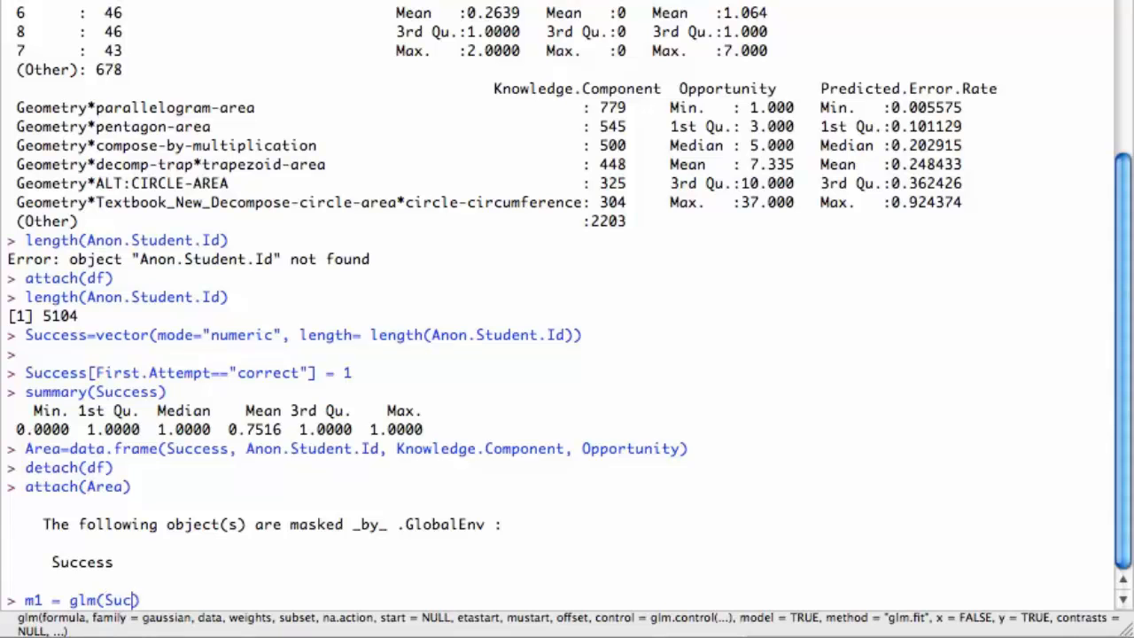
type("cess)")
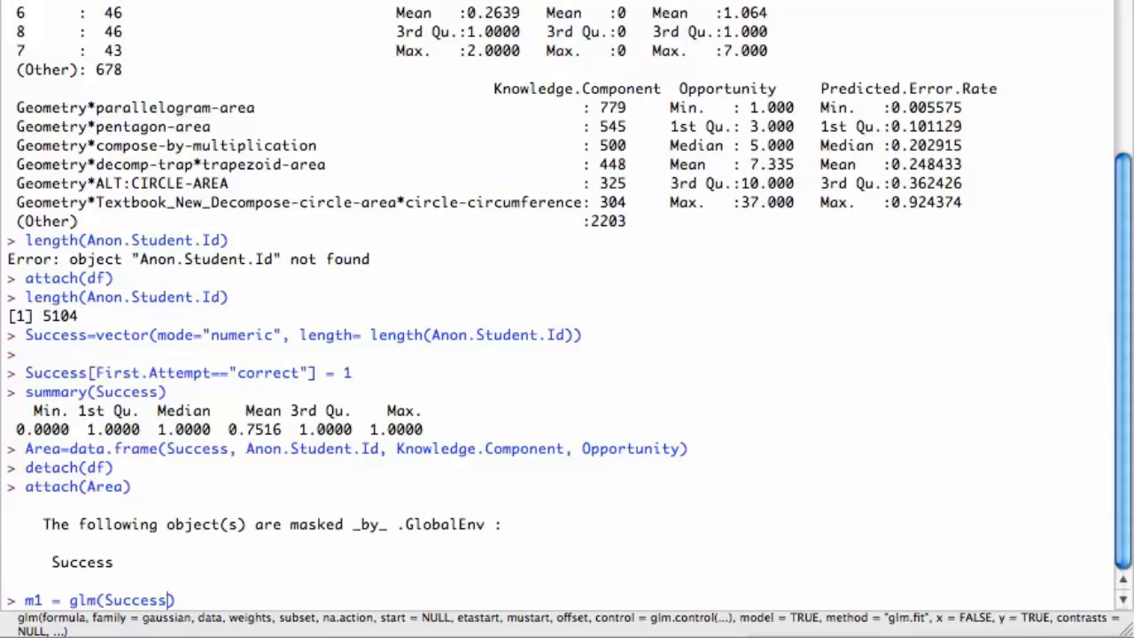
type("~")
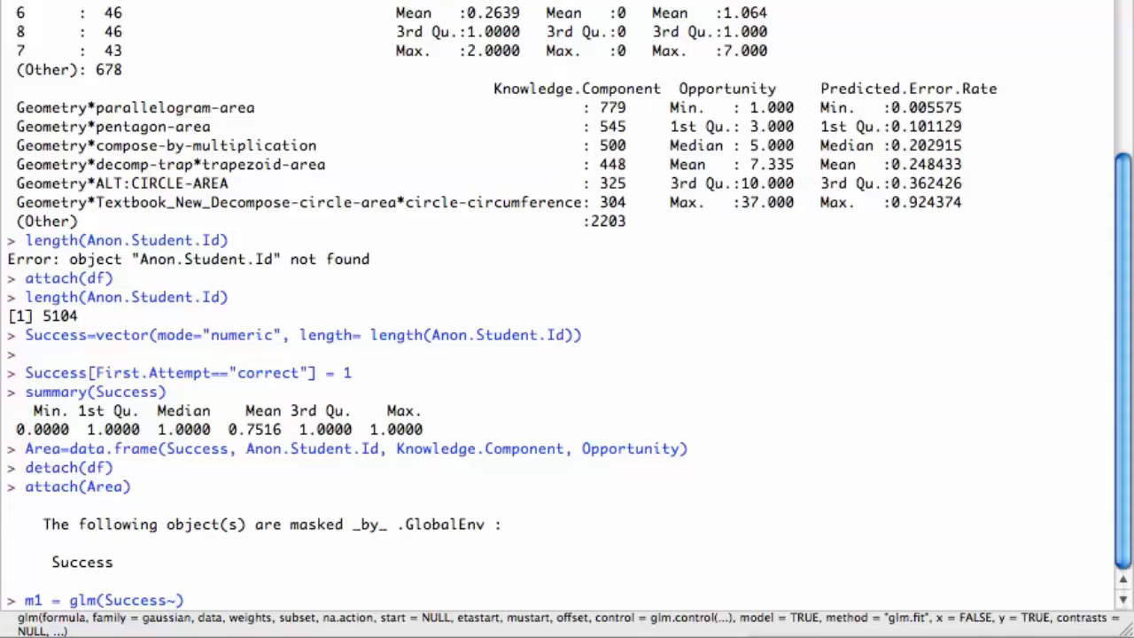
type("Ann")
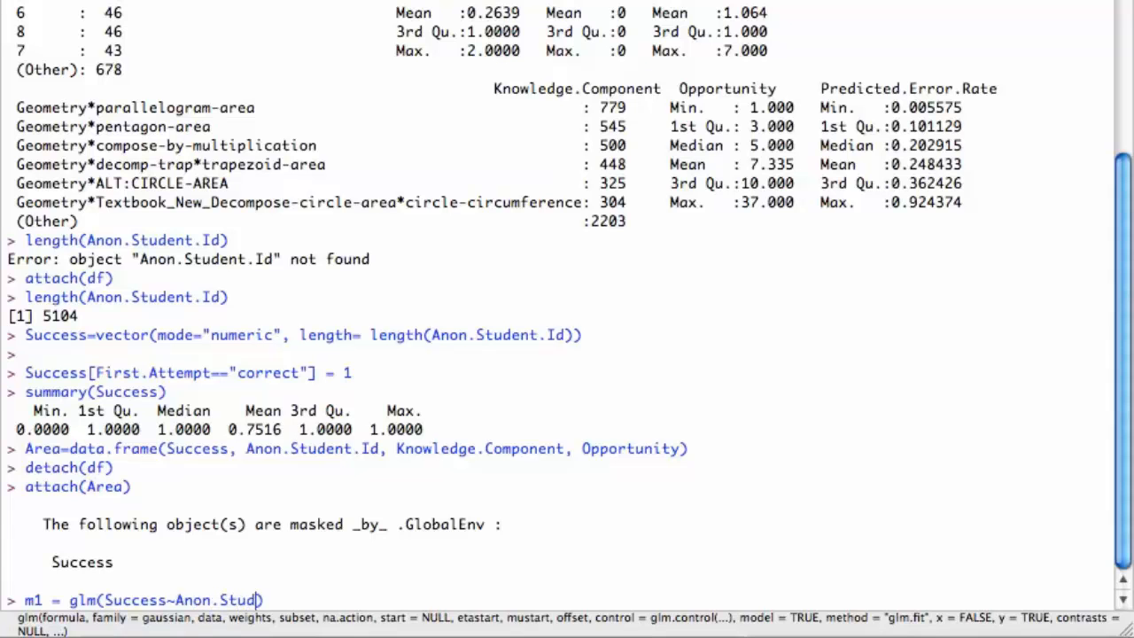
type("ent.Id)")
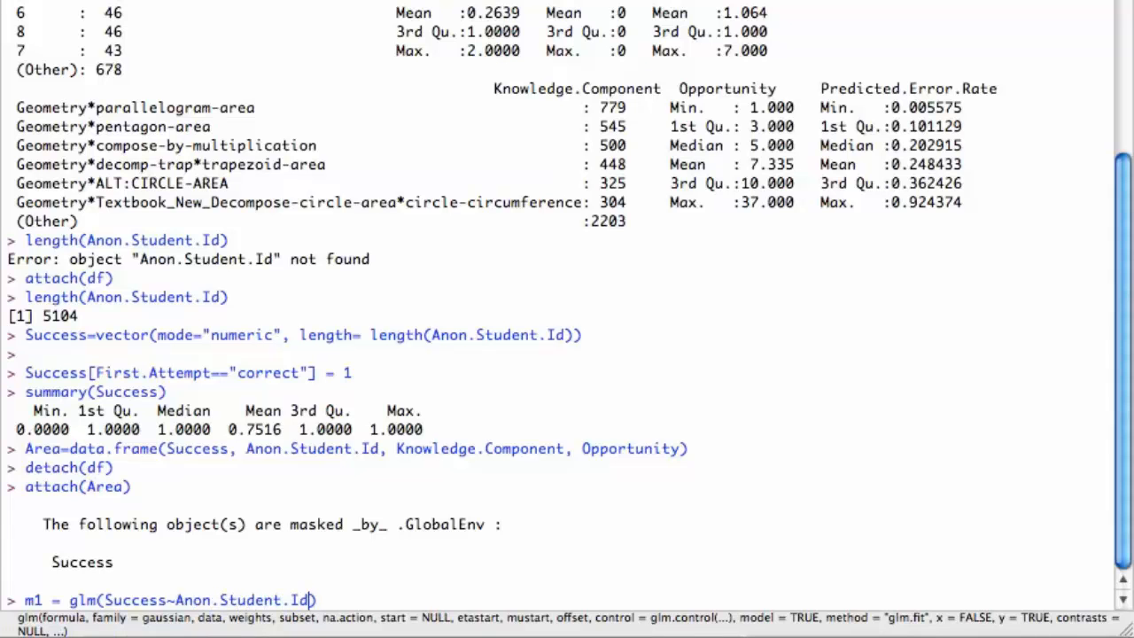
type("+K")
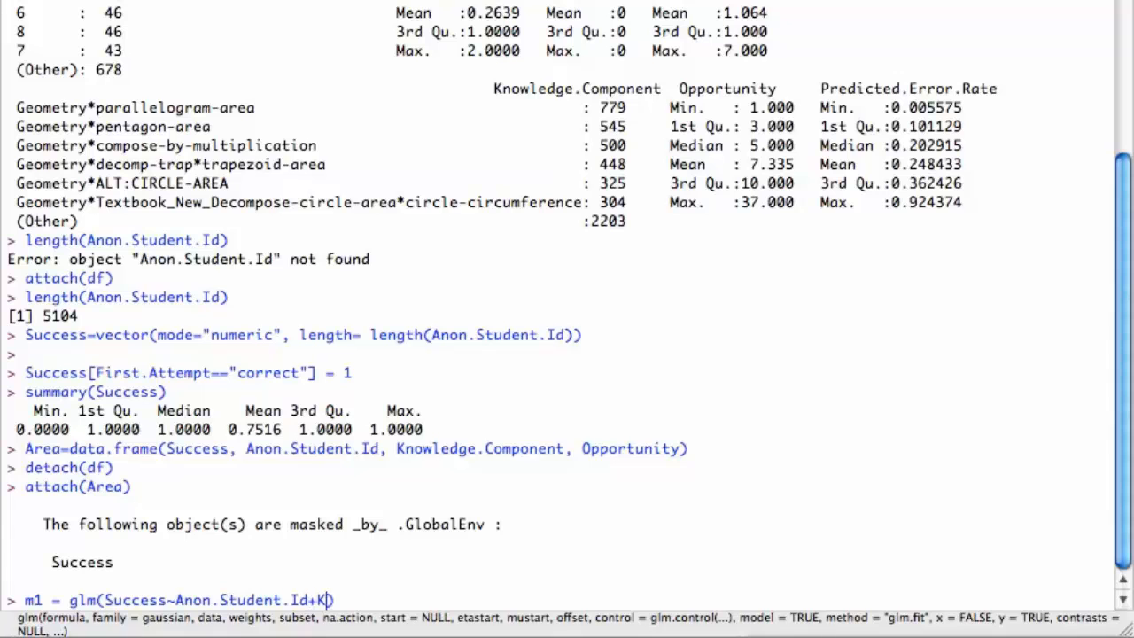
type("owledge)")
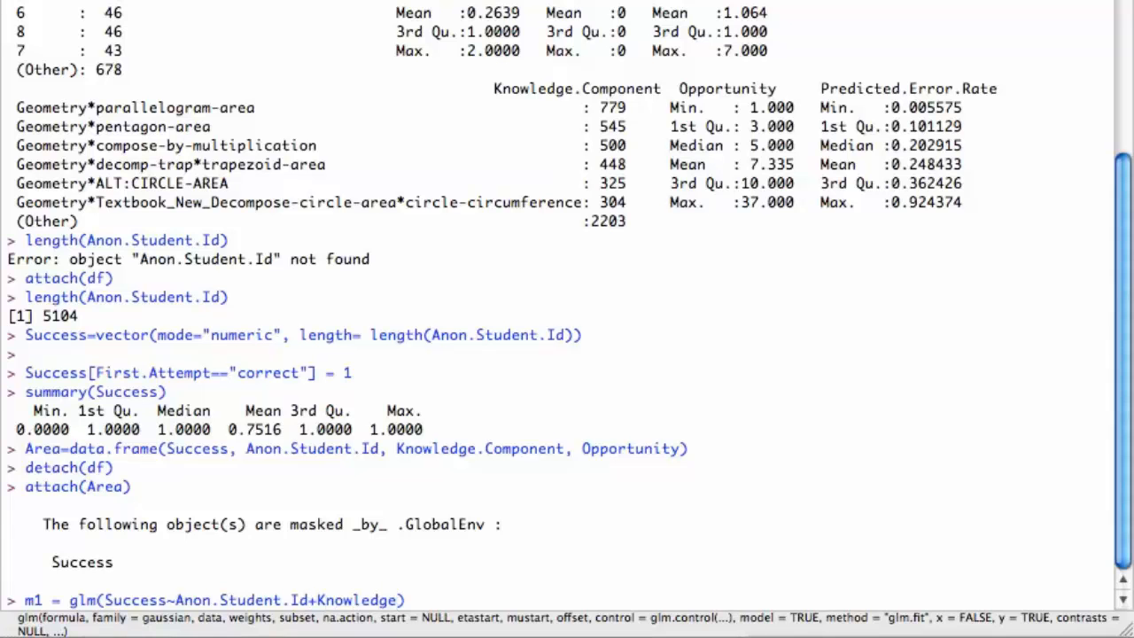
type(".Cmponet")
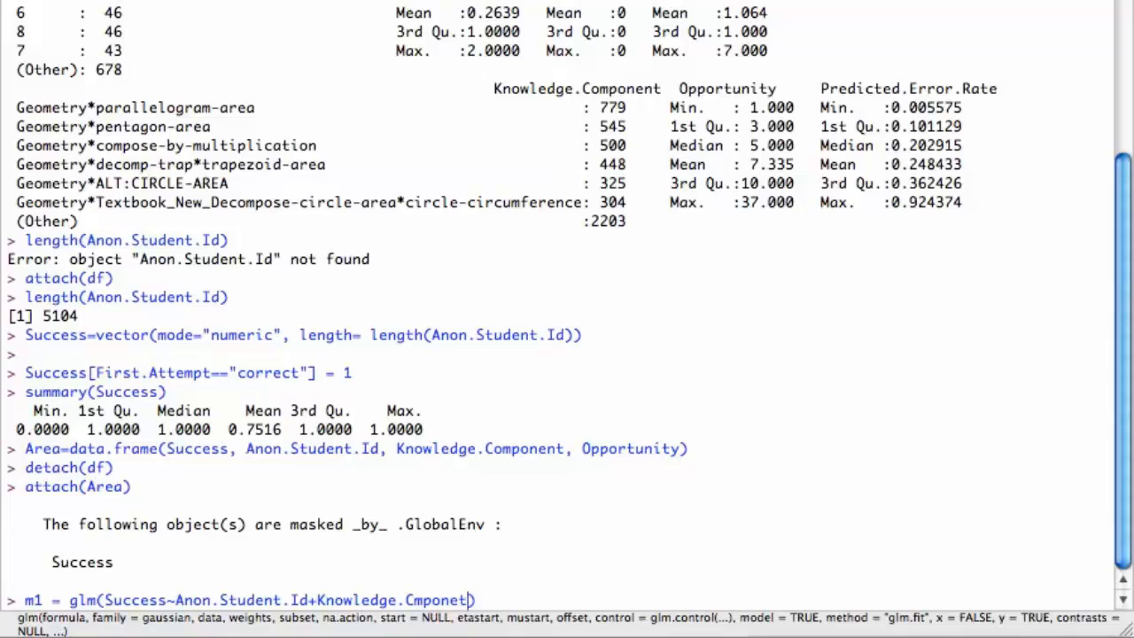
key("Backspace")
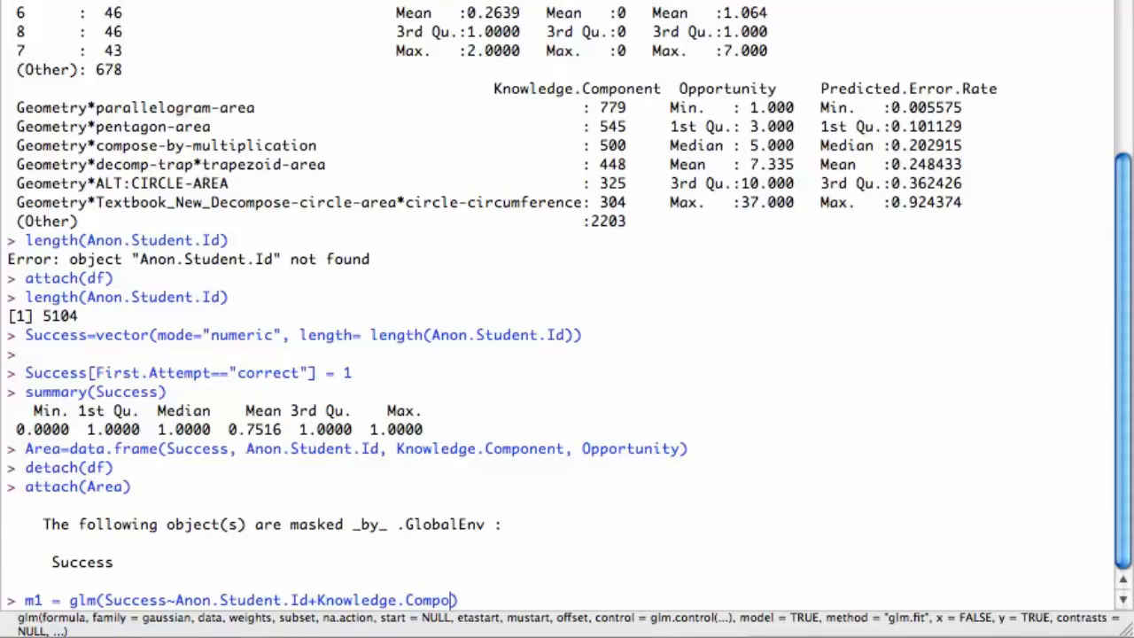
type("nent)")
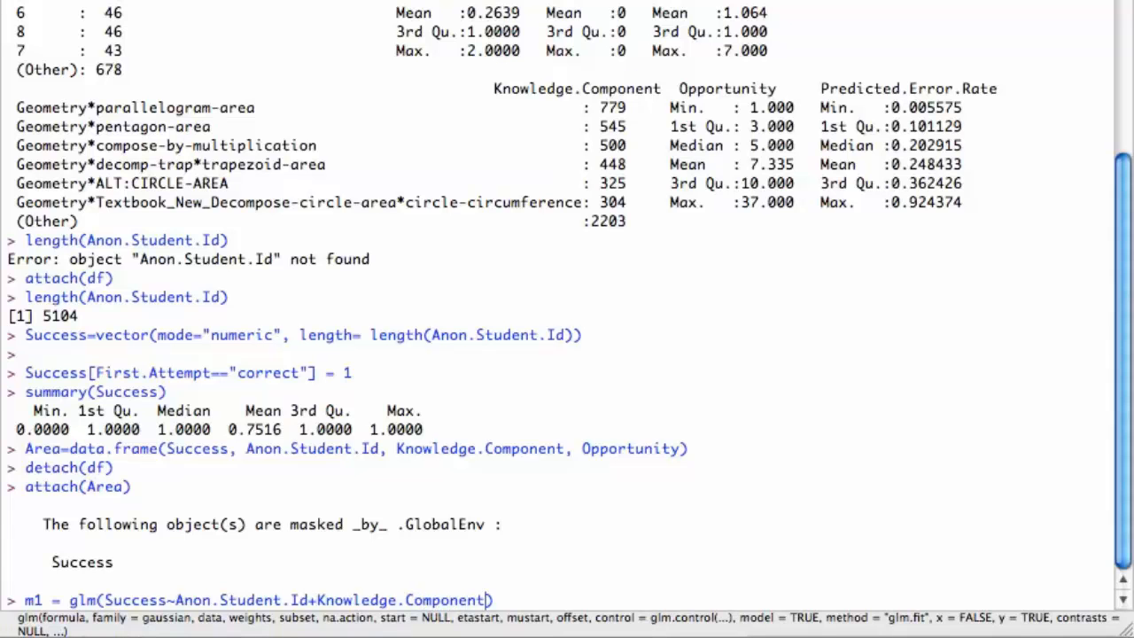
Complete the formula with +Knowledge.Component:Opportunity-1, family=binomial(), data=Area.
type("+Knowledge.")
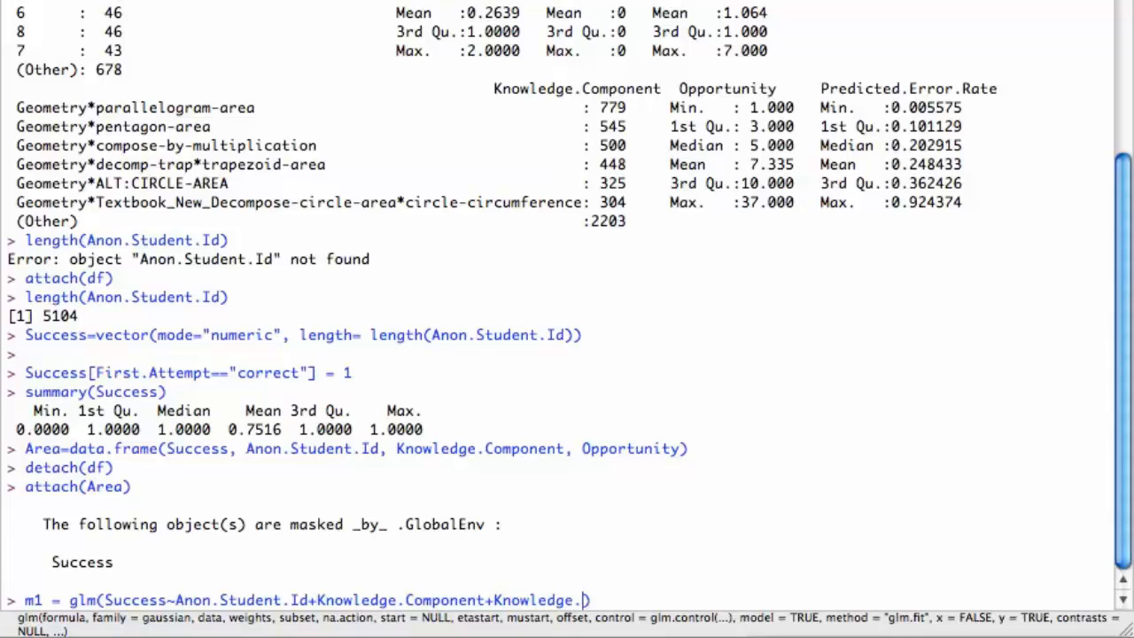
type("Co")
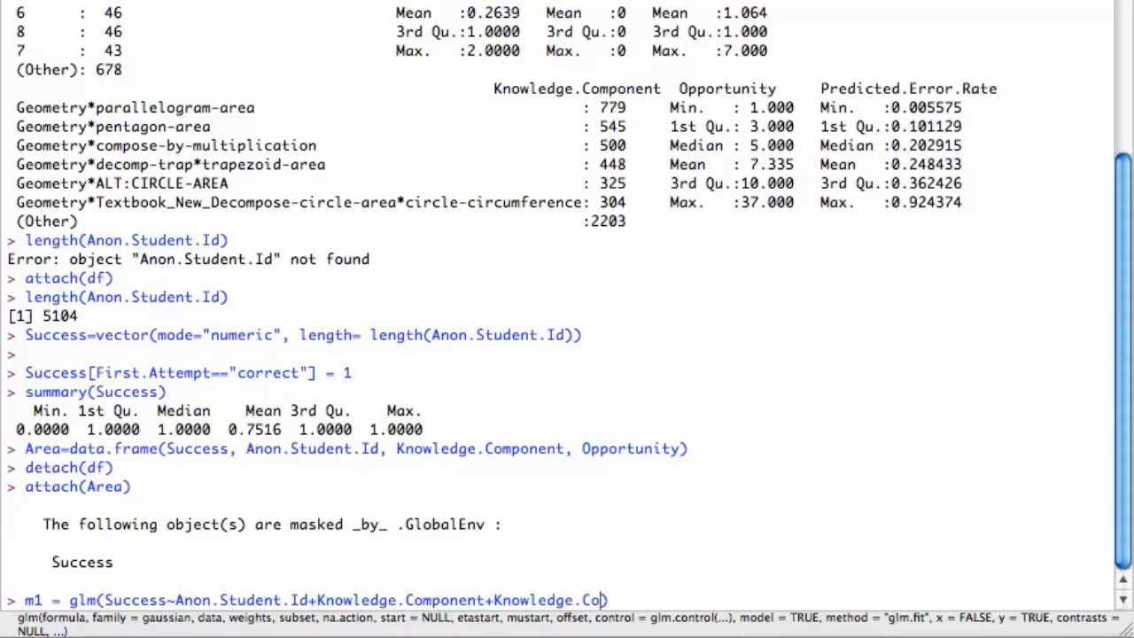
type("ent")
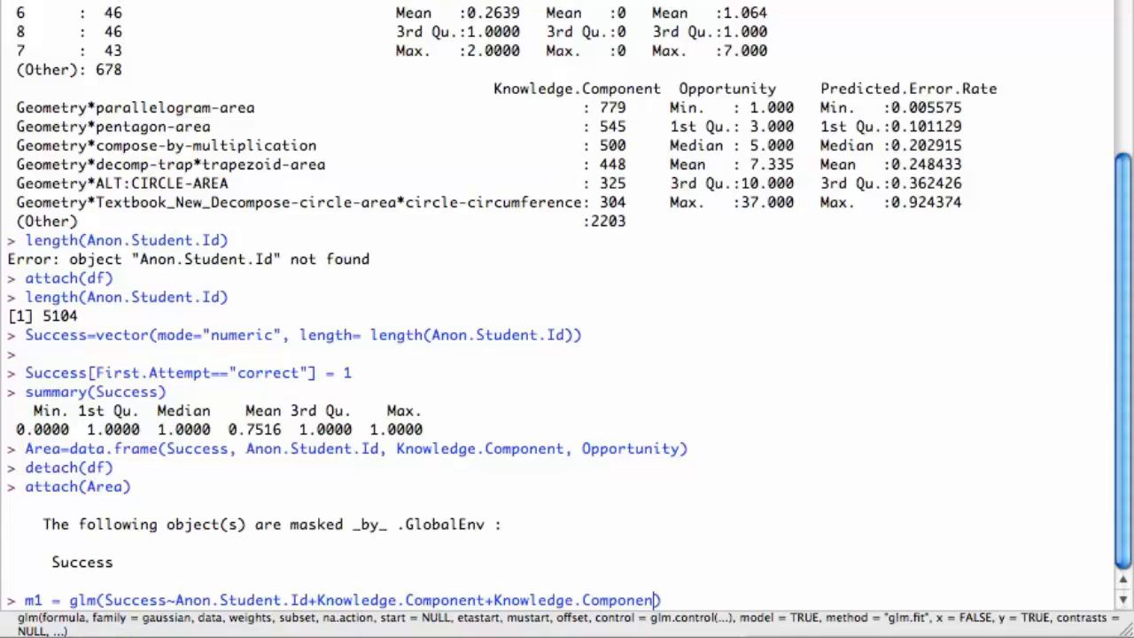
type(":0")
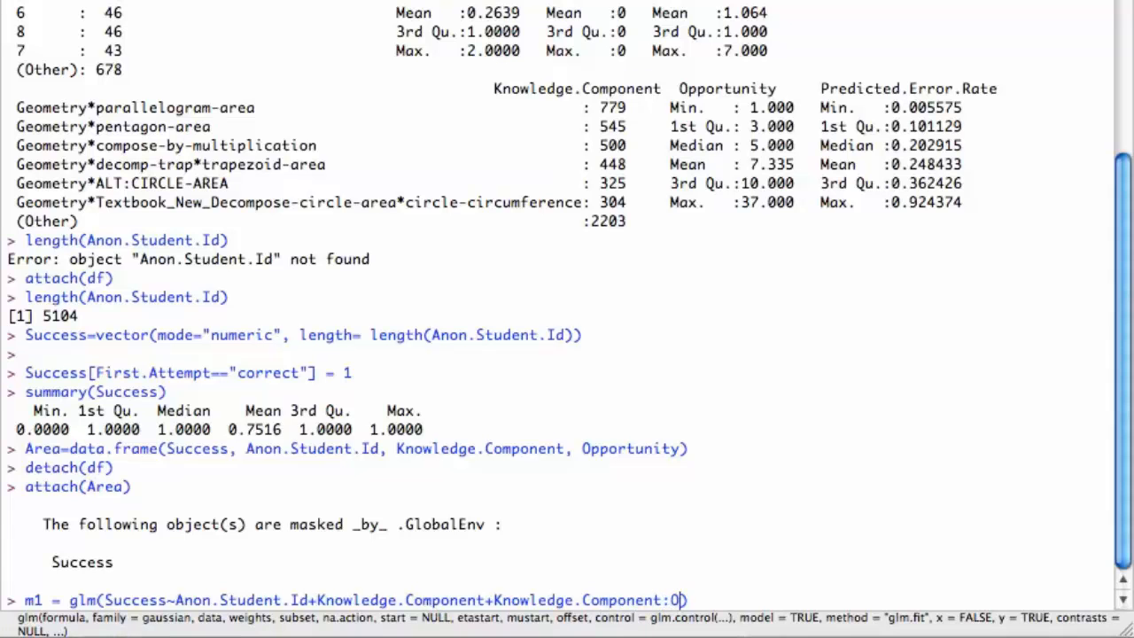
type("Opportunity")
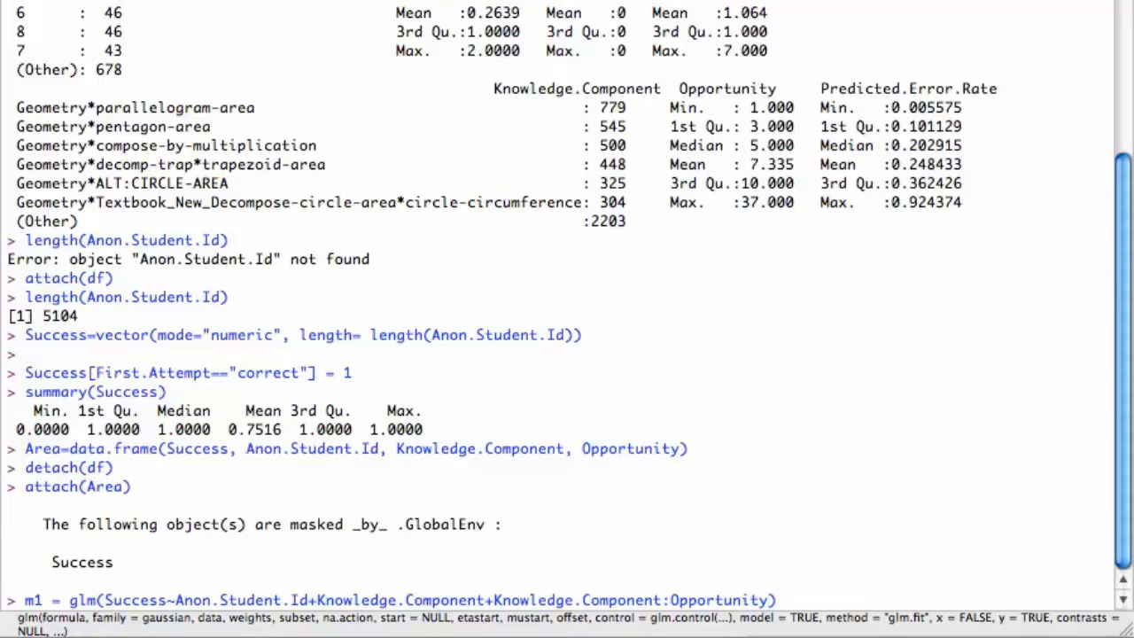
type("-1")
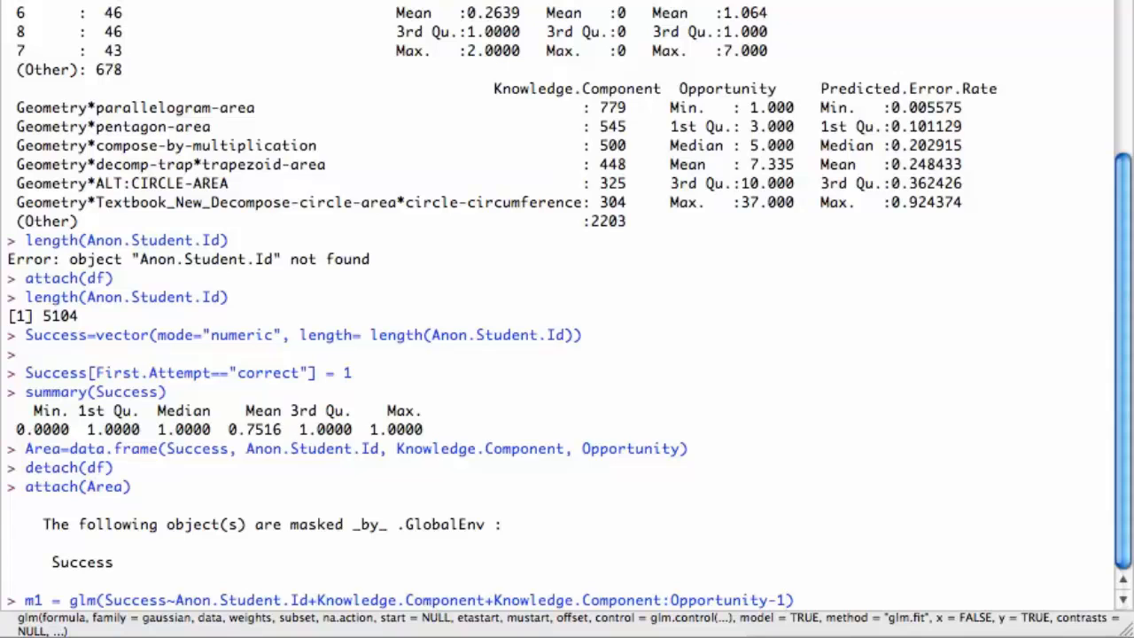
type(", fa")
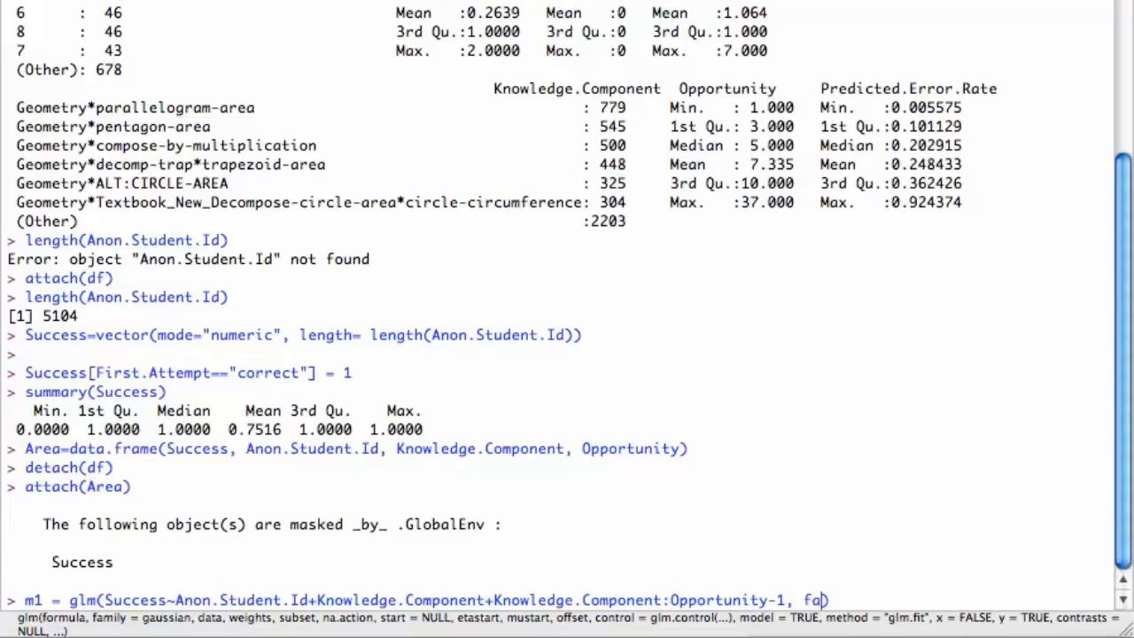
type("mily=")
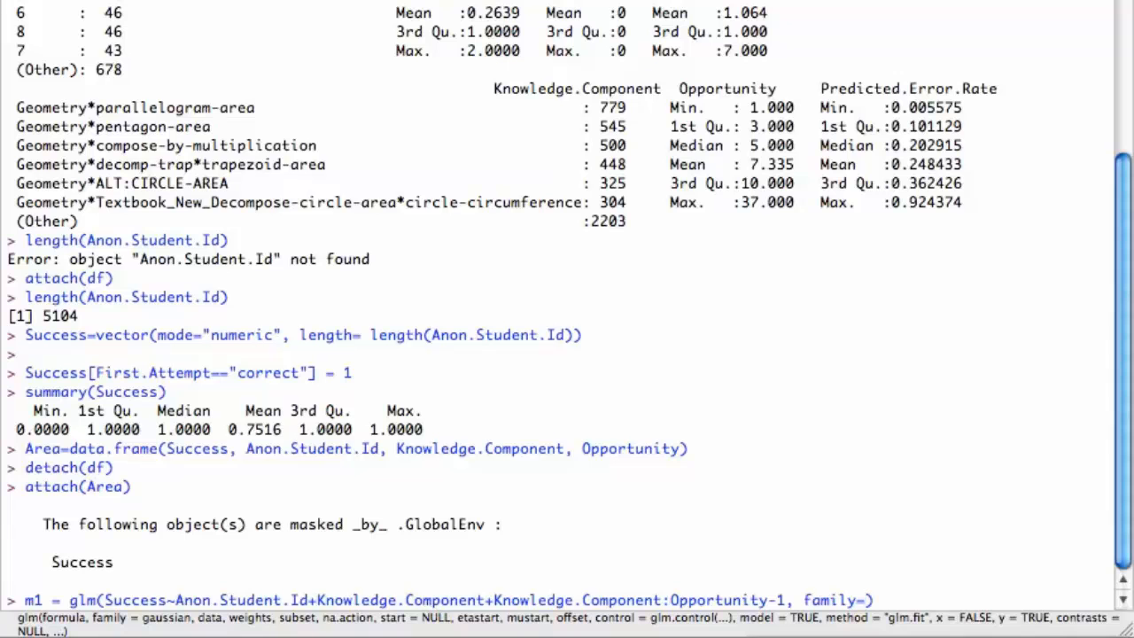
type("bin")
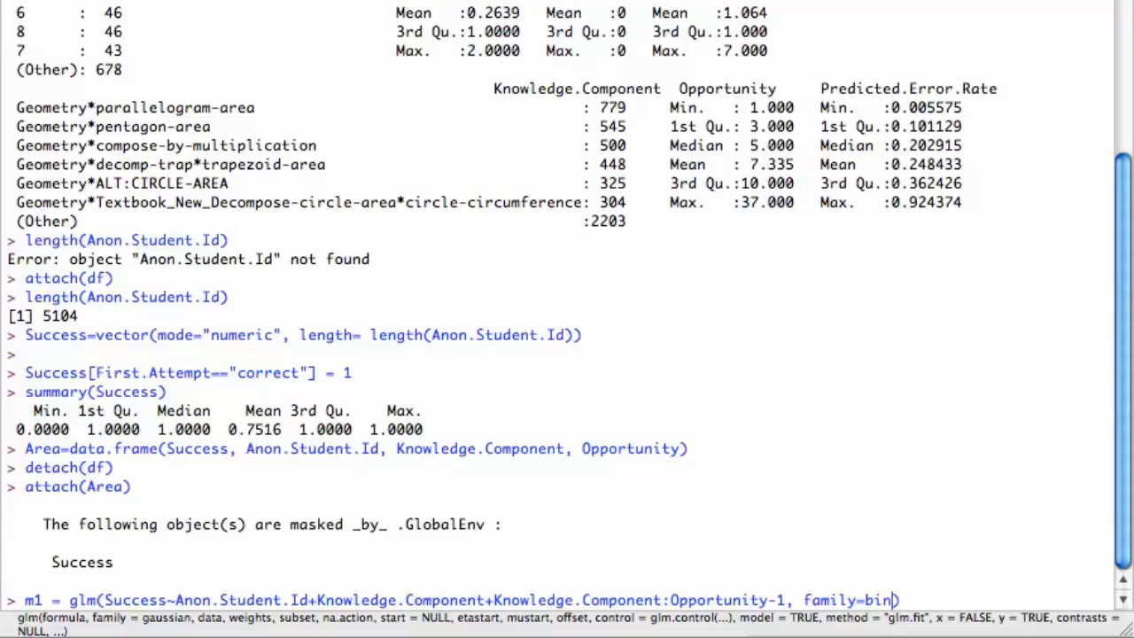
type("omial(")
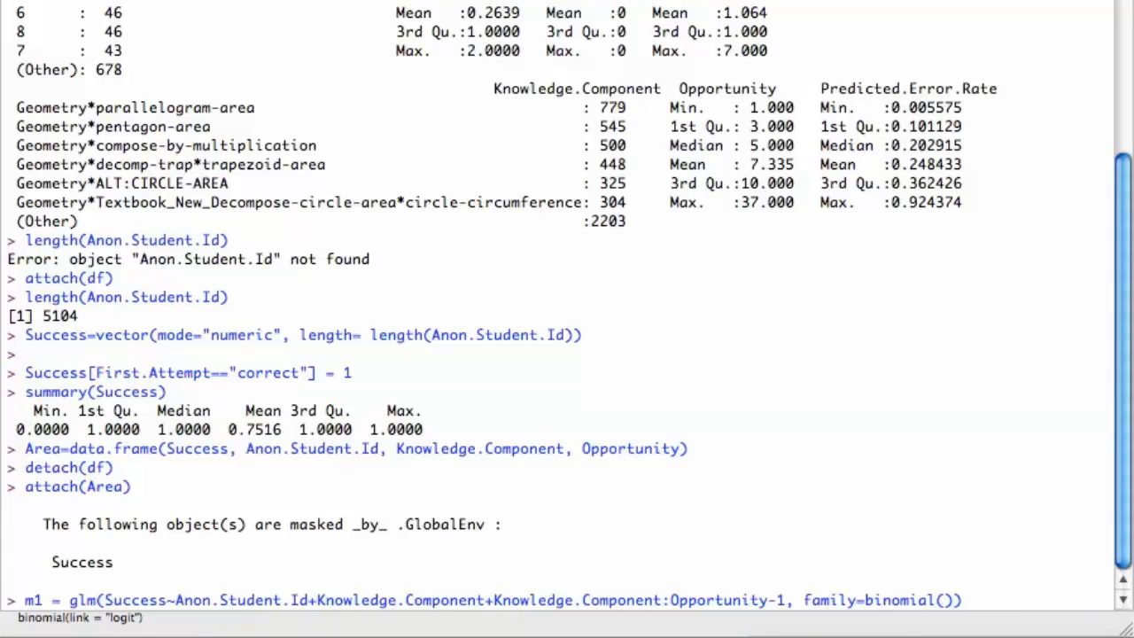
type(", data")
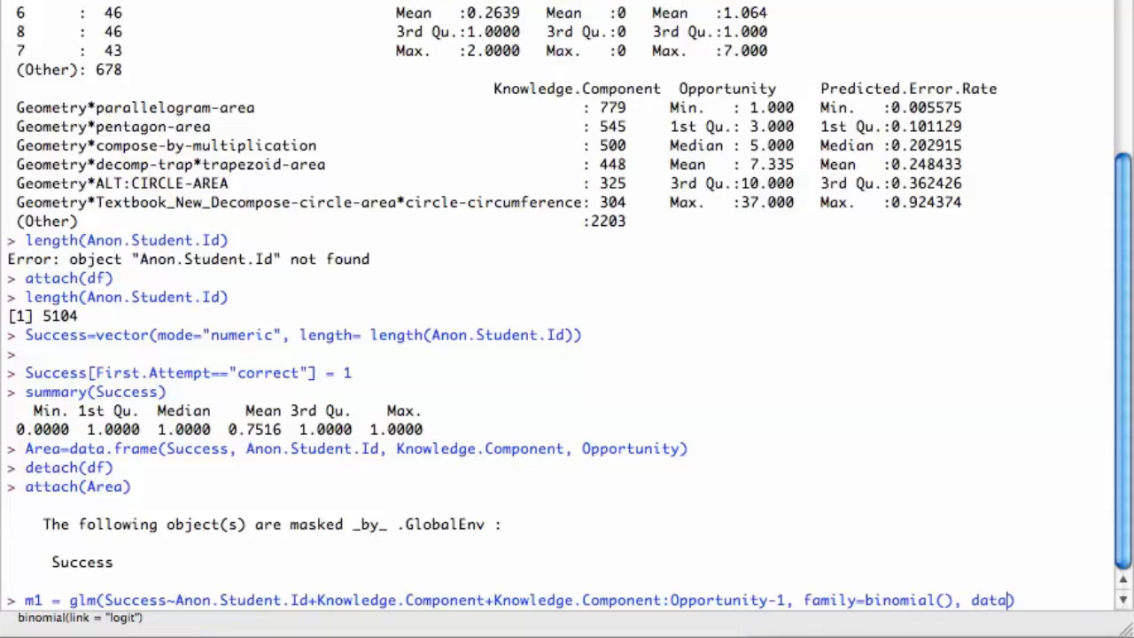
type("=Area)")
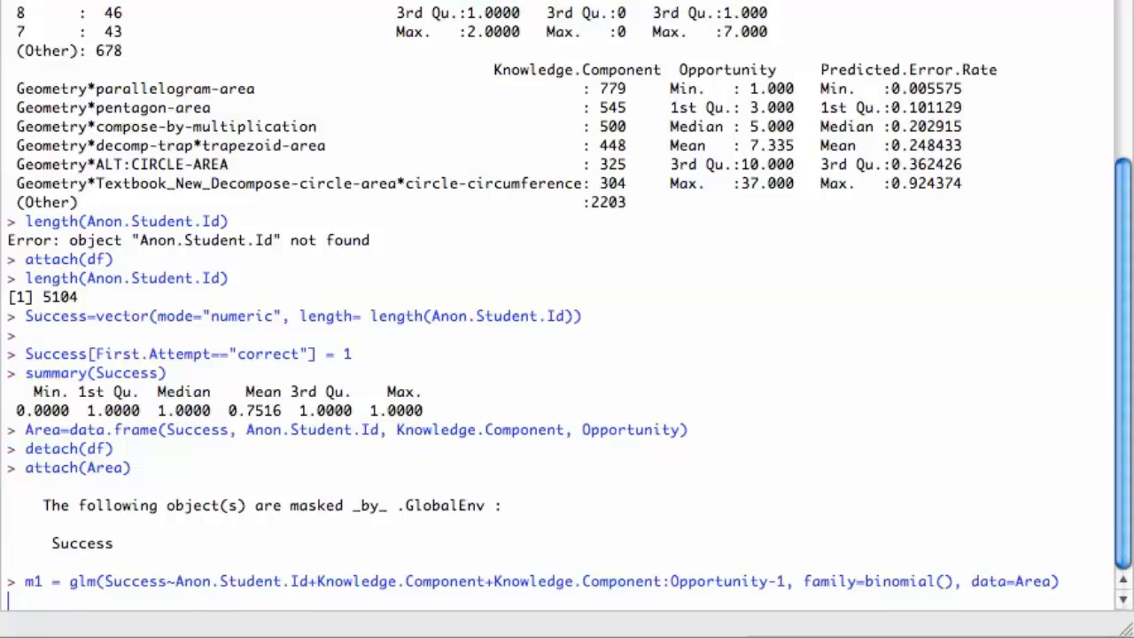
Fit m1 and display summary(m1) with its coefficient table.
key("Return")
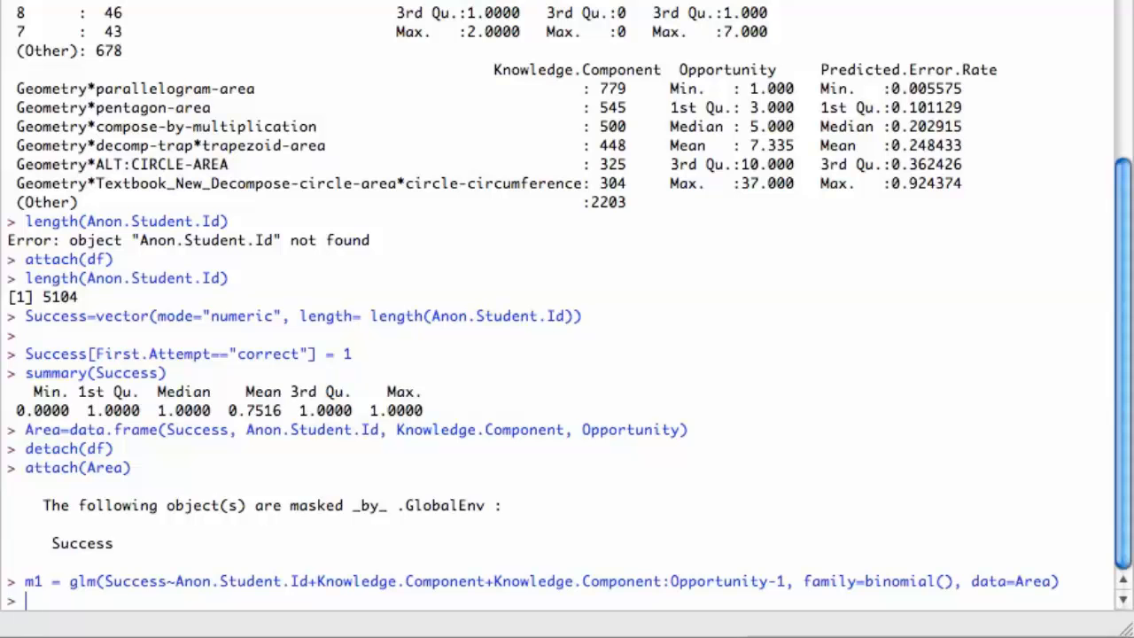
mouse_move(914, 349)
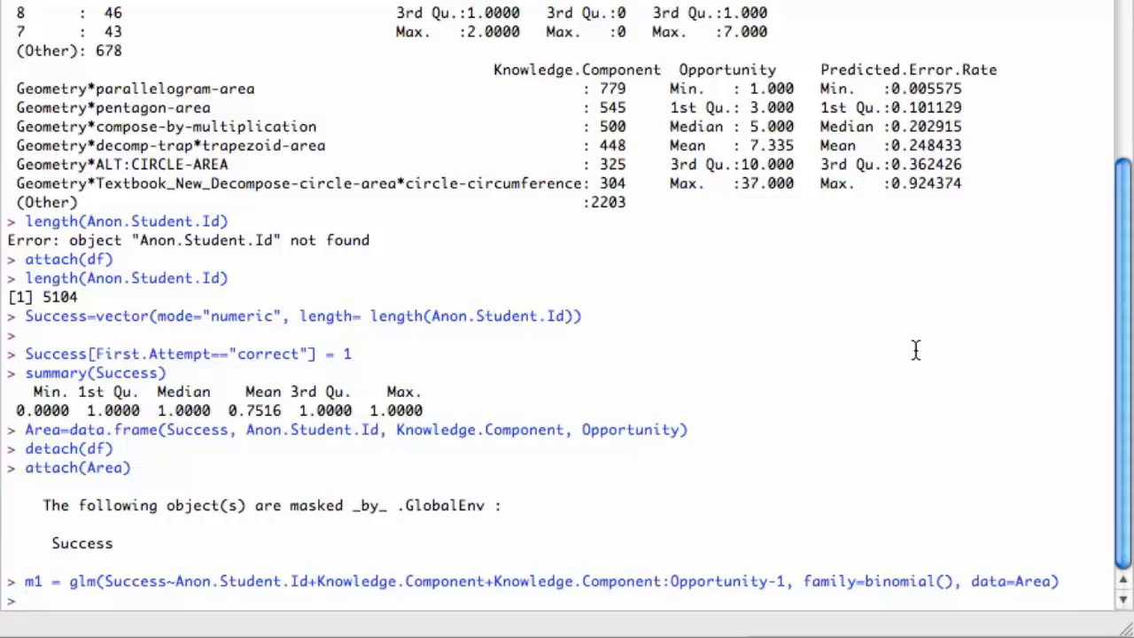
type("summ")
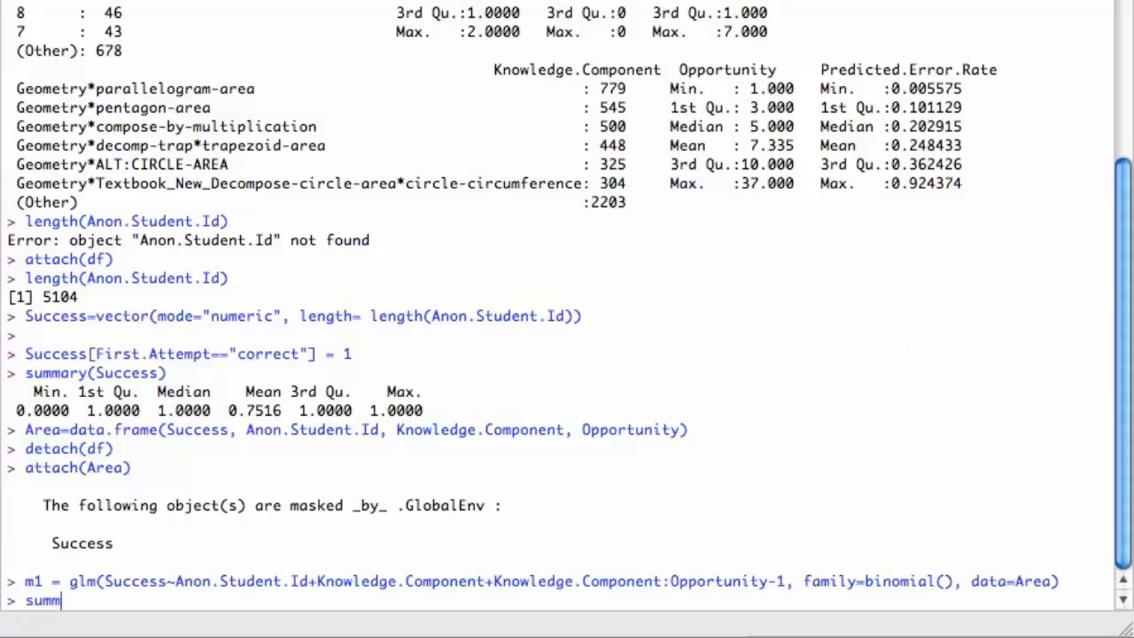
key("Return")
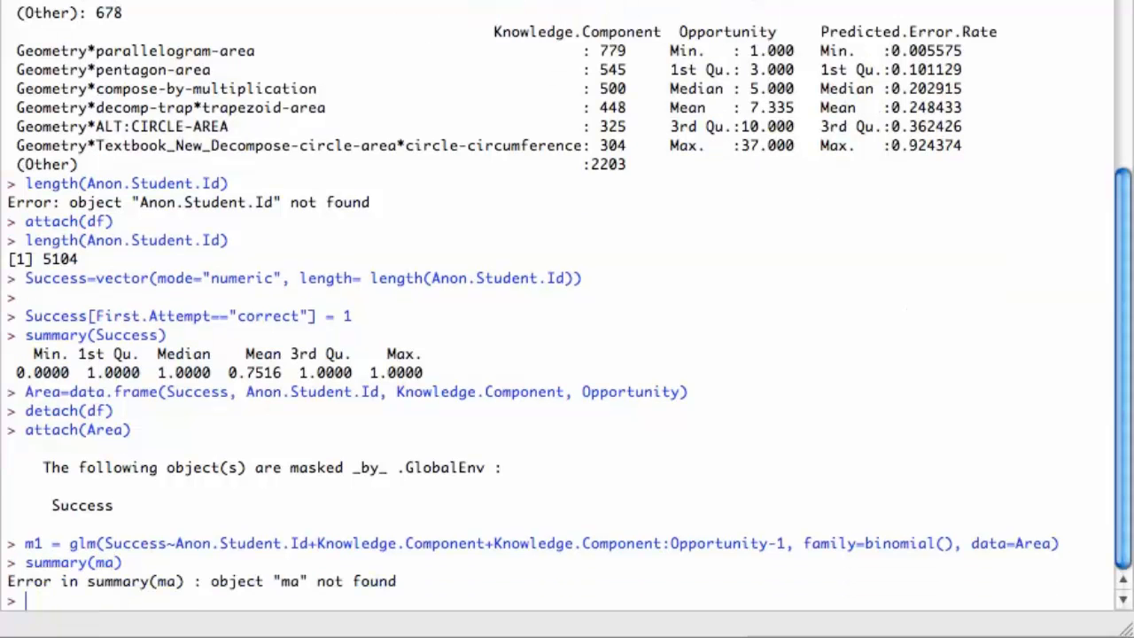
type("summary(ma)")
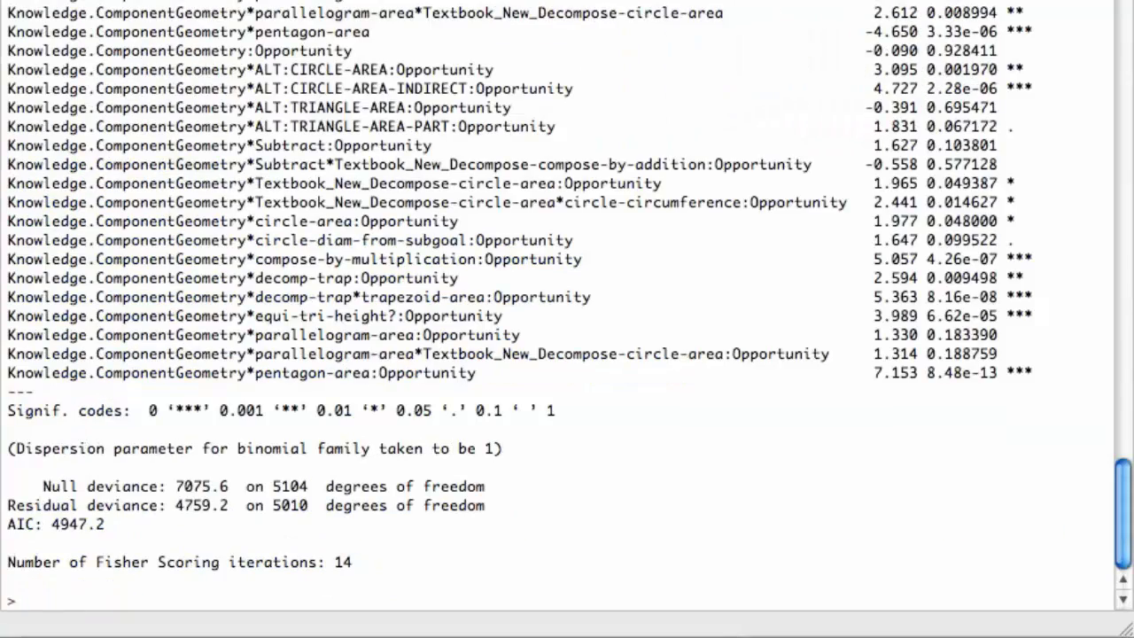
Scroll the summary and highlight the Knowledge.Component:Opportunity coefficient rows.
scroll("up", 3)
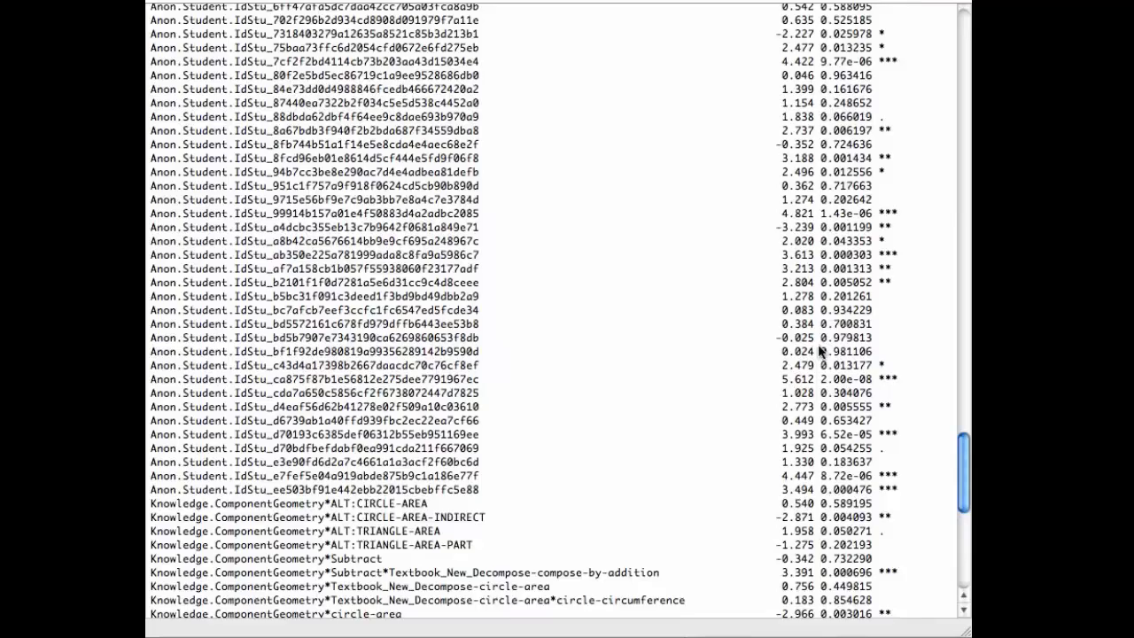
scroll("up", 3)
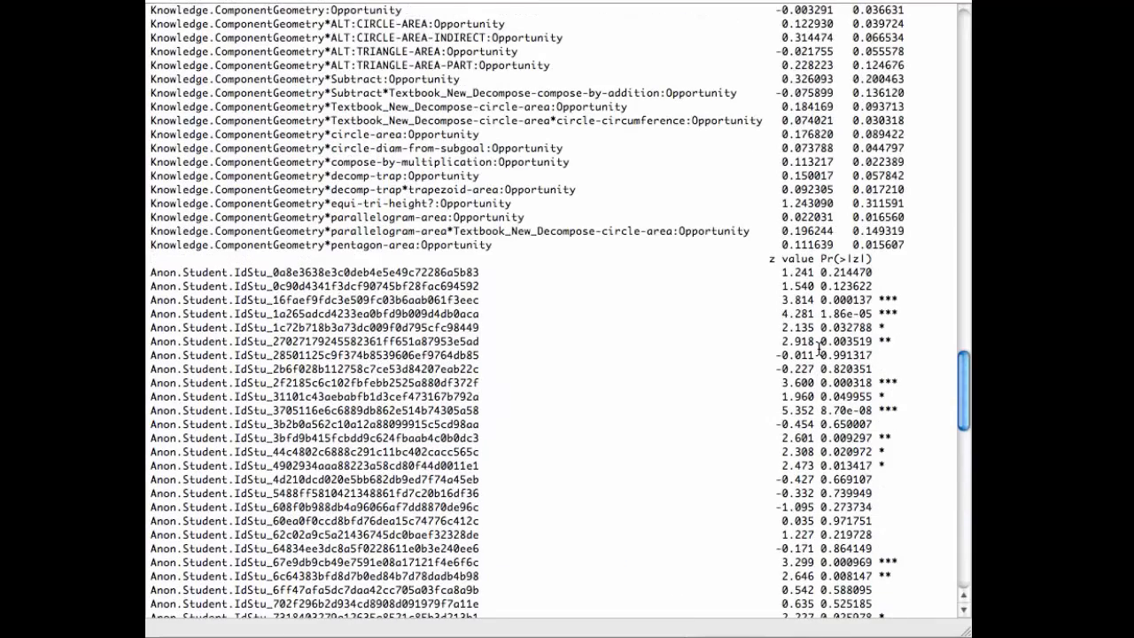
scroll("up", 3)
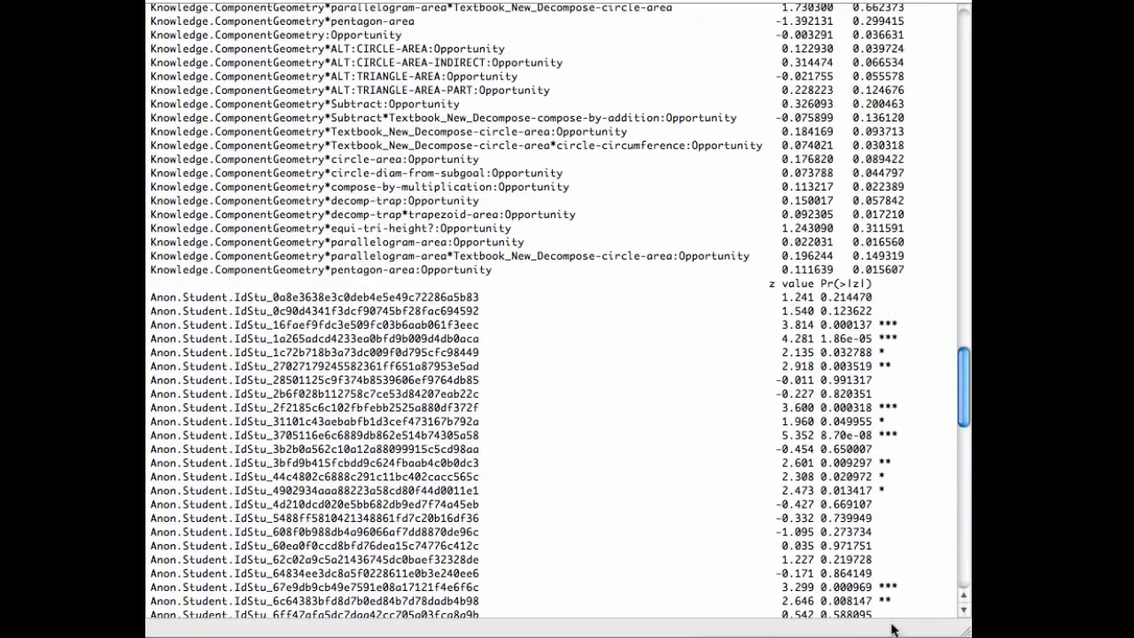
scroll("up", 3)
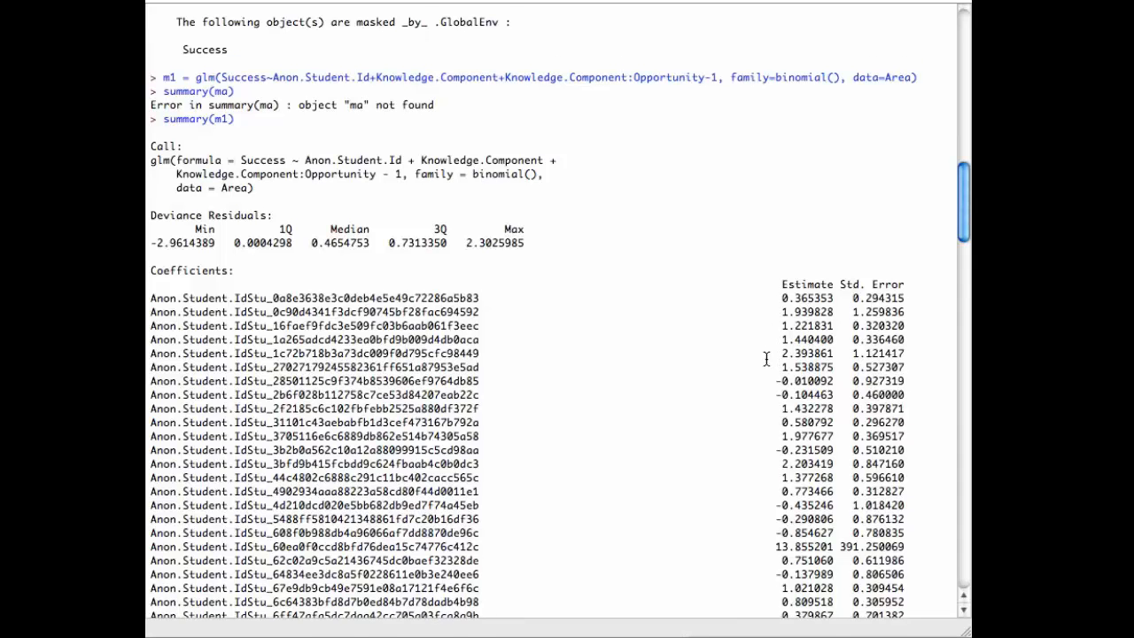
scroll("down", 3)
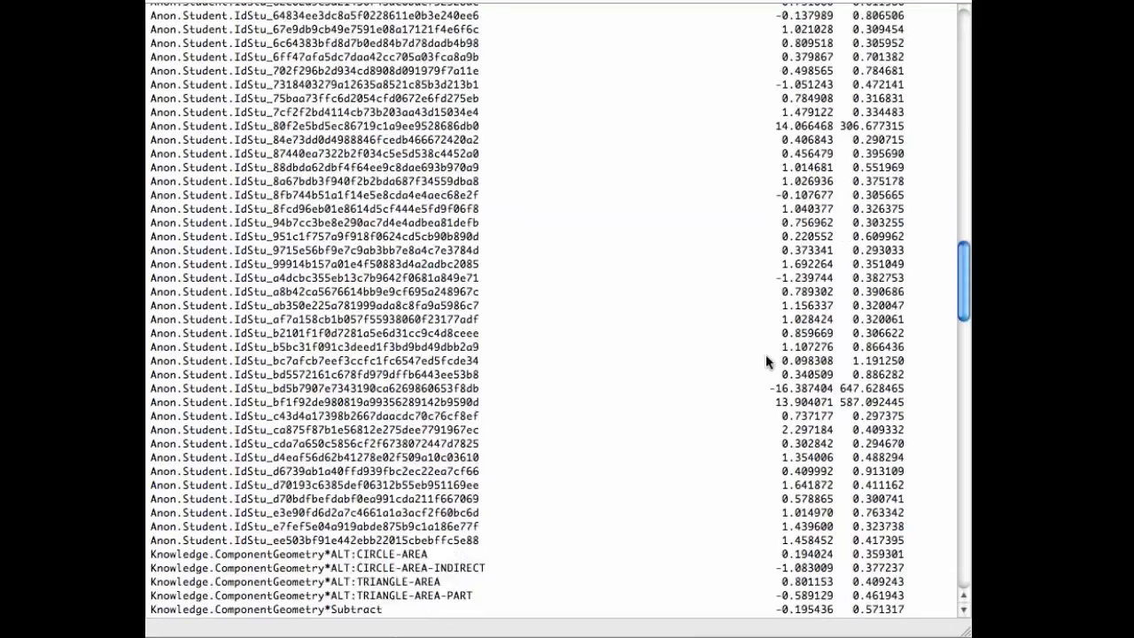
scroll("down", 3)
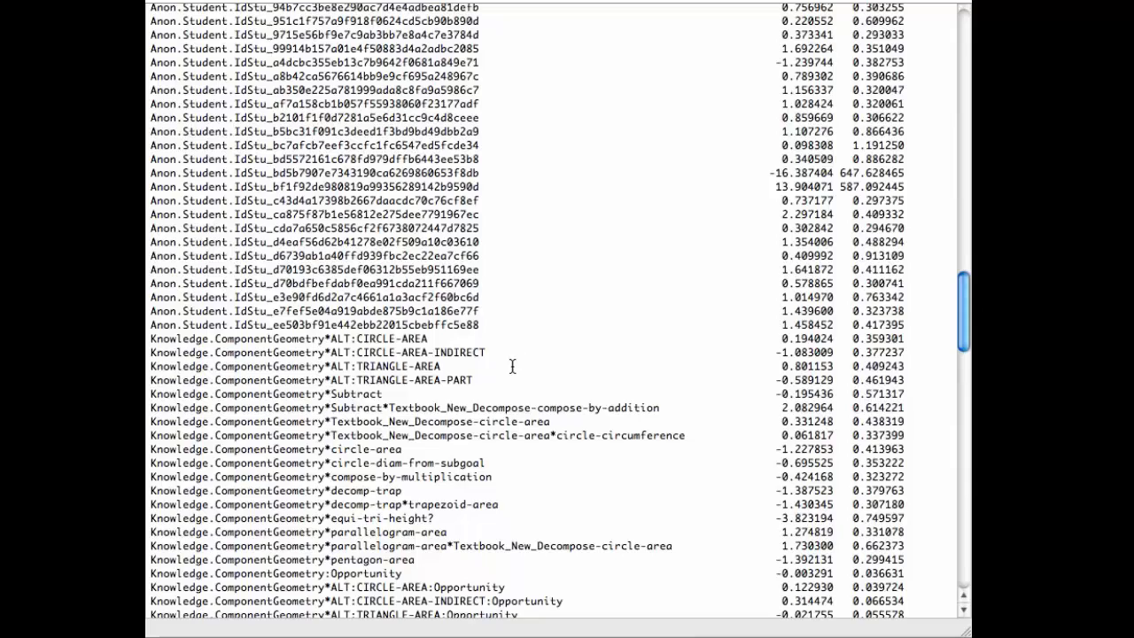
scroll("down", 3)
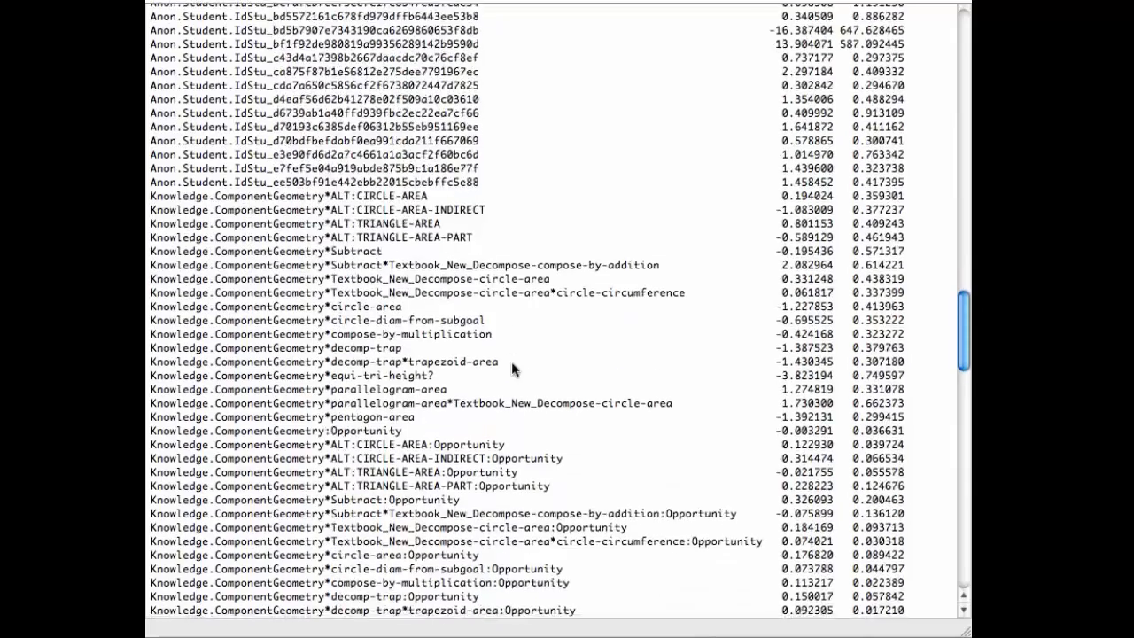
scroll("up", 3)
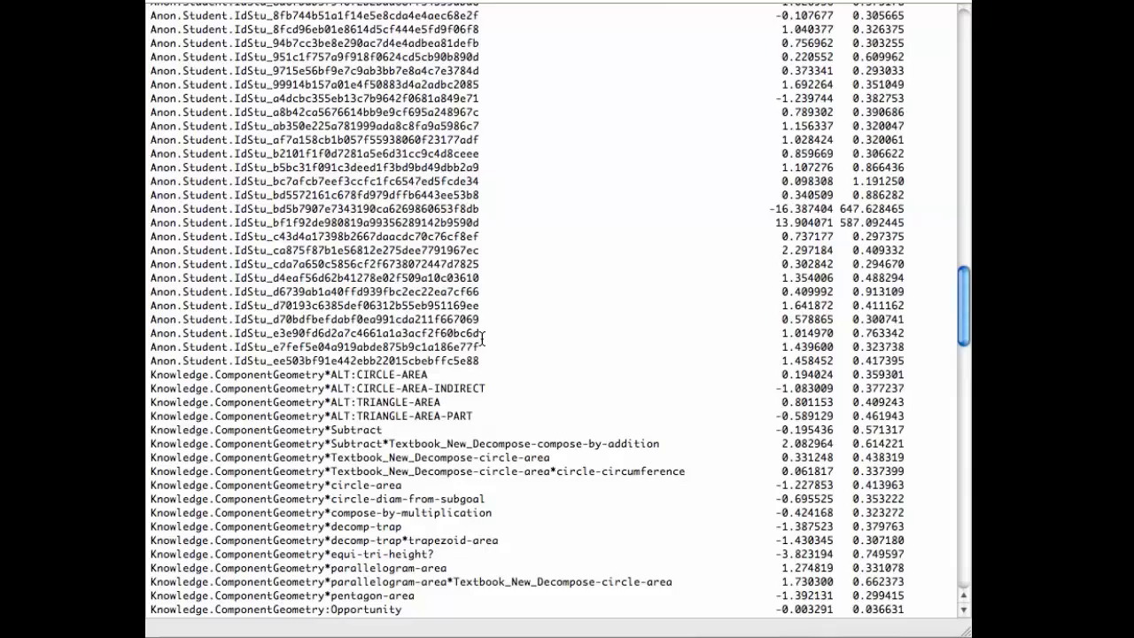
scroll("down", 3)
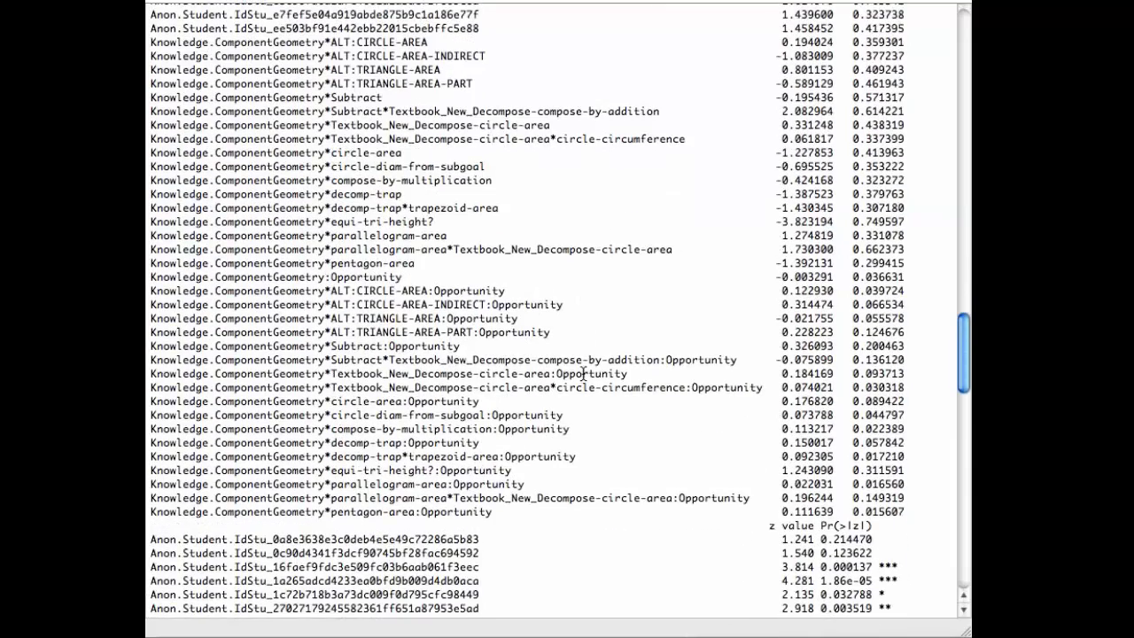
scroll("down", 3)
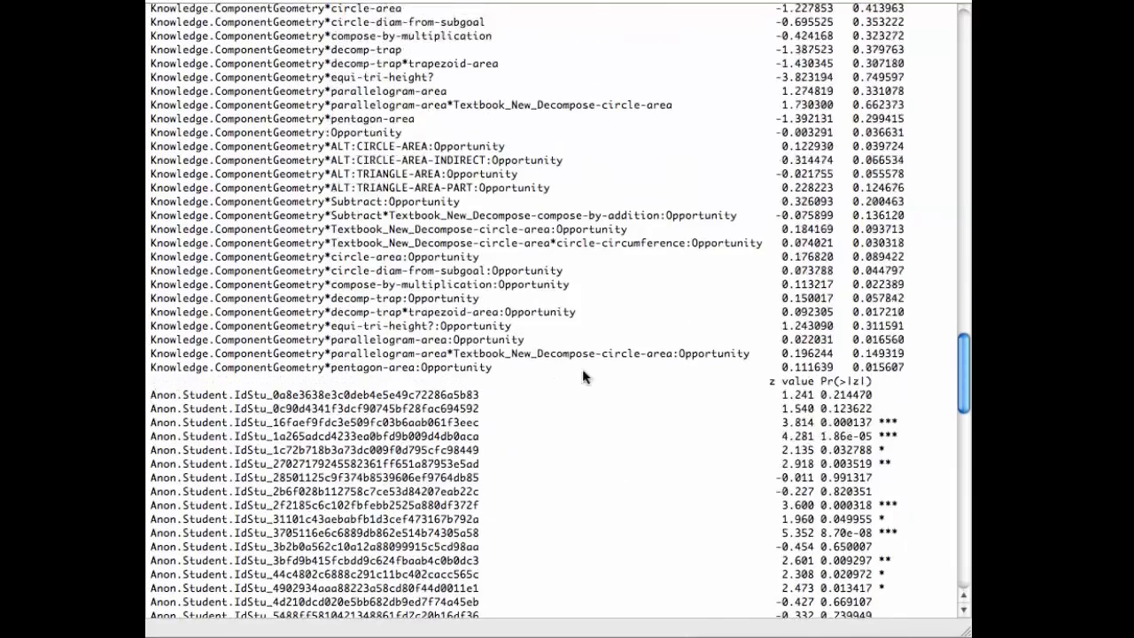
scroll("up", 3)
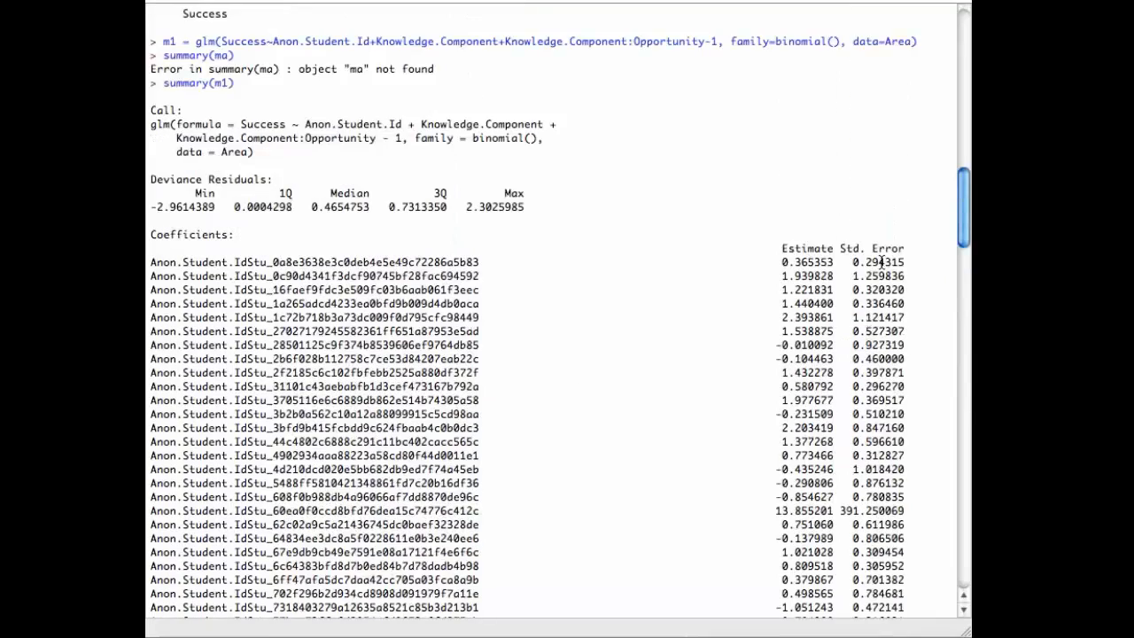
scroll("down", 3)
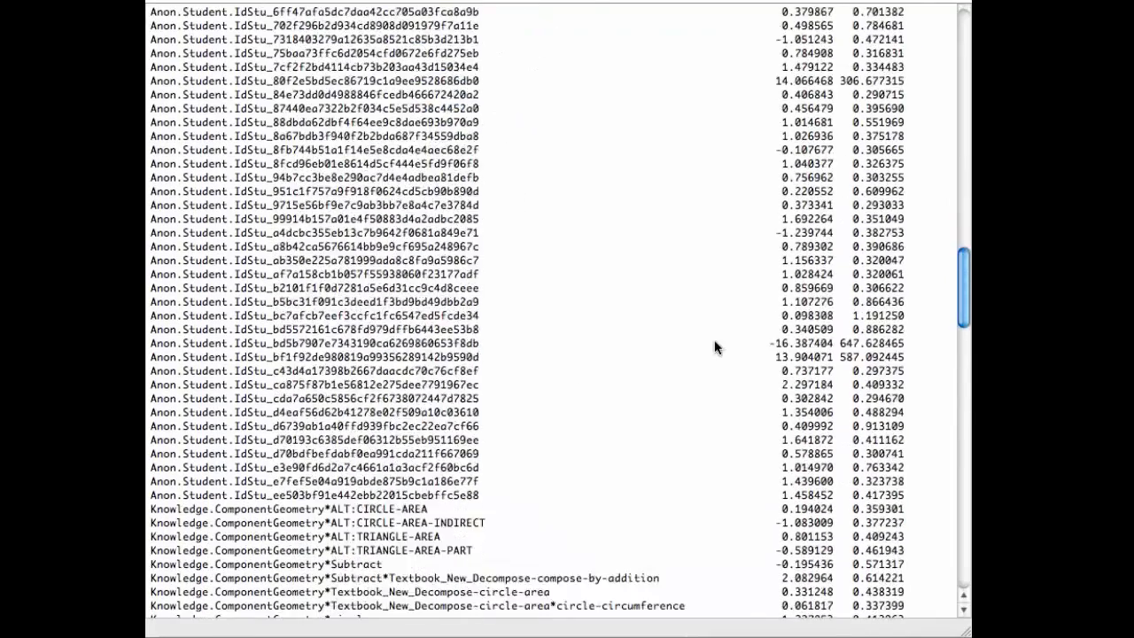
scroll("down", 3)
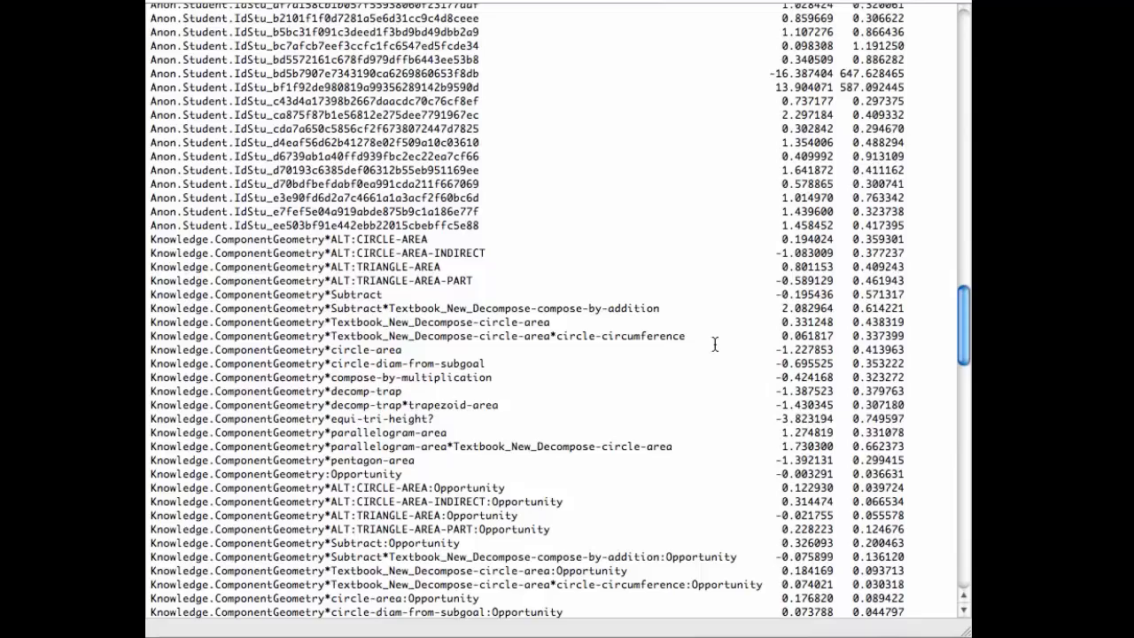
scroll("down", 3)
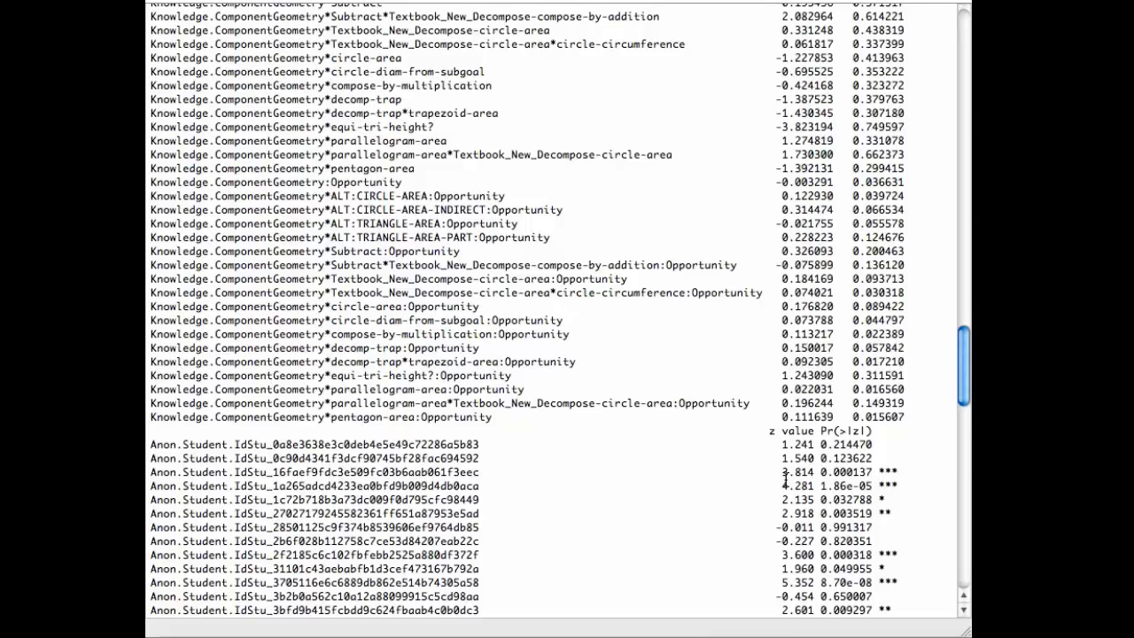
scroll("down", 3)
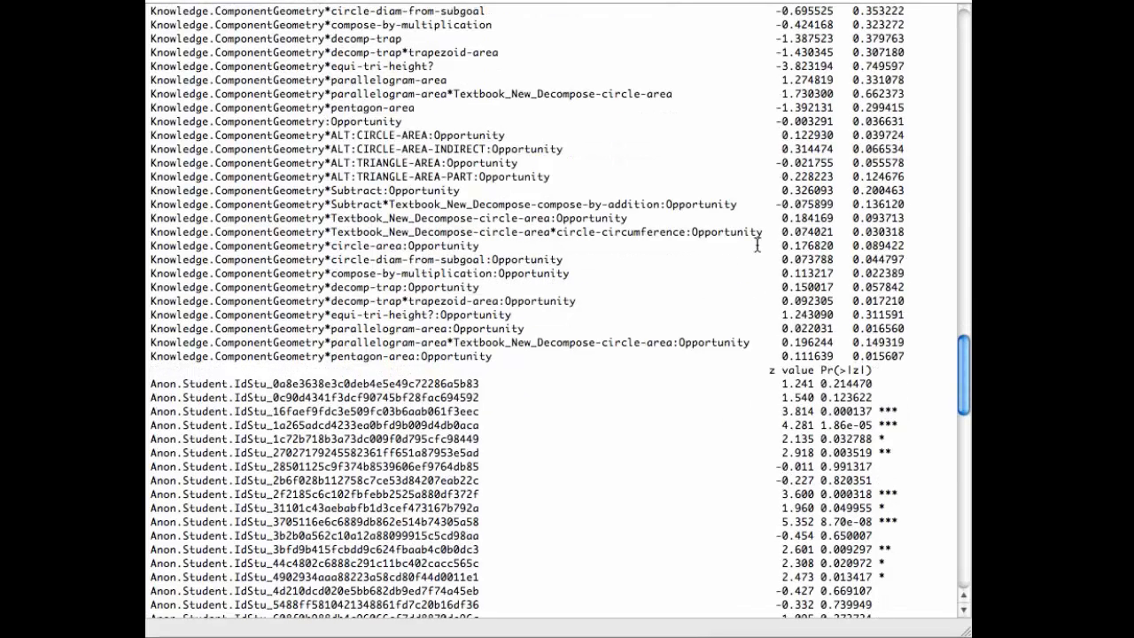
mouse_move(330, 154)
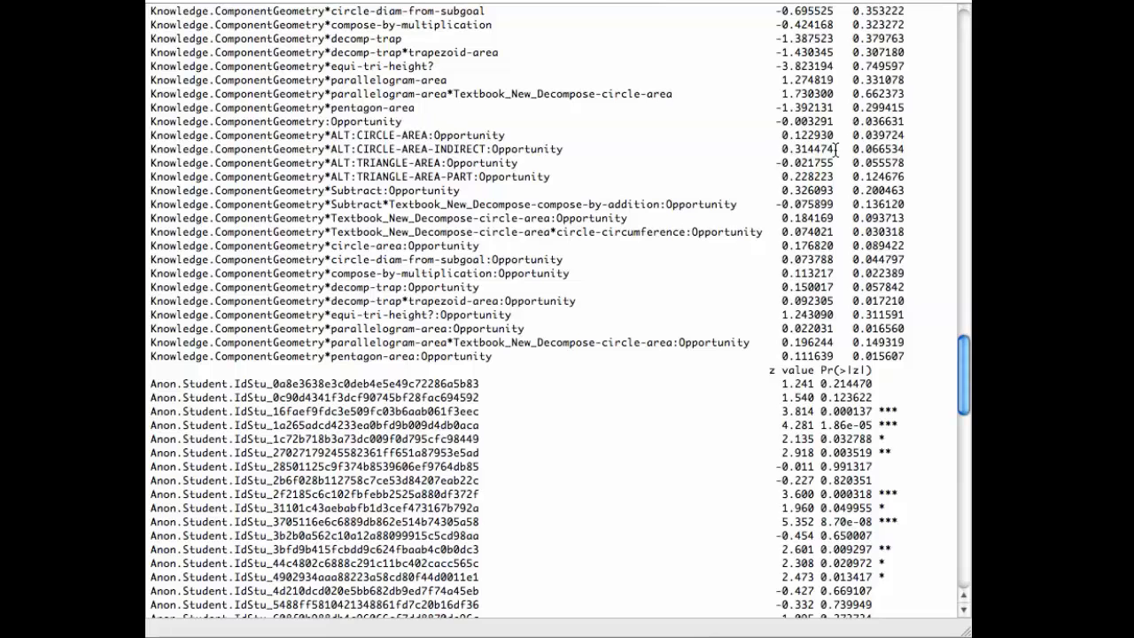
mouse_move(751, 312)
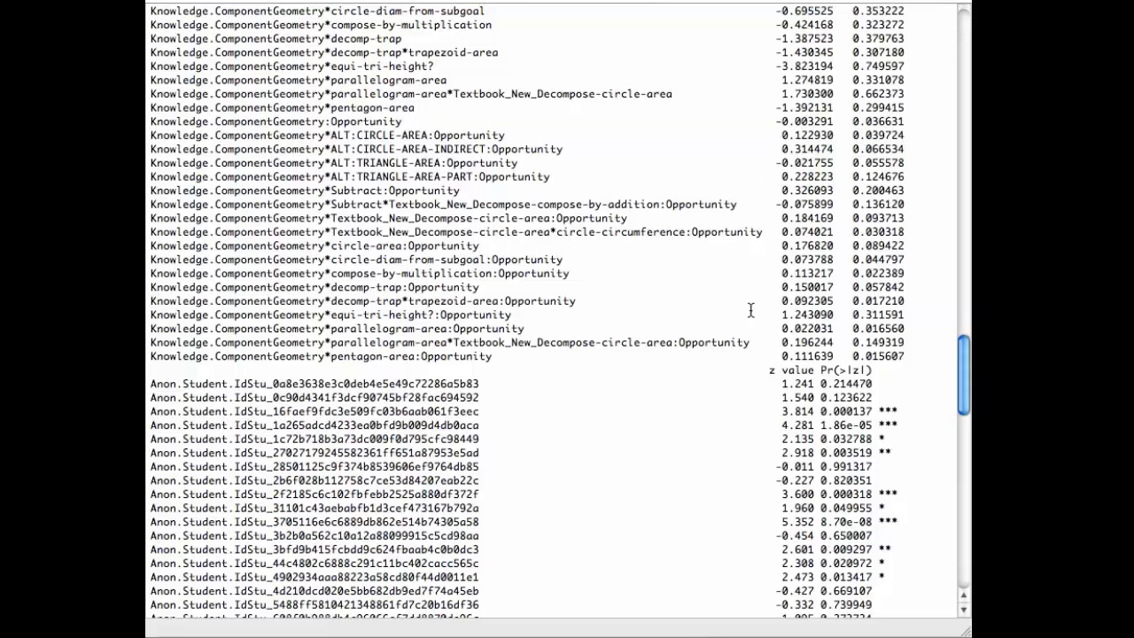
mouse_move(818, 163)
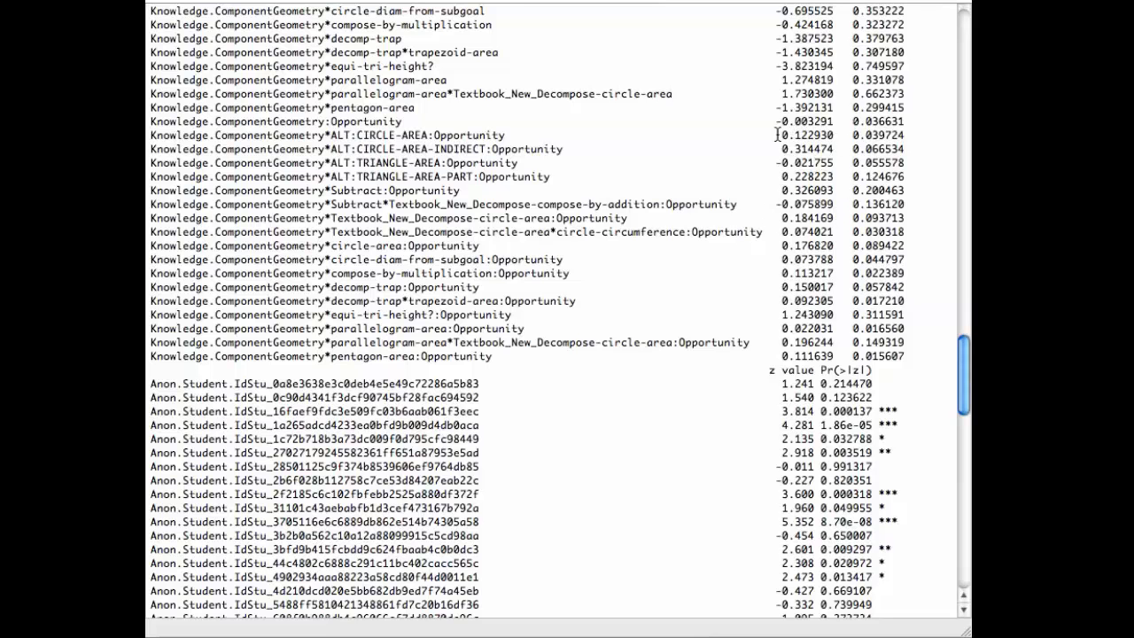
left_click_drag(776, 135, 824, 301)
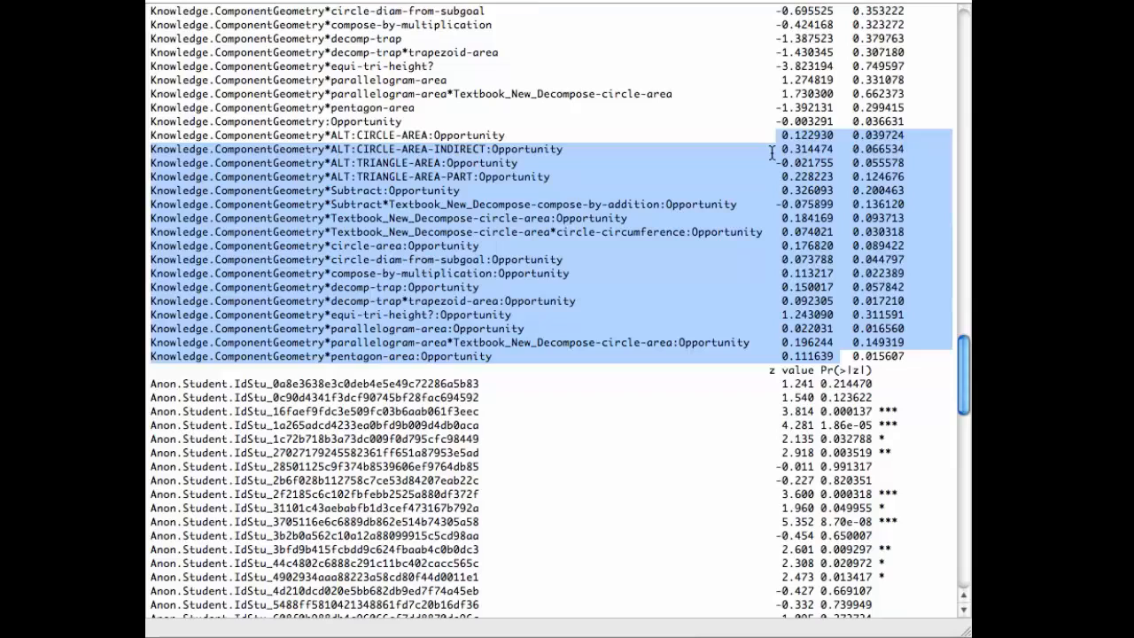
scroll("down", 3)
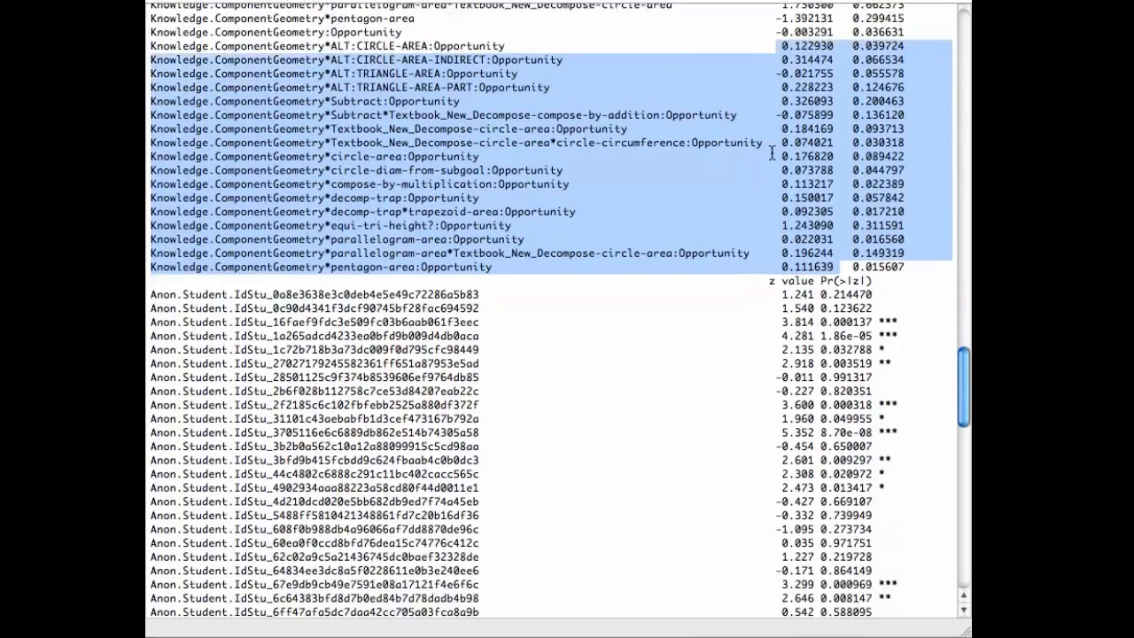
scroll("down", 3)
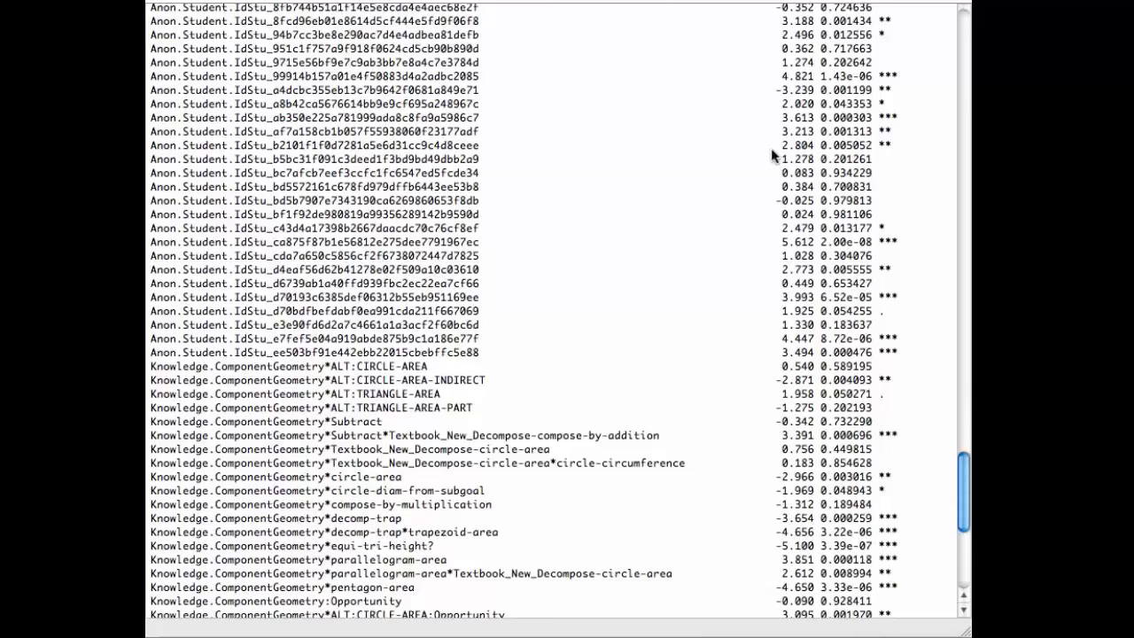
scroll("down", 3)
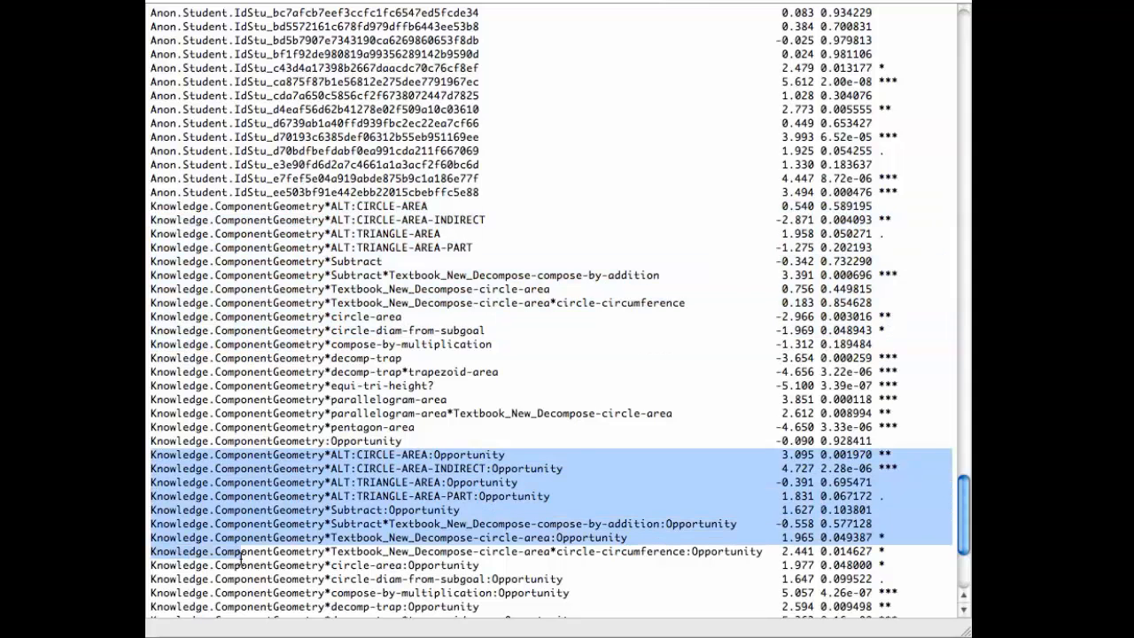
scroll("down", 3)
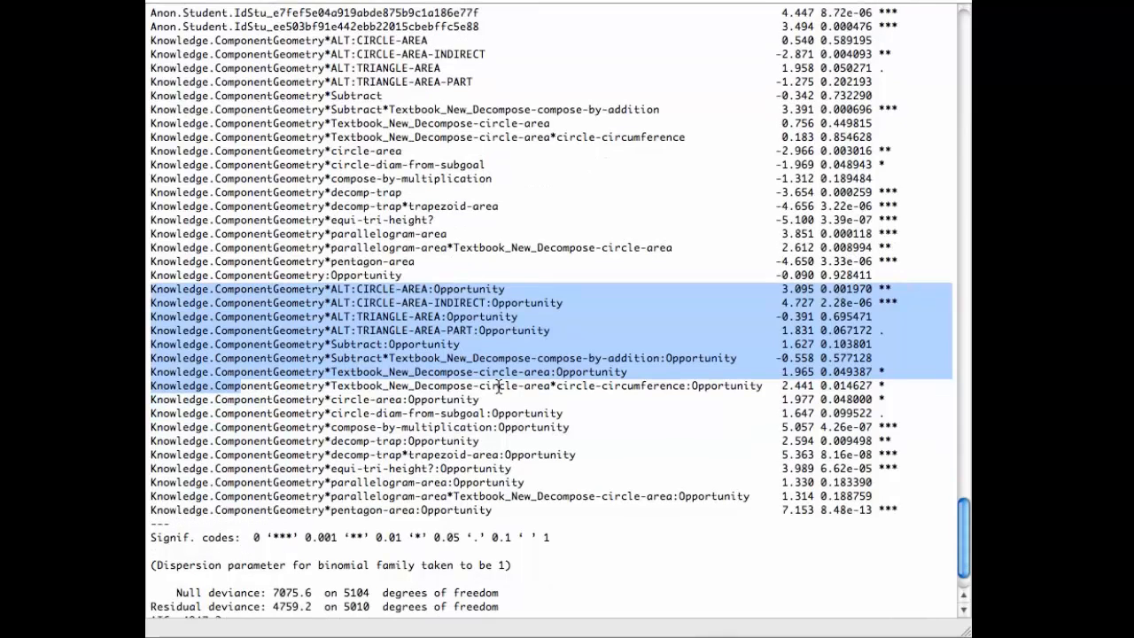
mouse_move(846, 298)
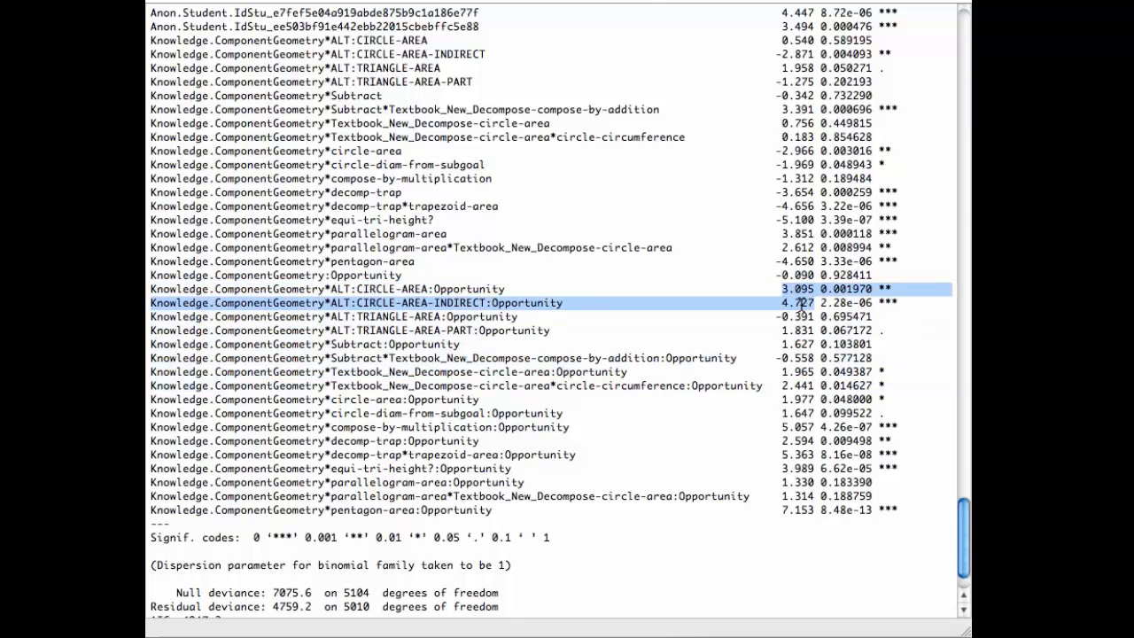
scroll("down", 3)
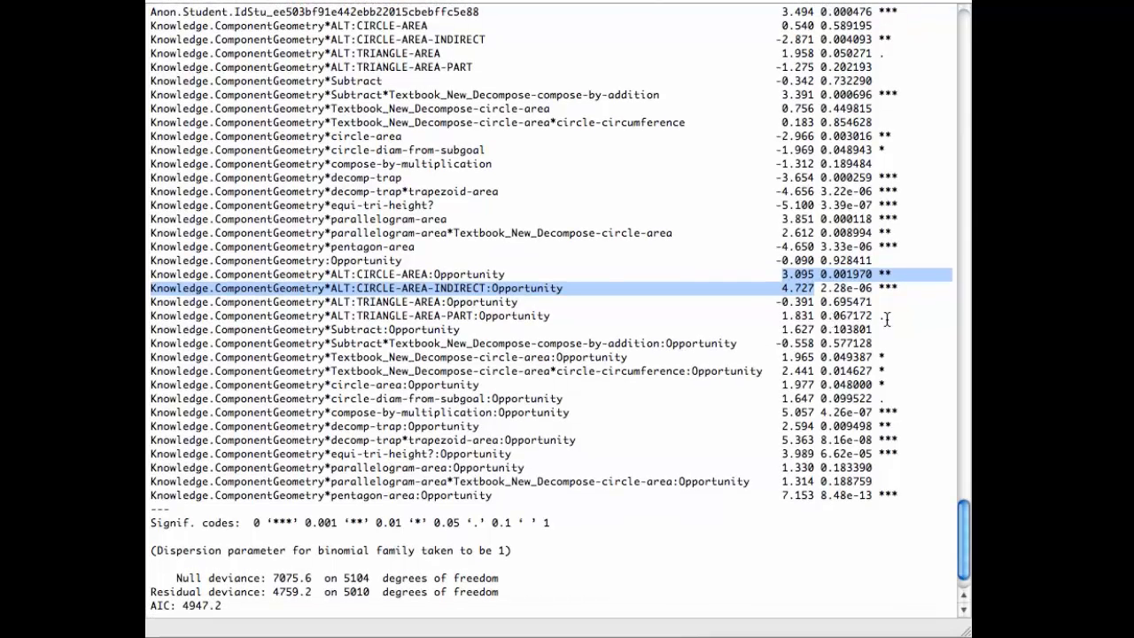
mouse_move(797, 468)
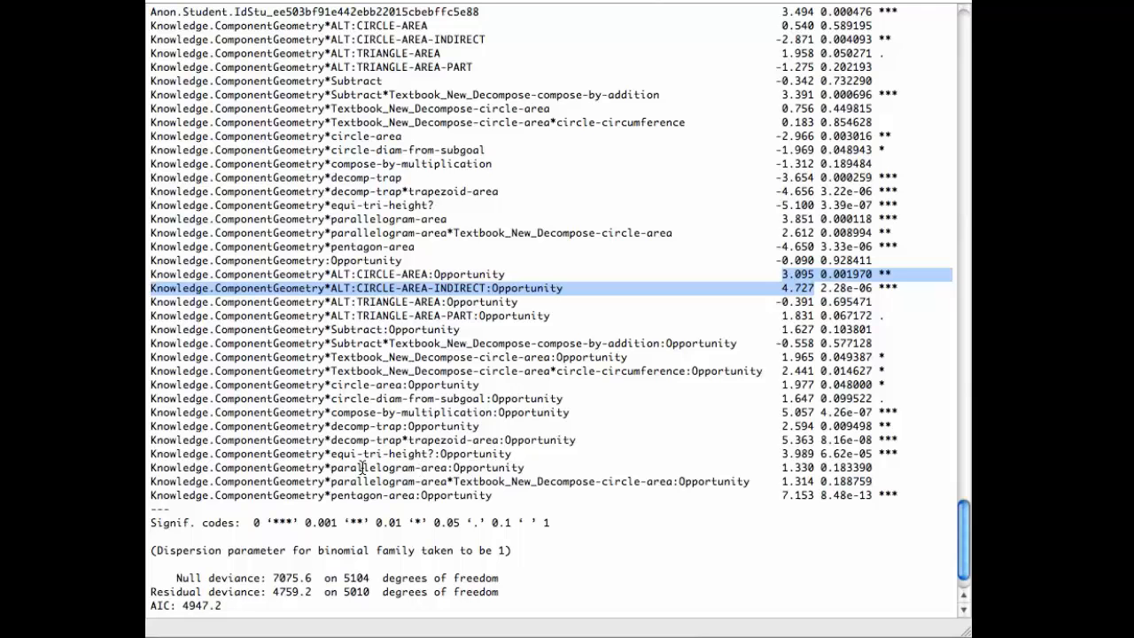
scroll("down", 3)
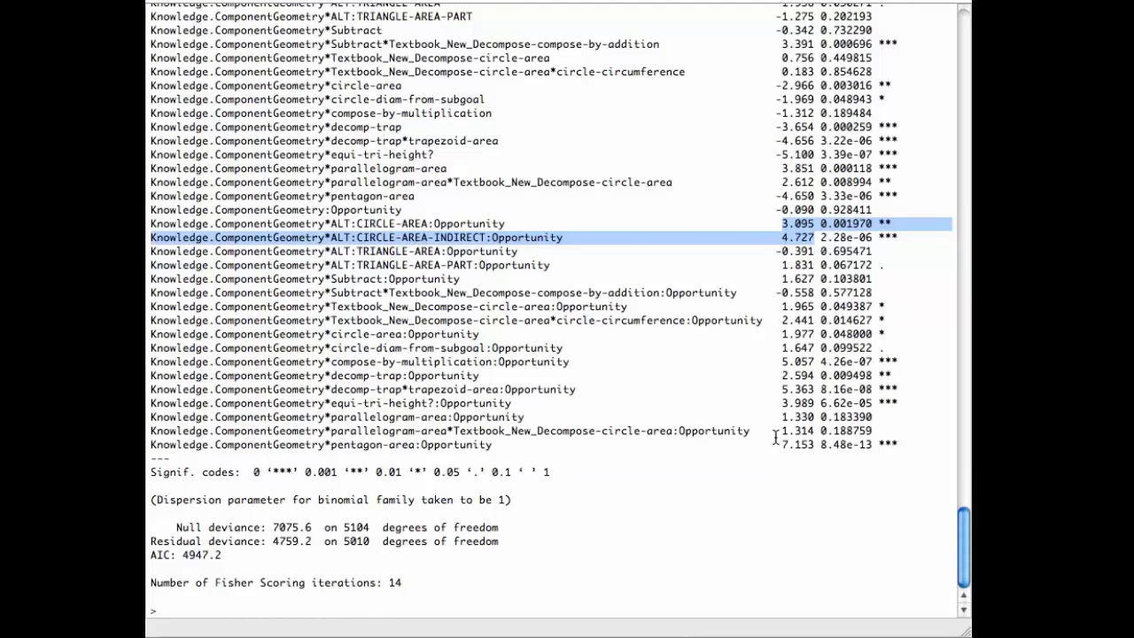
mouse_move(747, 482)
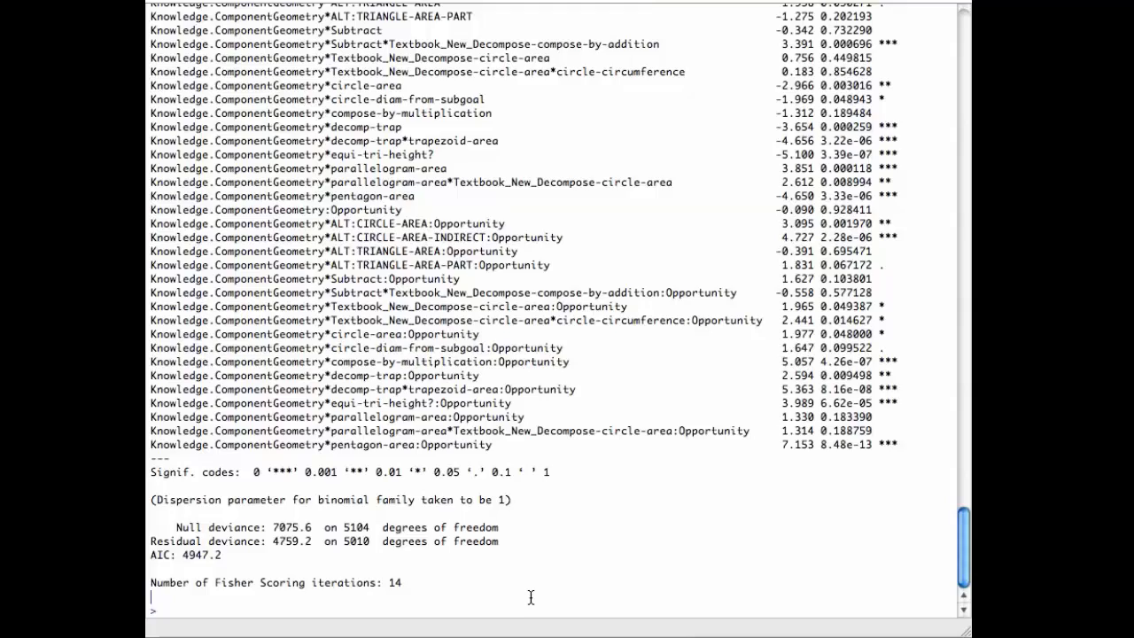
type("m")
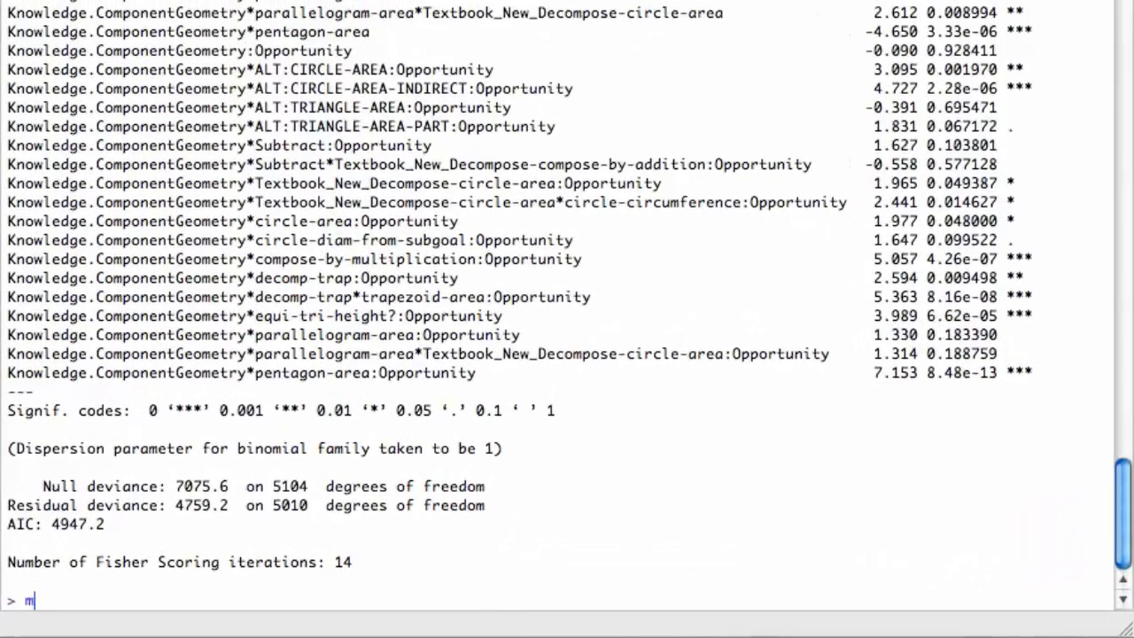
Fit m2 = glm(Success~Anon.Student.Id+Knowledge.Component-1, family=binomial(), data=Area).
key("Backspace")
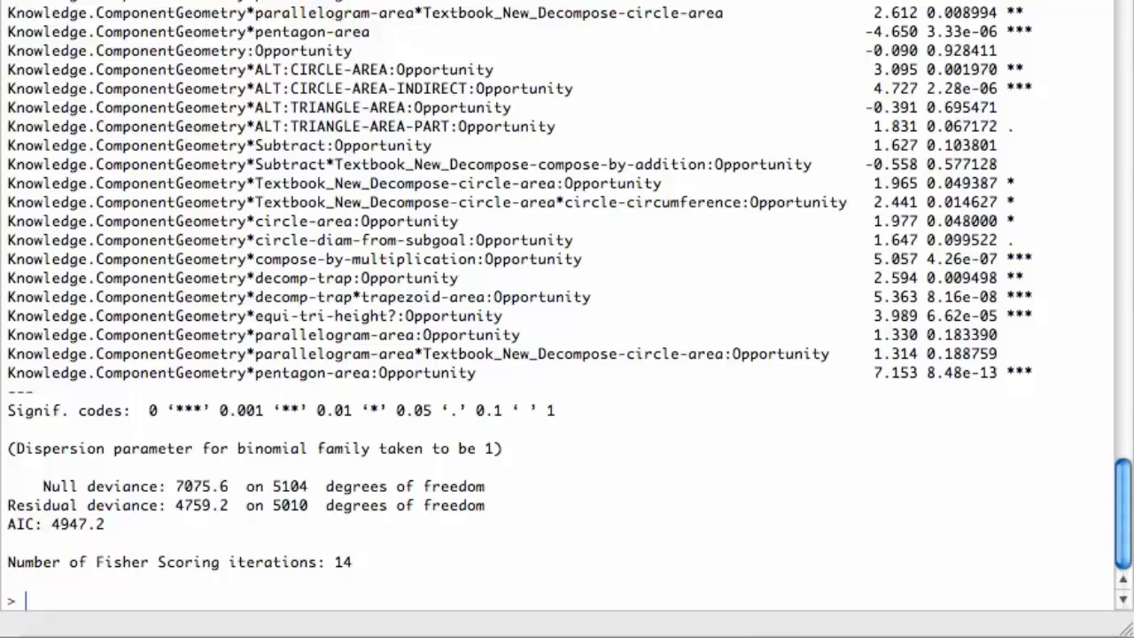
type("m1 = glm(Success~Anon.Student.Id+Knowledge.Component+Knowledge.Component:Opportunity-1, family=binomial(), data=Area)")
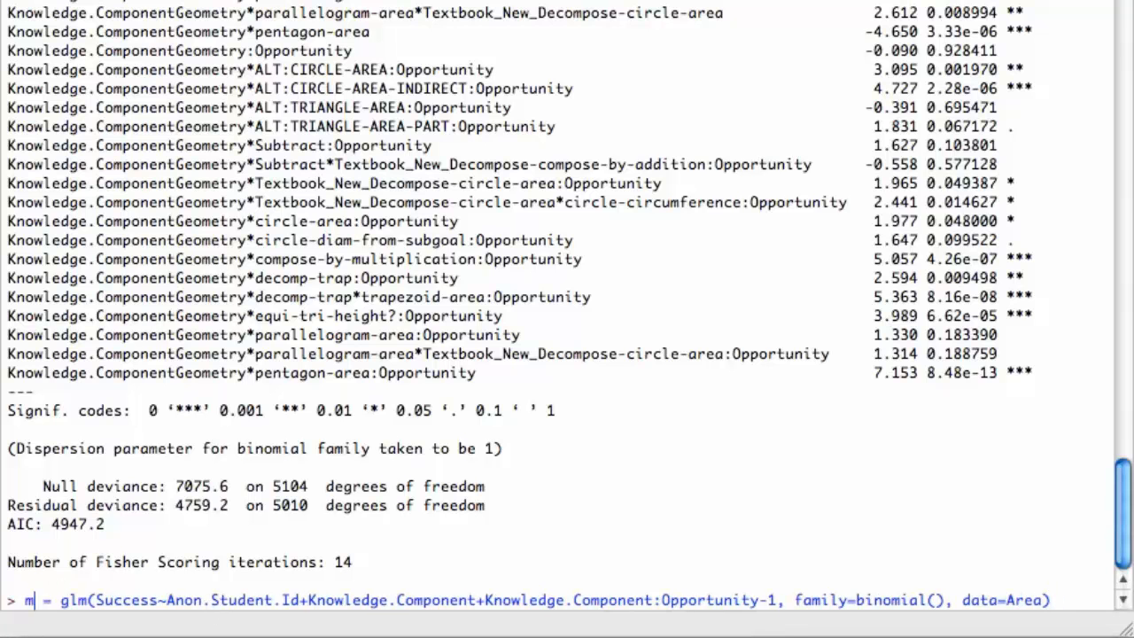
type("2")
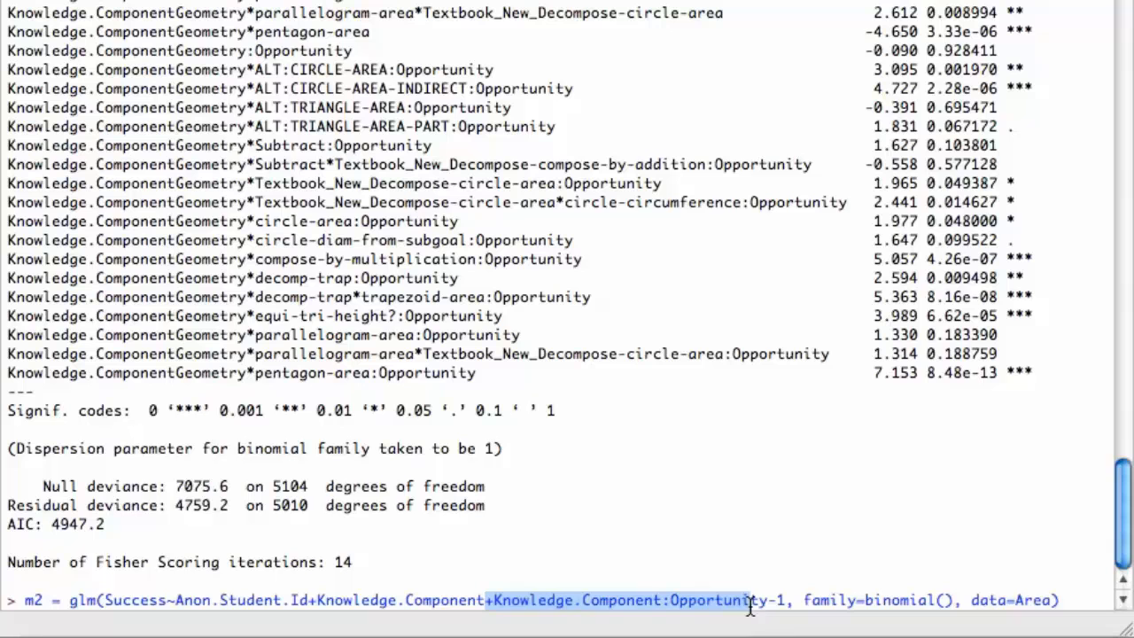
mouse_move(765, 611)
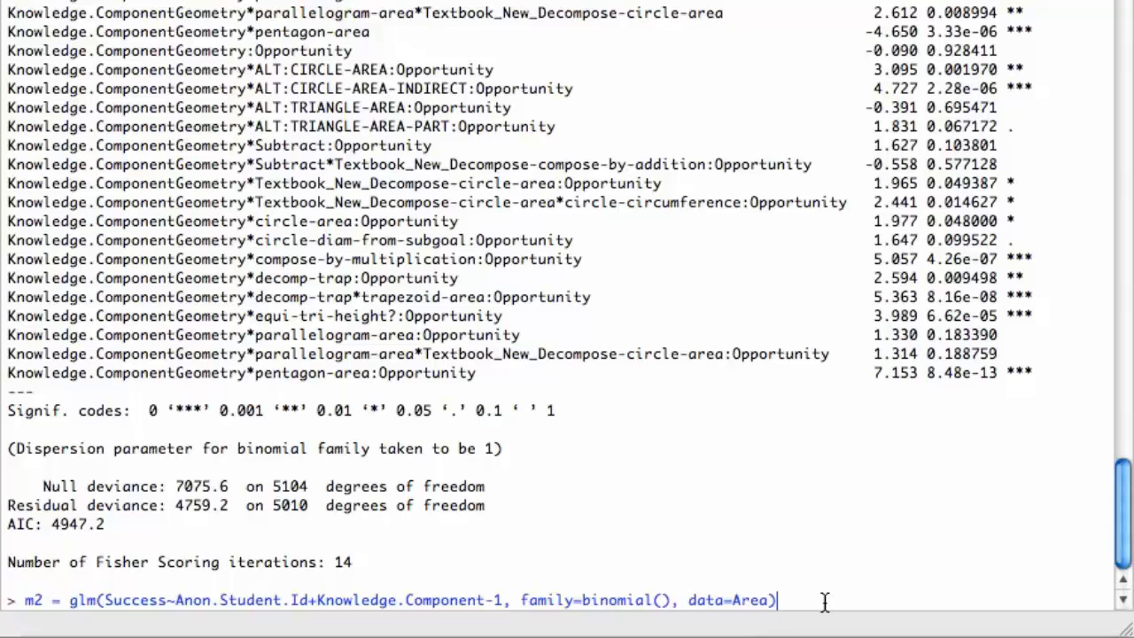
key("Return")
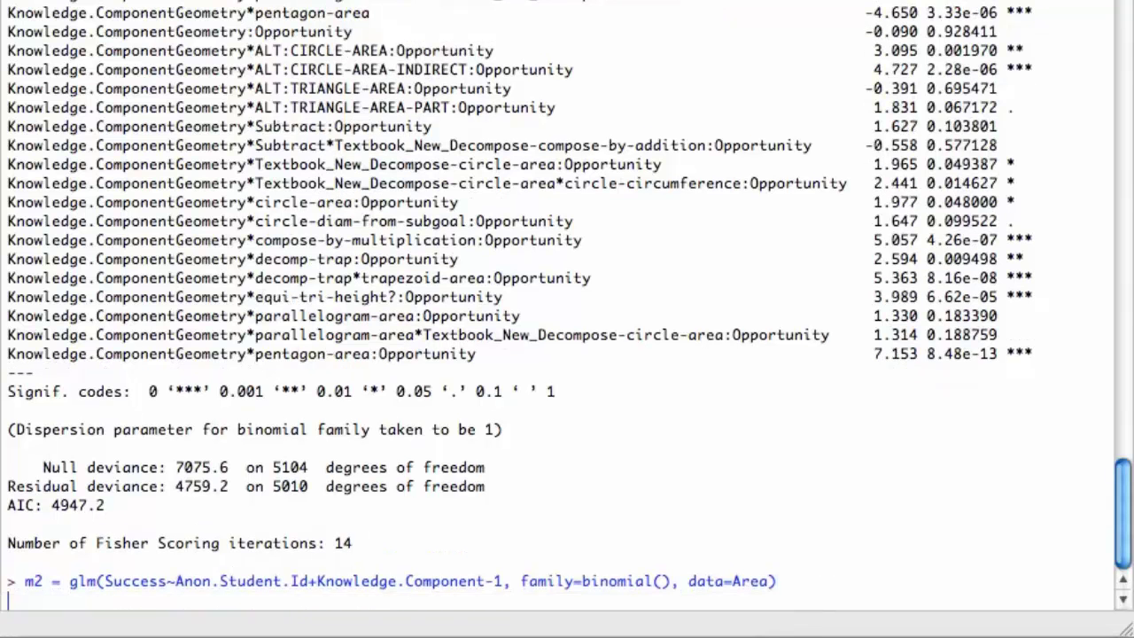
key("Return")
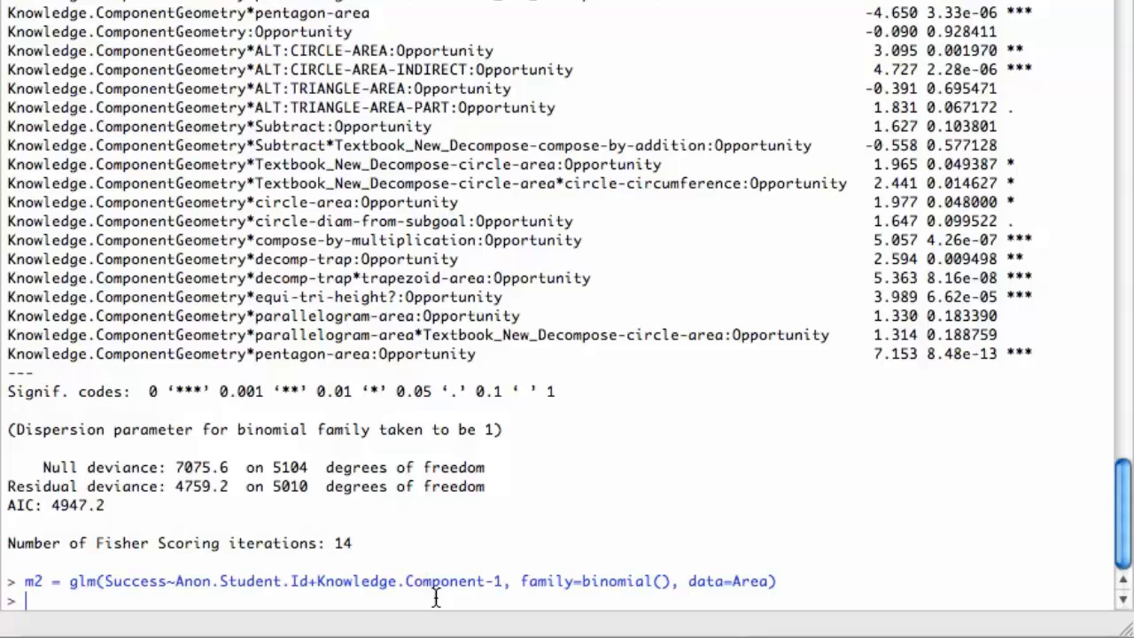
Run summary(m2) and review its coefficients, residual deviance 4968.1 on 5028 df and AIC 5120.1.
type("summary()")
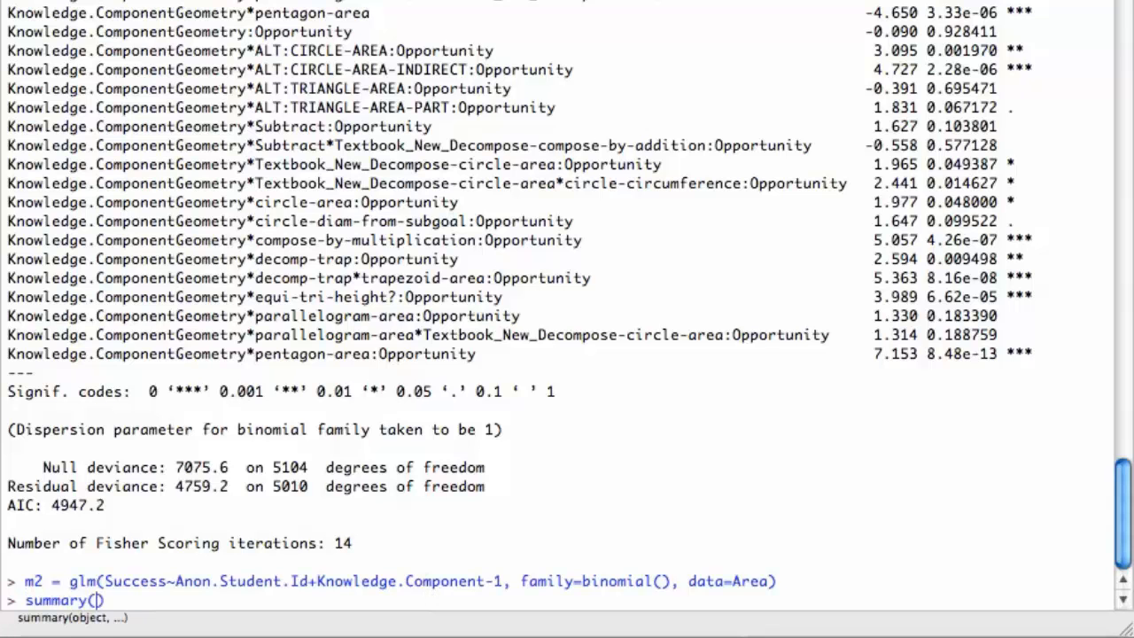
type("m2")
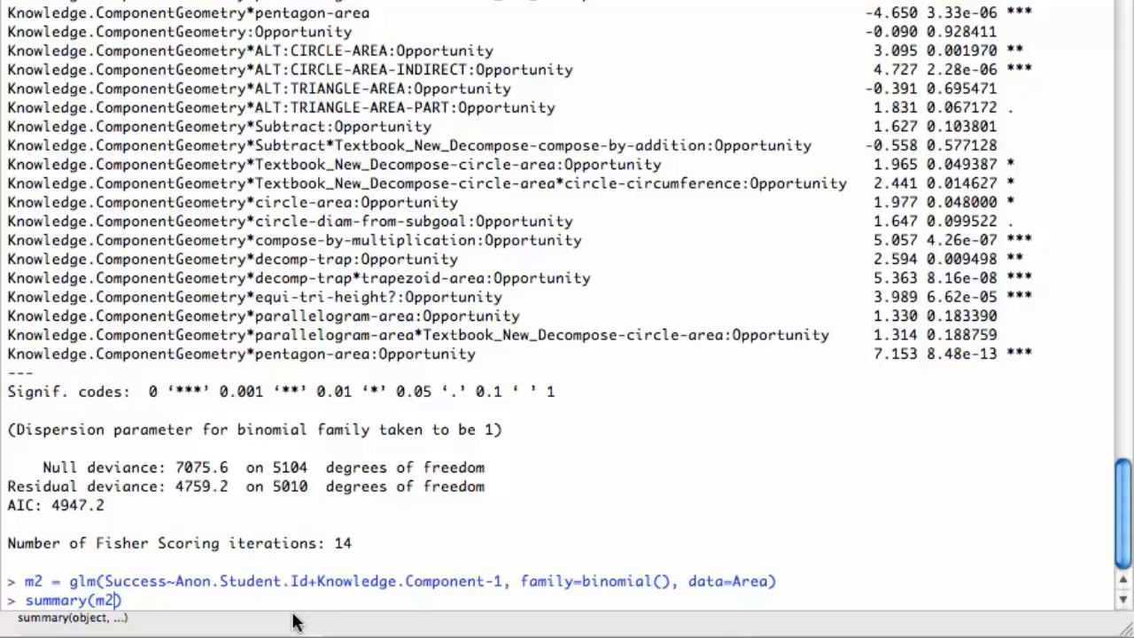
mouse_move(407, 595)
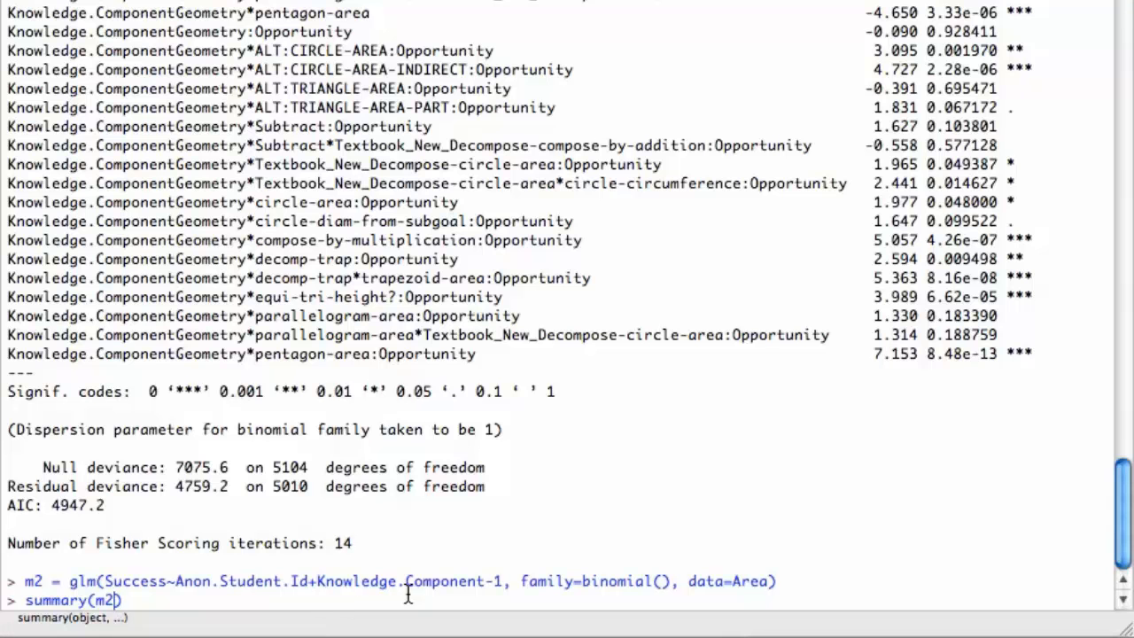
key("Return")
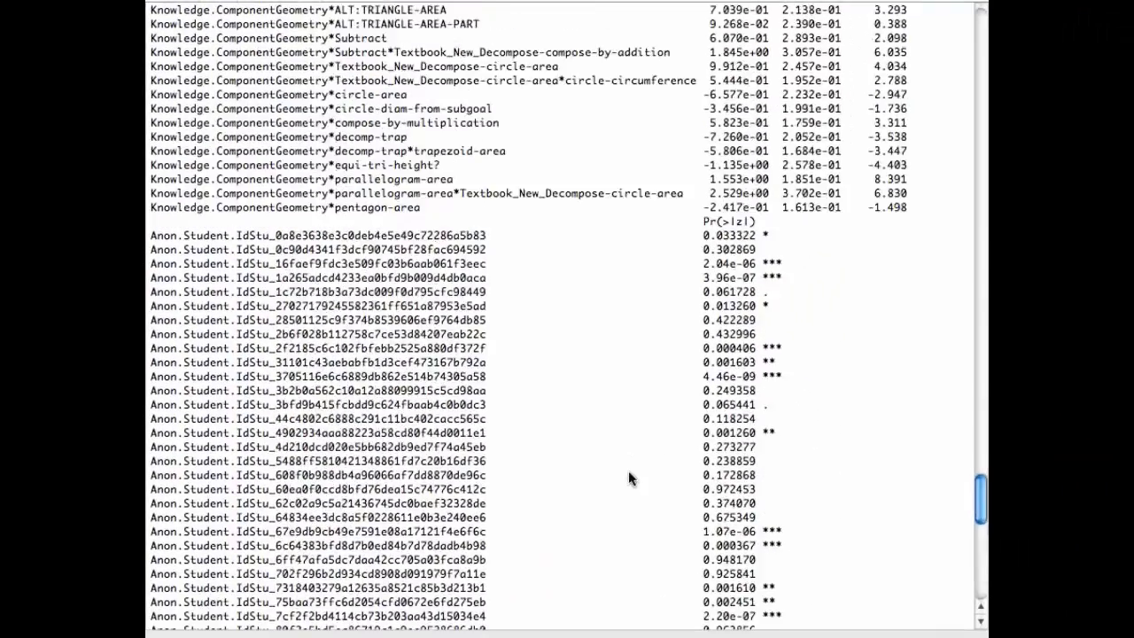
scroll("down", 3)
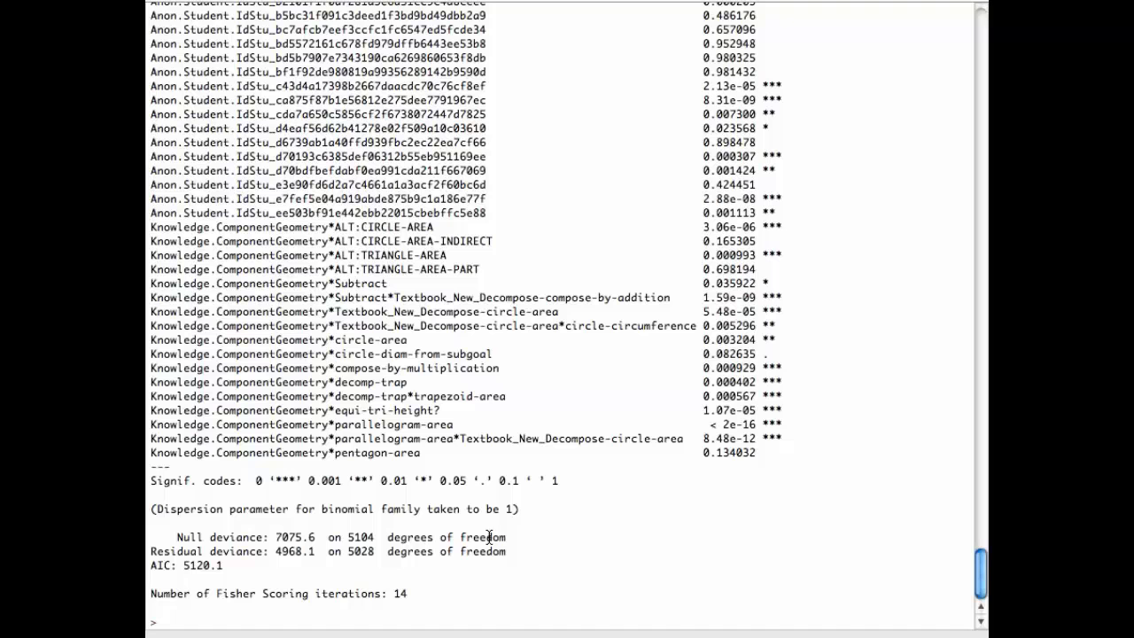
mouse_move(525, 540)
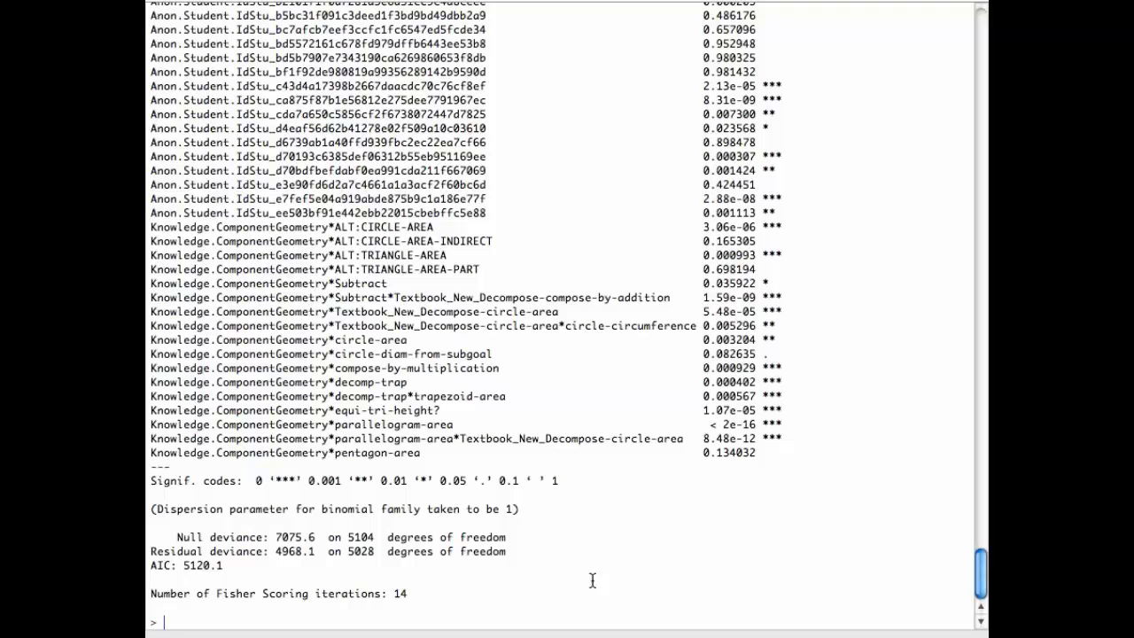
mouse_move(629, 585)
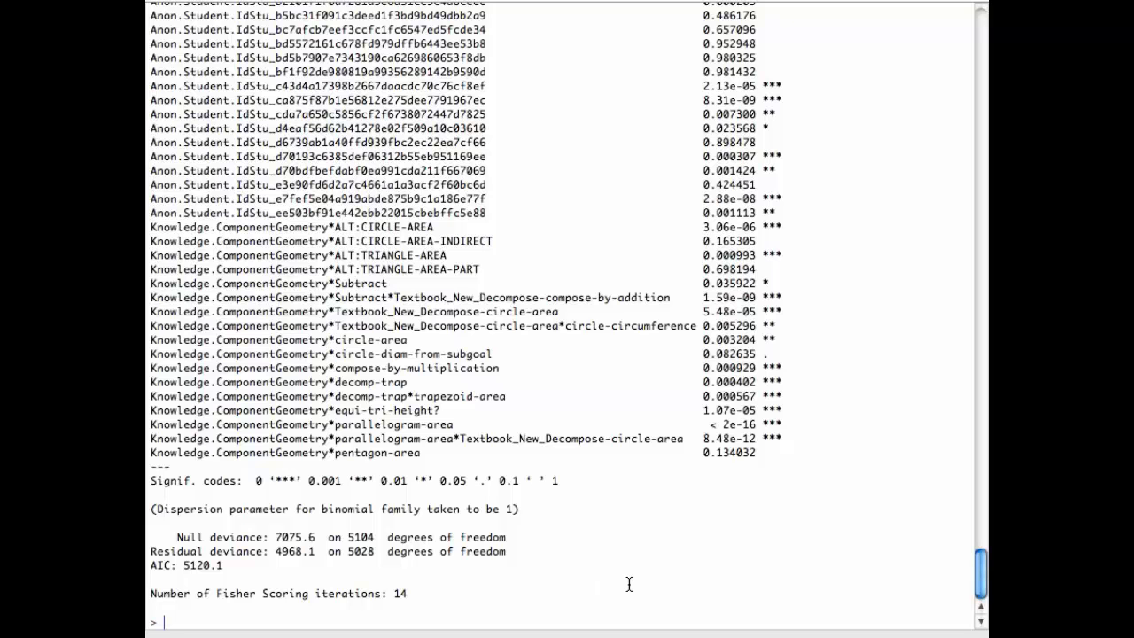